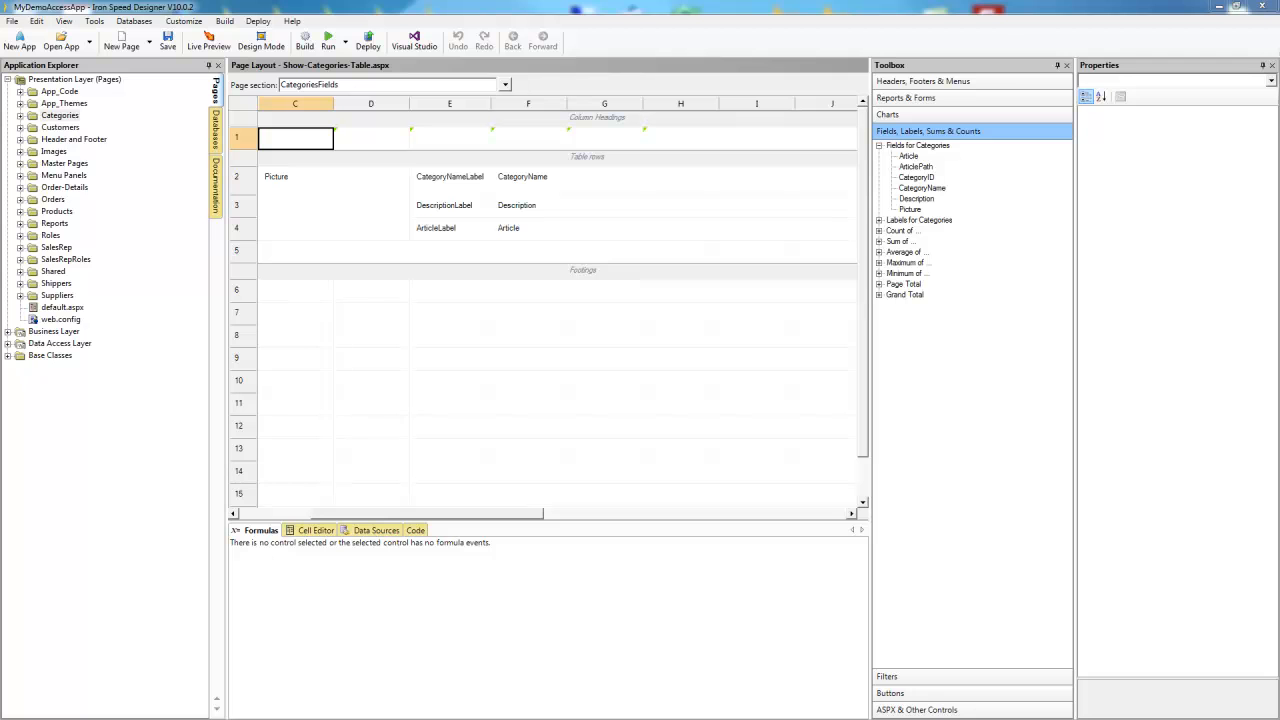
pyautogui.moveTo(118, 188)
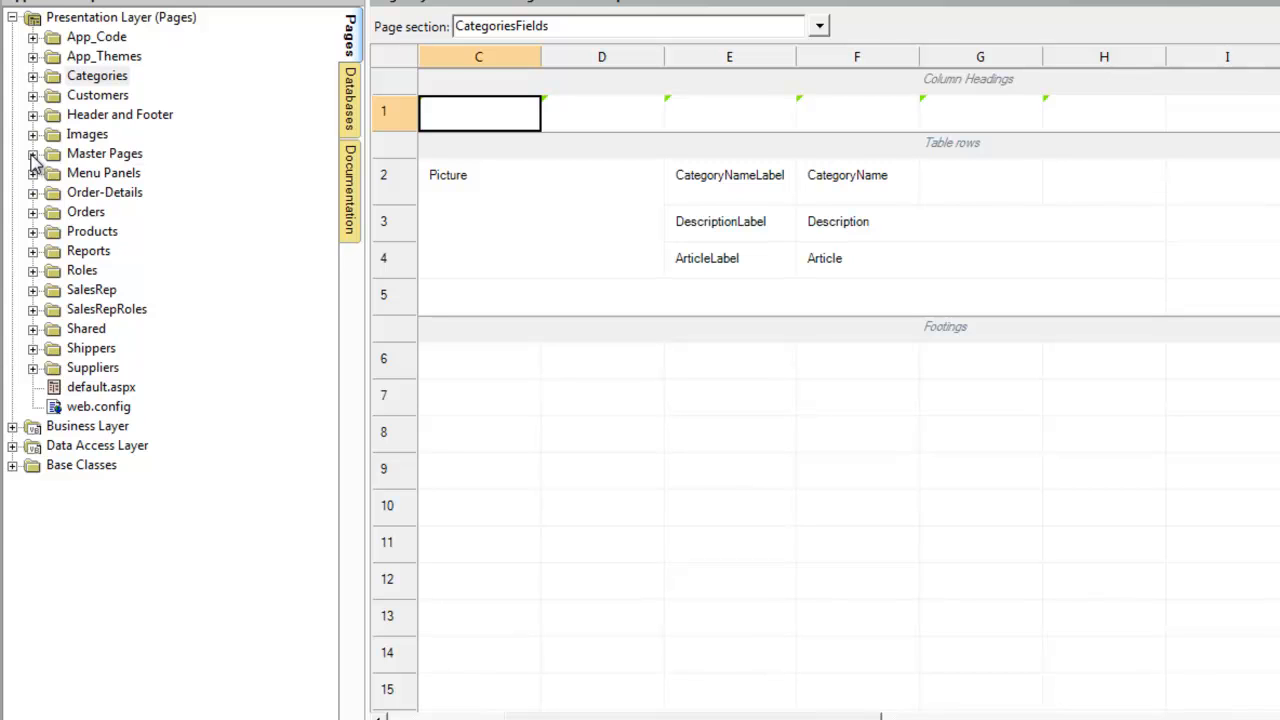
# Step: Expand the Master Pages folder in Application Explorer
pyautogui.click(32, 152)
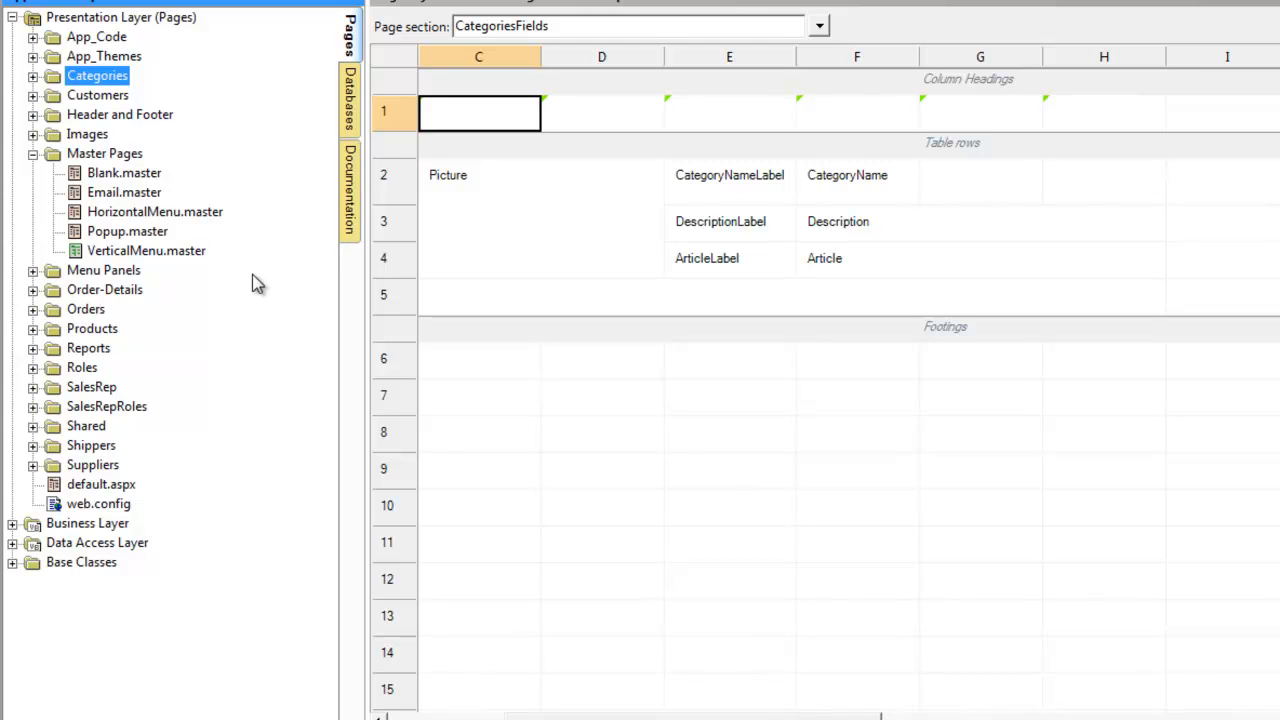
pyautogui.moveTo(284, 316)
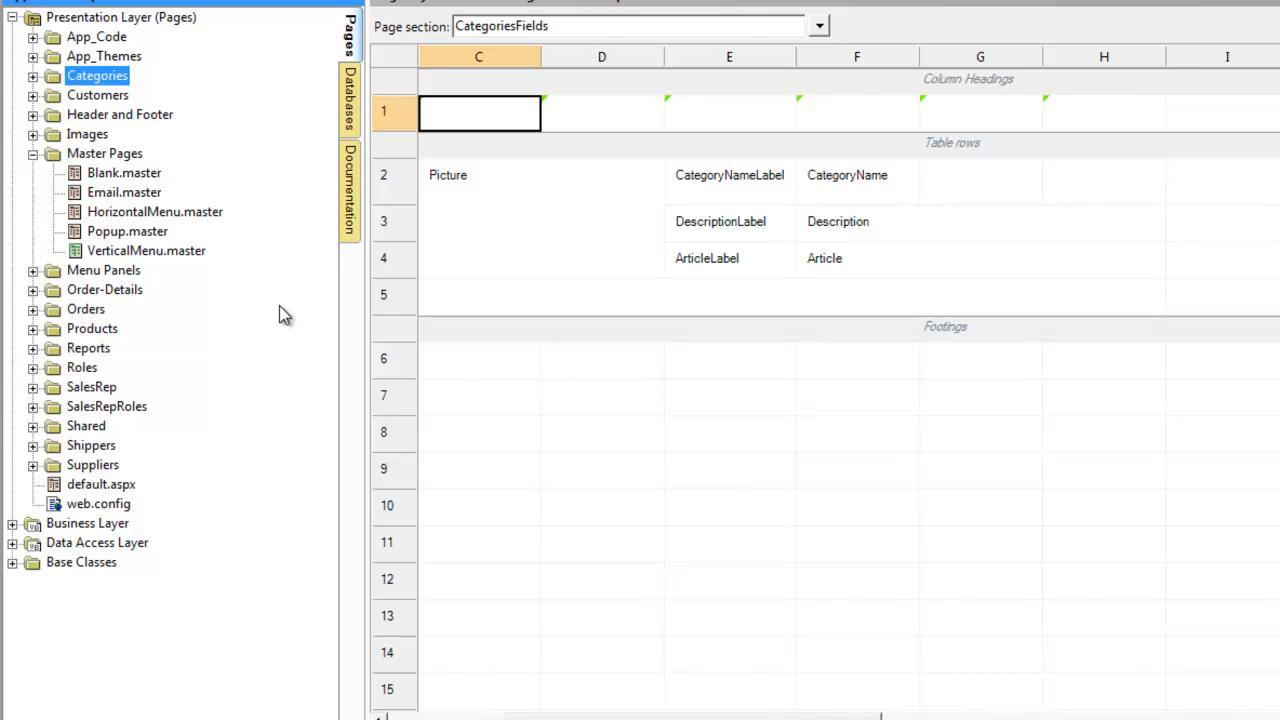
pyautogui.moveTo(136, 264)
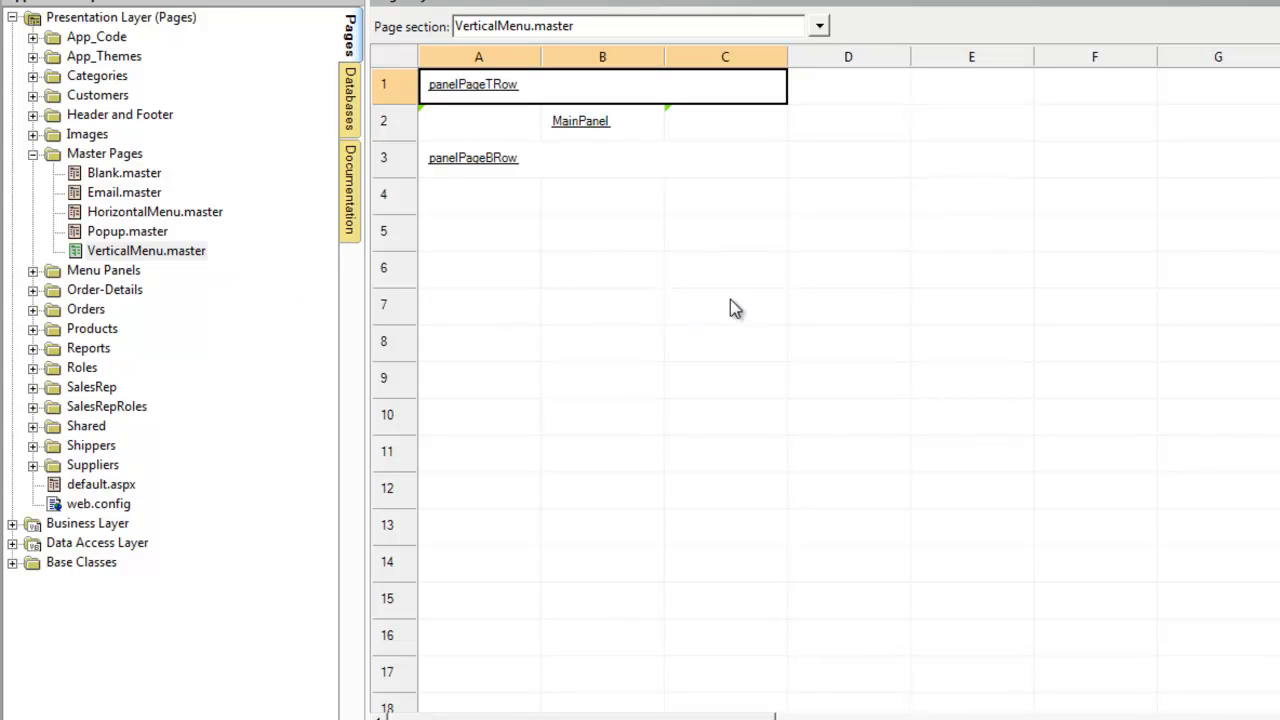
pyautogui.moveTo(728, 224)
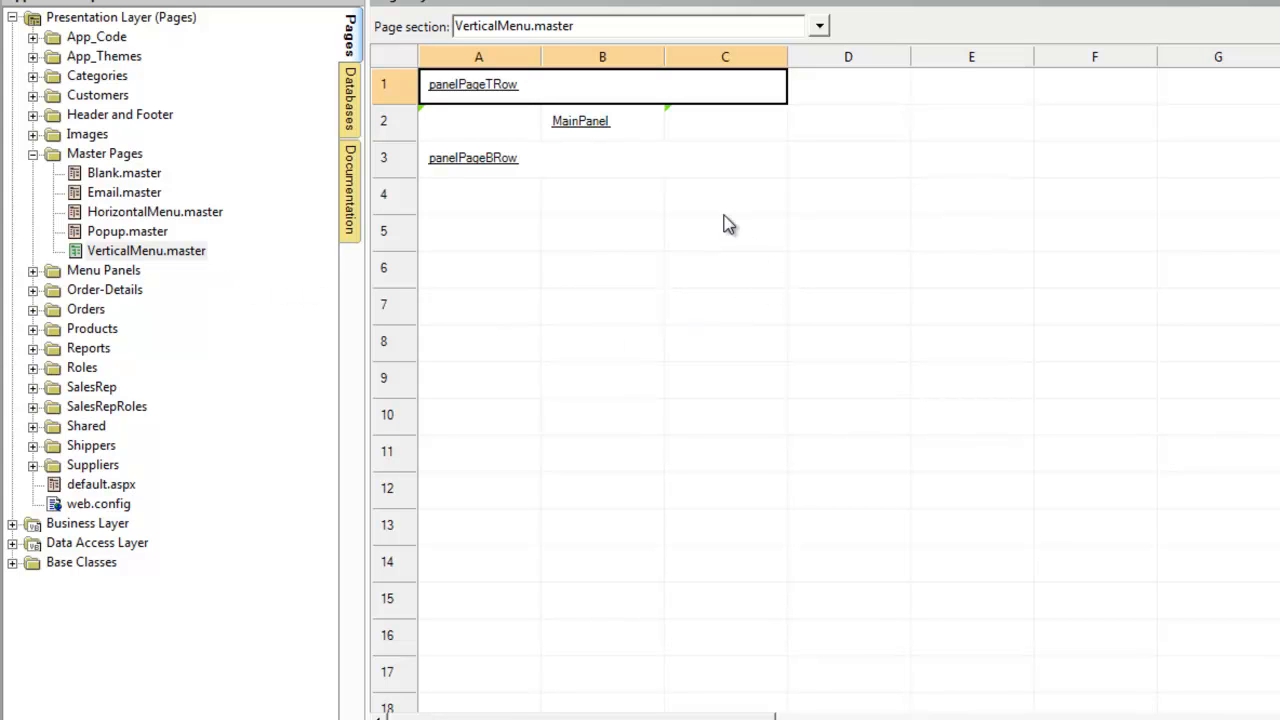
pyautogui.moveTo(744, 180)
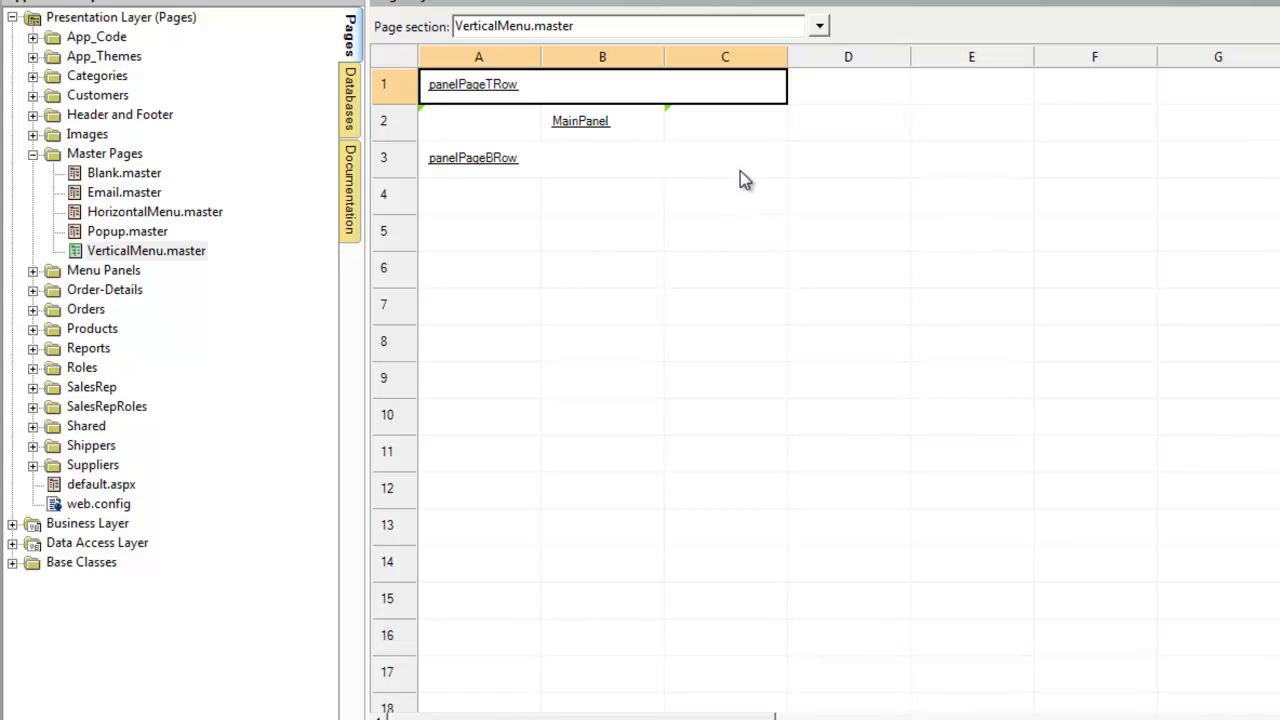
pyautogui.rightClick(724, 194)
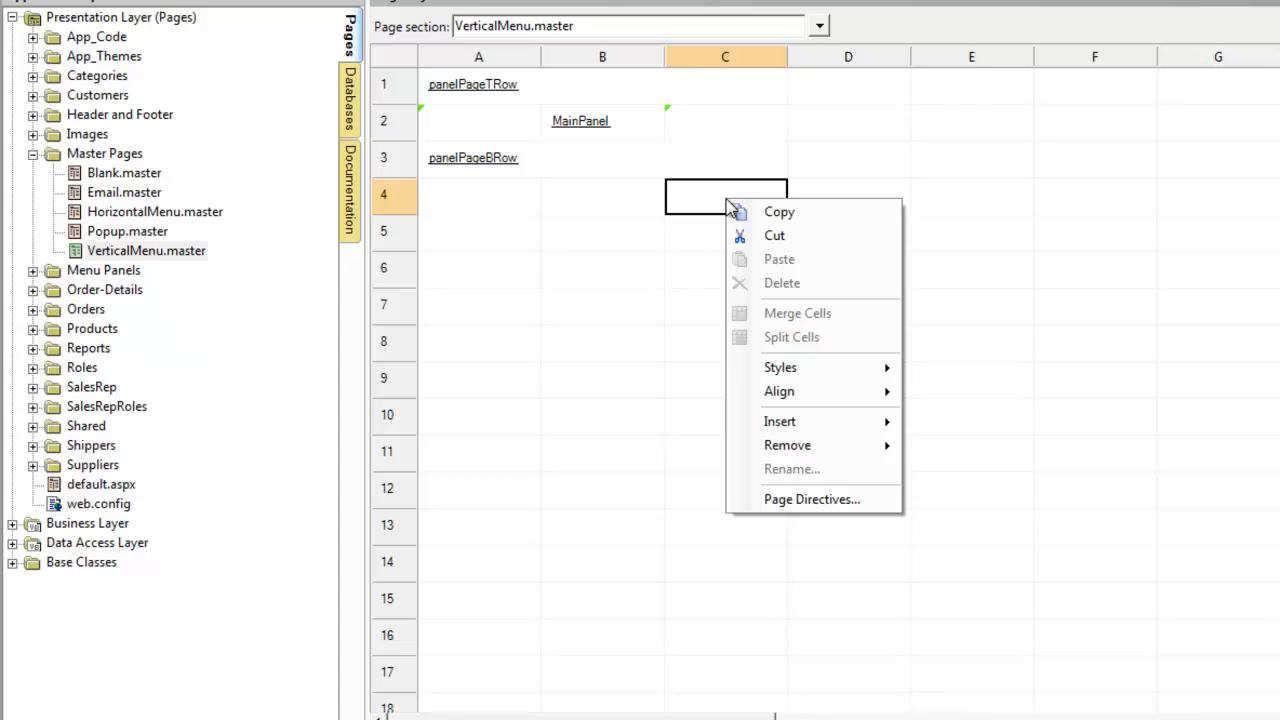
pyautogui.moveTo(808, 336)
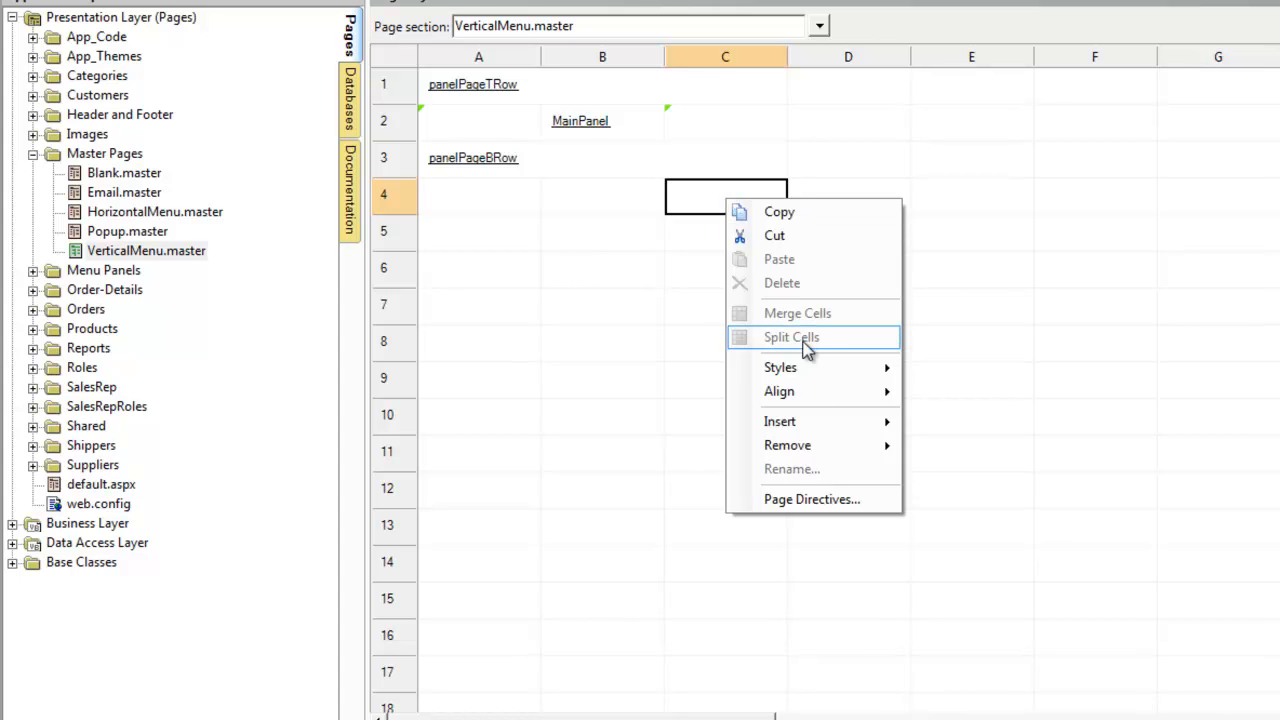
pyautogui.click(812, 500)
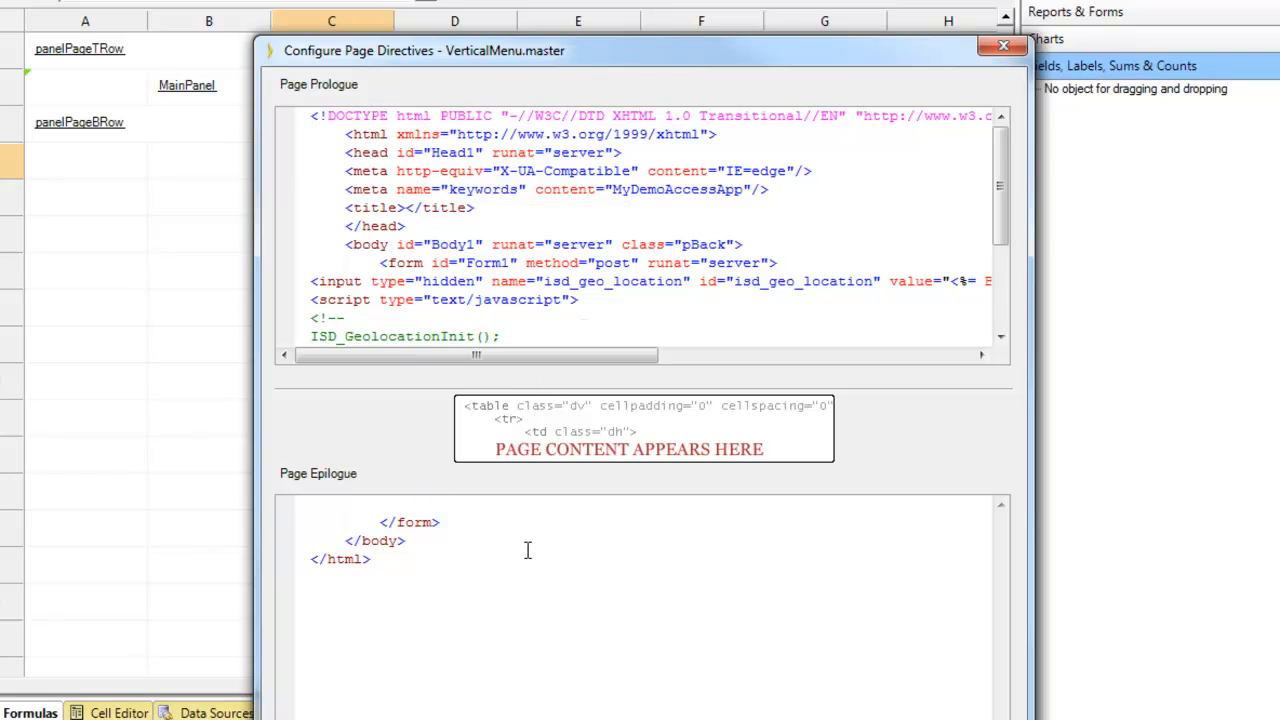
pyautogui.moveTo(584, 500)
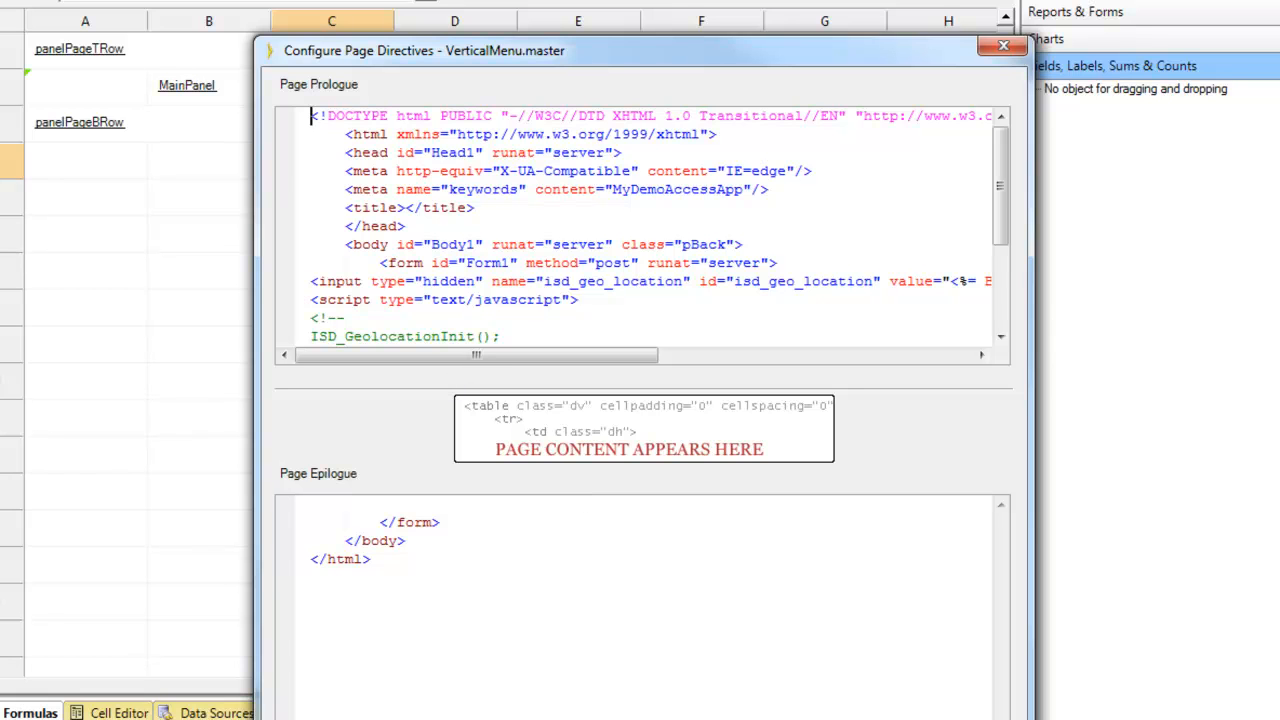
pyautogui.click(1004, 44)
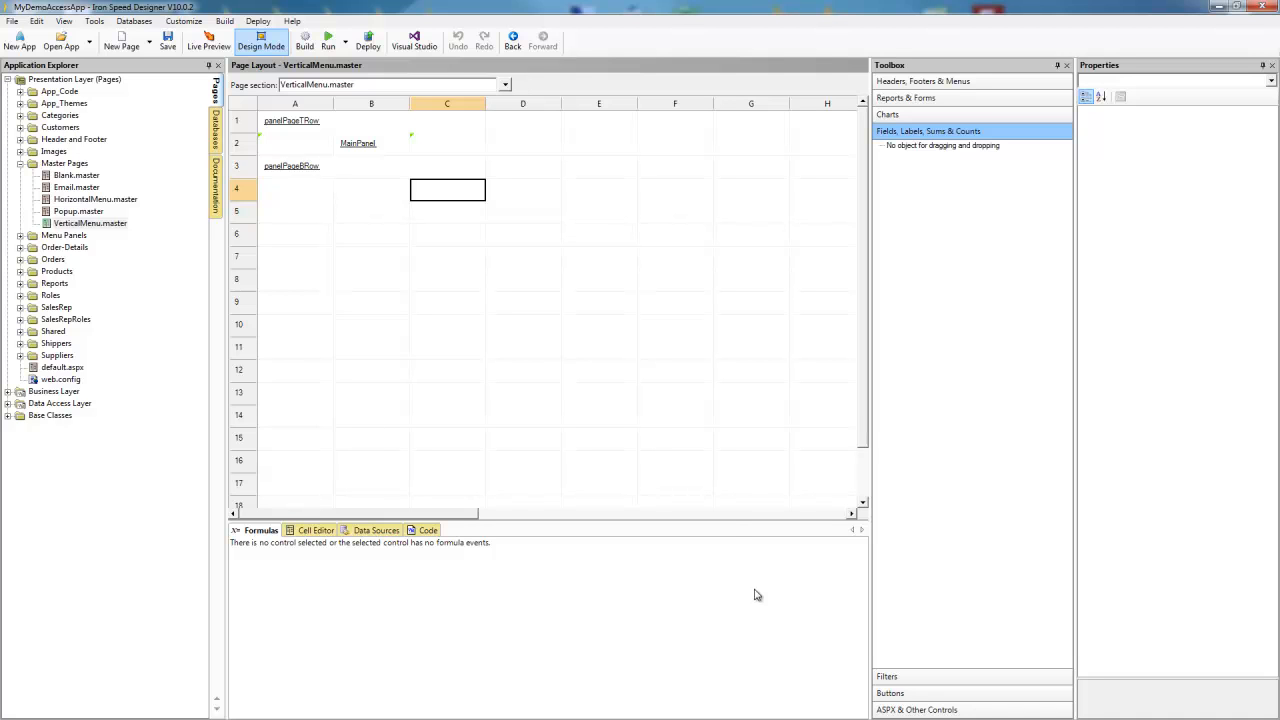
pyautogui.moveTo(328, 40)
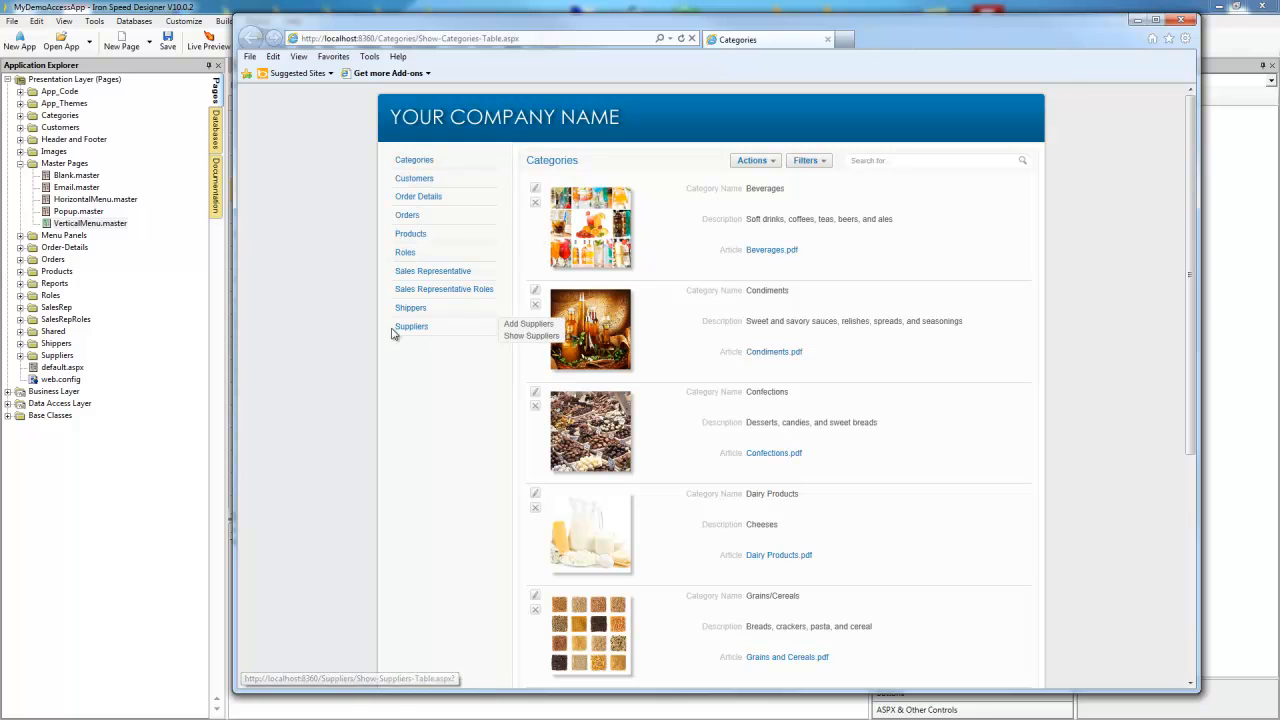
pyautogui.moveTo(832, 172)
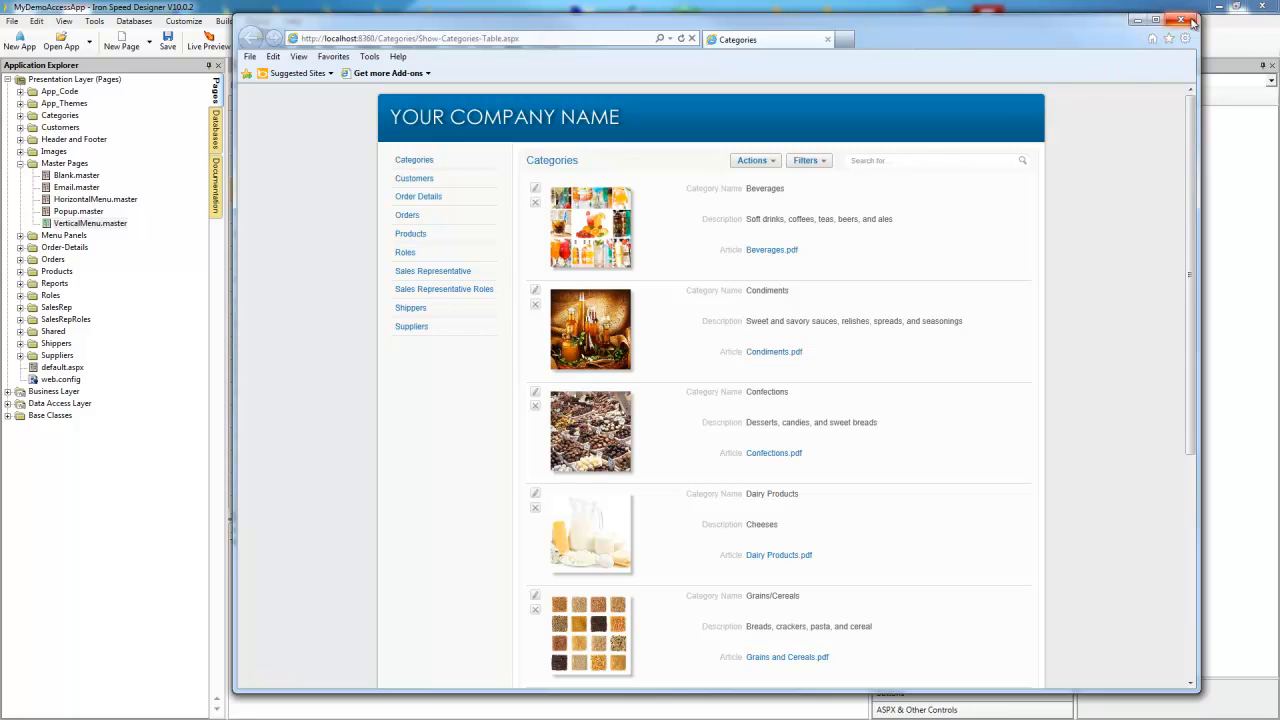
pyautogui.moveTo(1192, 28)
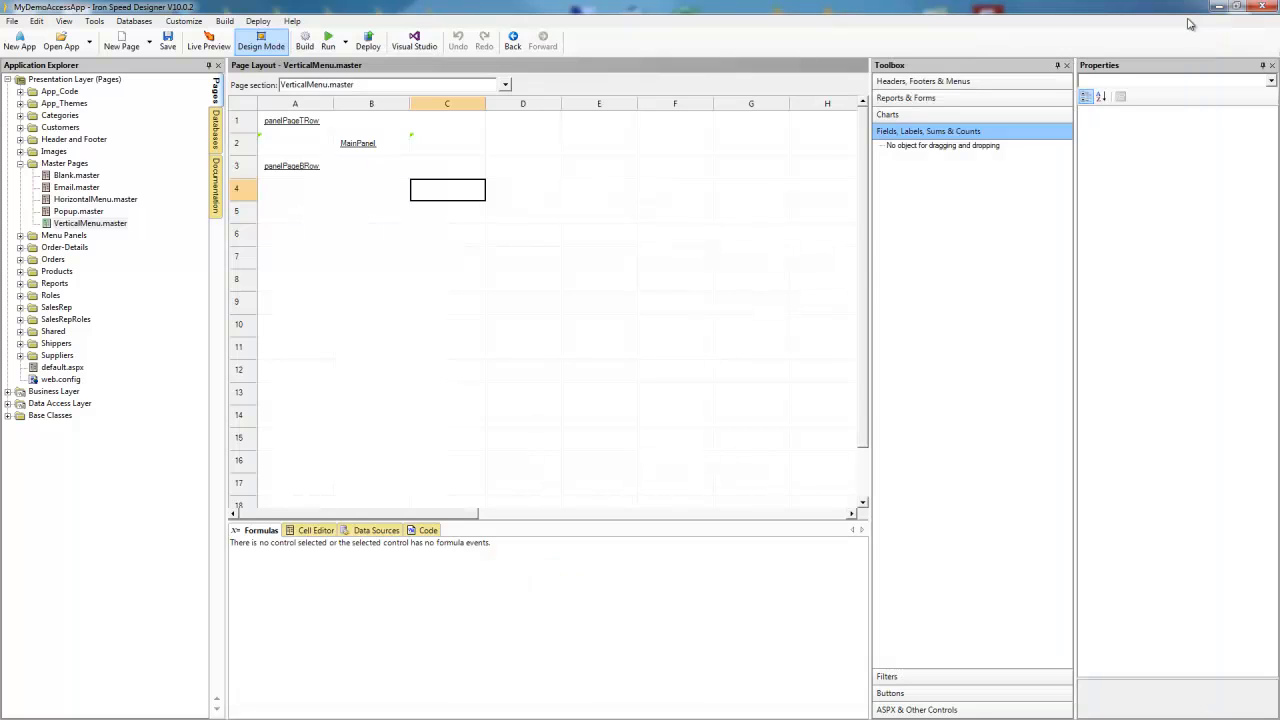
# Step: Reopen Show-Categories-Table.aspx and select its Master page section
pyautogui.click(22, 114)
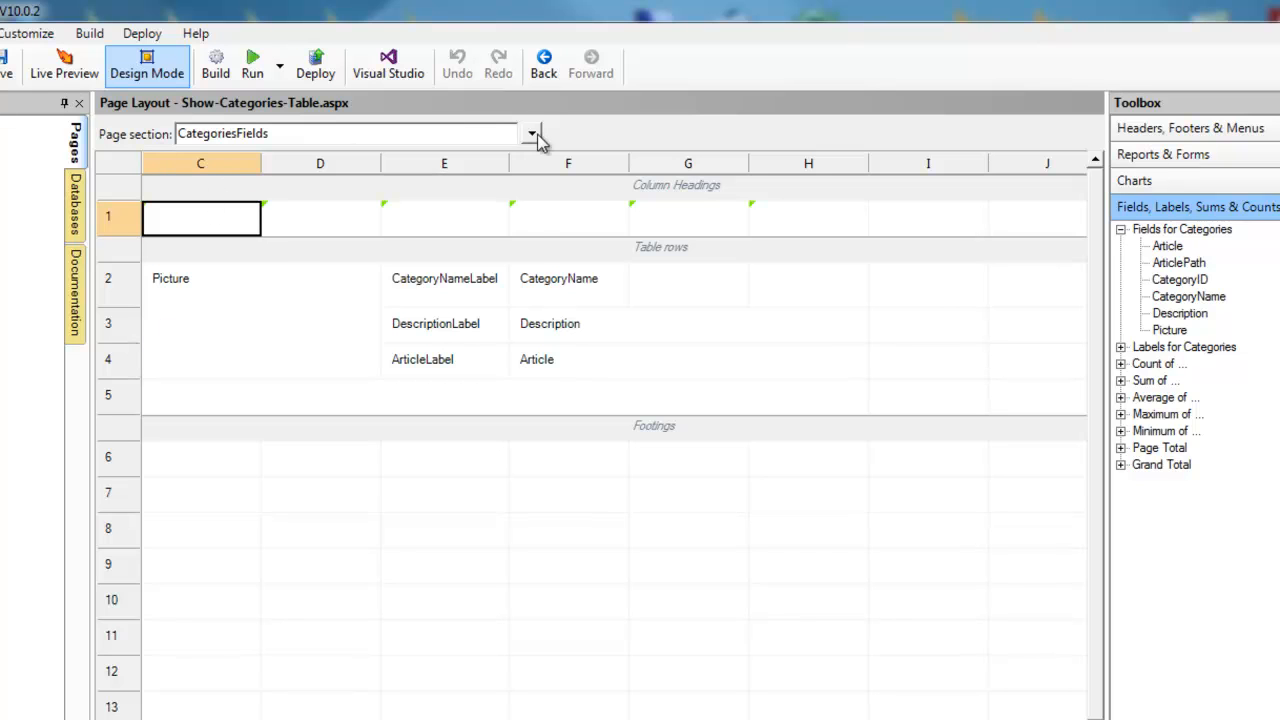
pyautogui.click(532, 132)
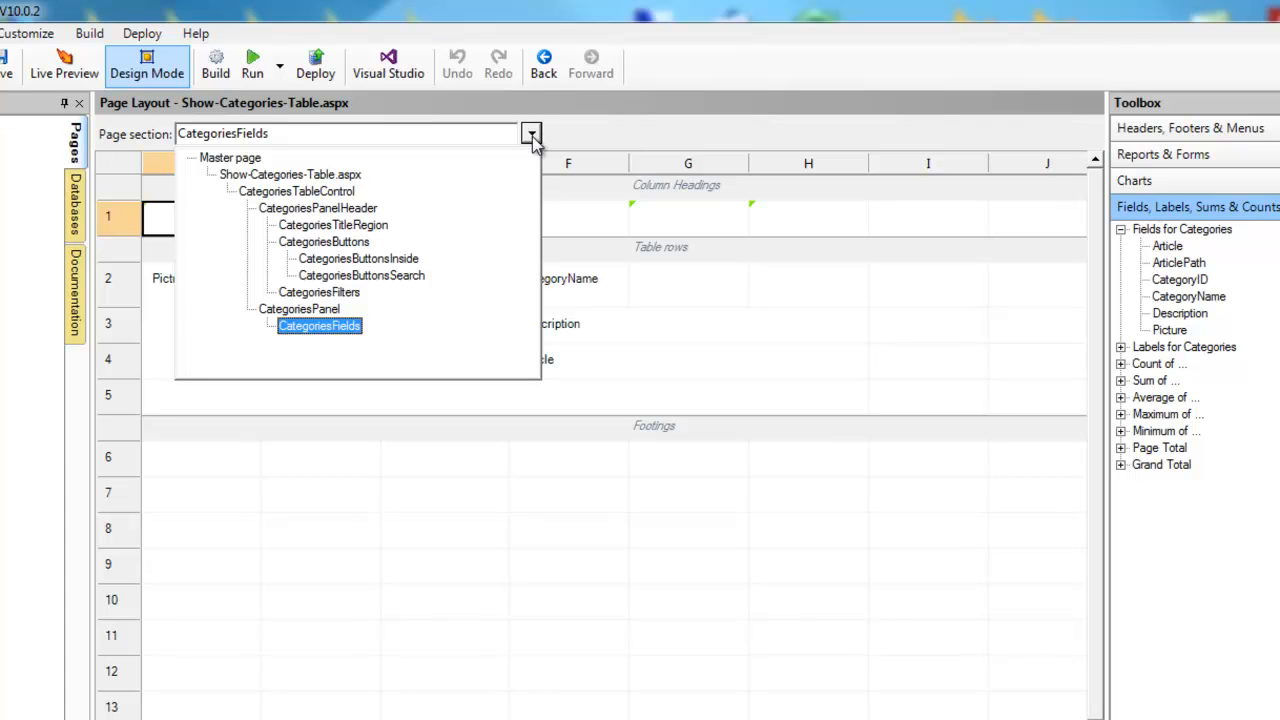
pyautogui.moveTo(304, 172)
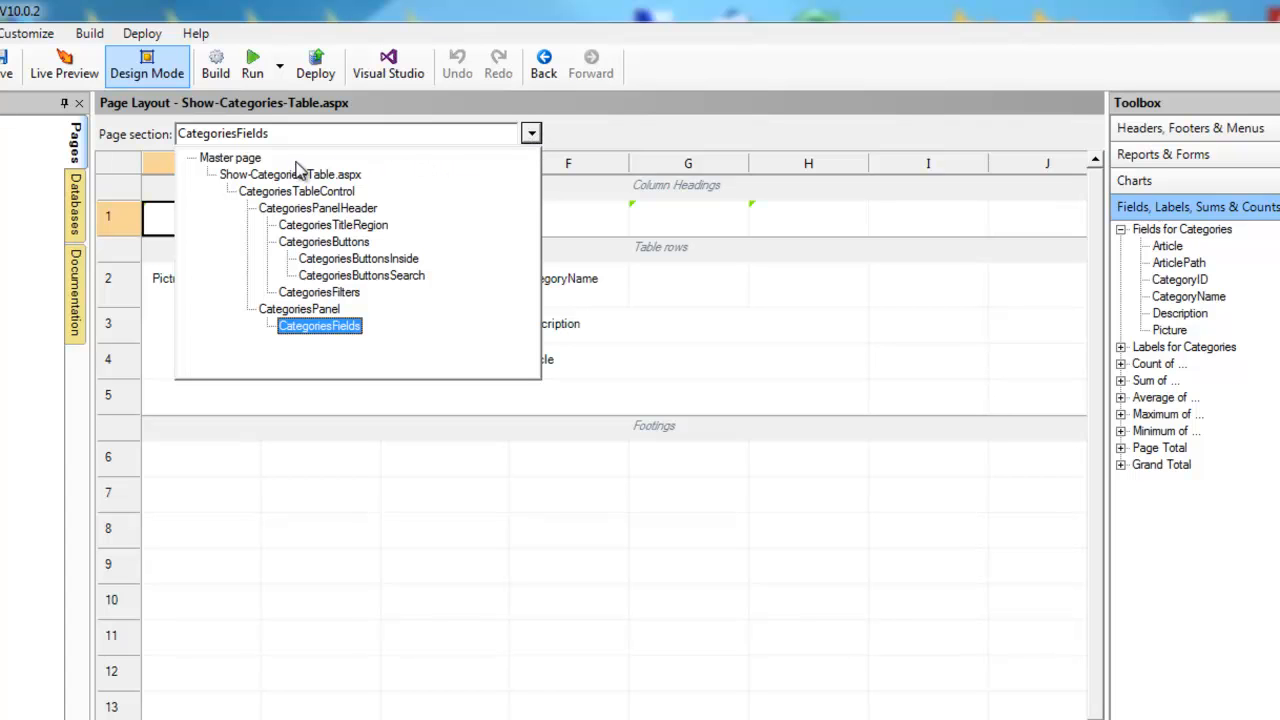
pyautogui.click(290, 174)
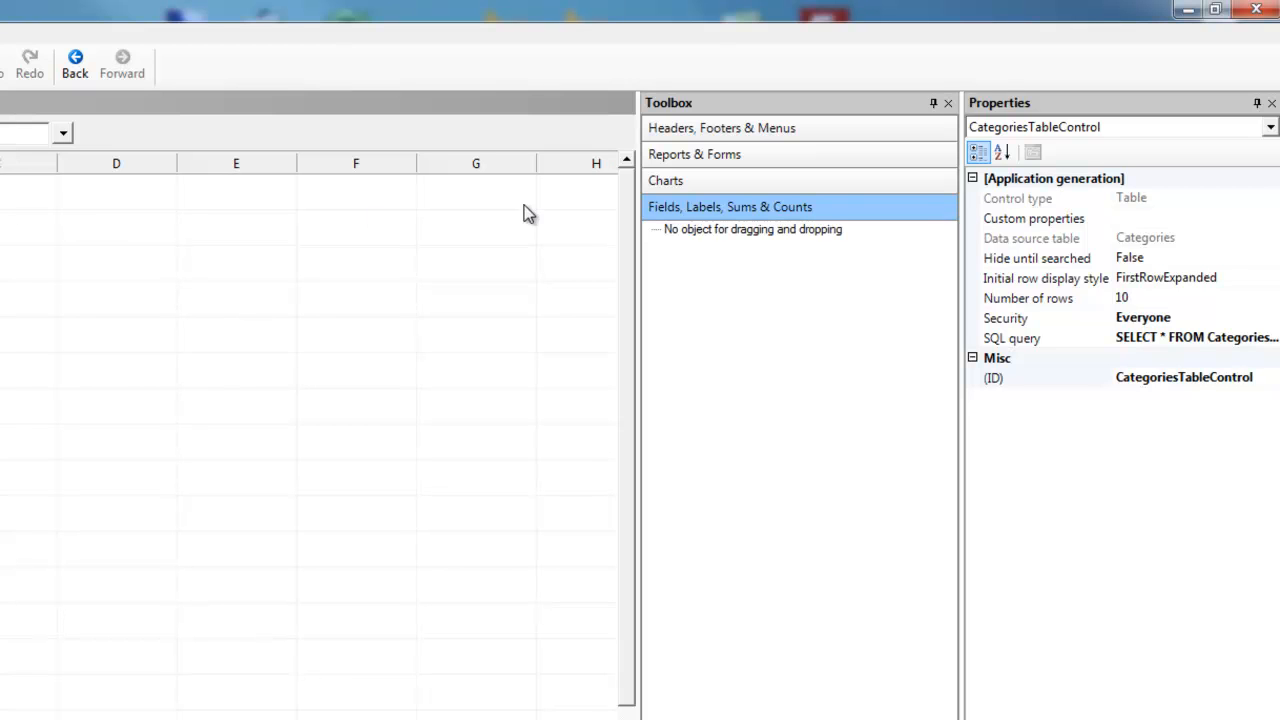
pyautogui.moveTo(1182, 144)
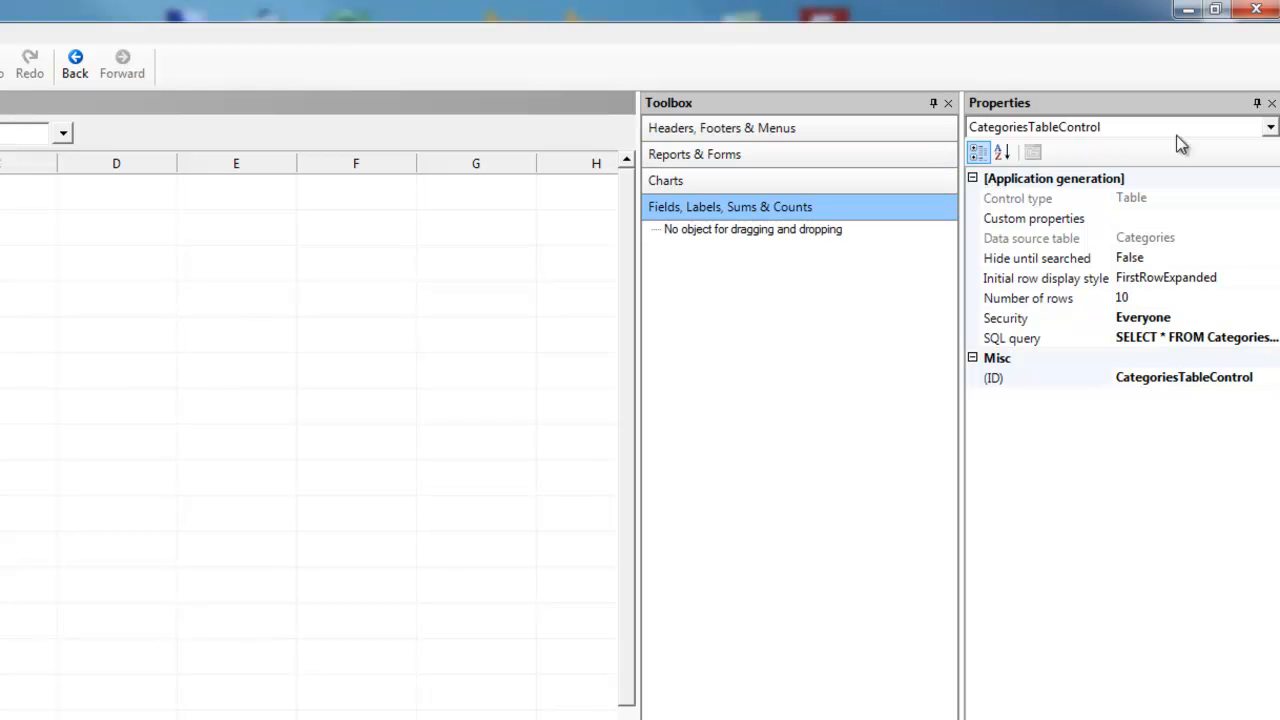
pyautogui.moveTo(1270, 136)
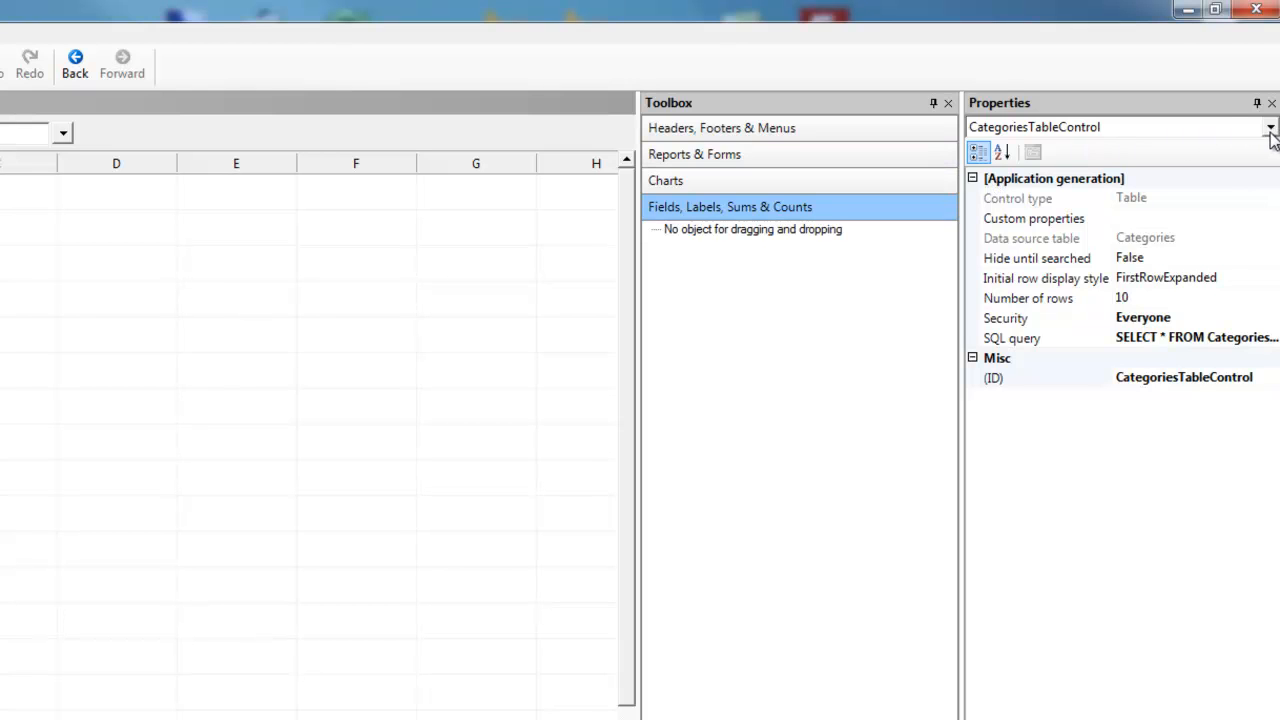
# Step: Show the (PAGE) properties sorted alphabetically and bring up its Display settings
pyautogui.click(1270, 128)
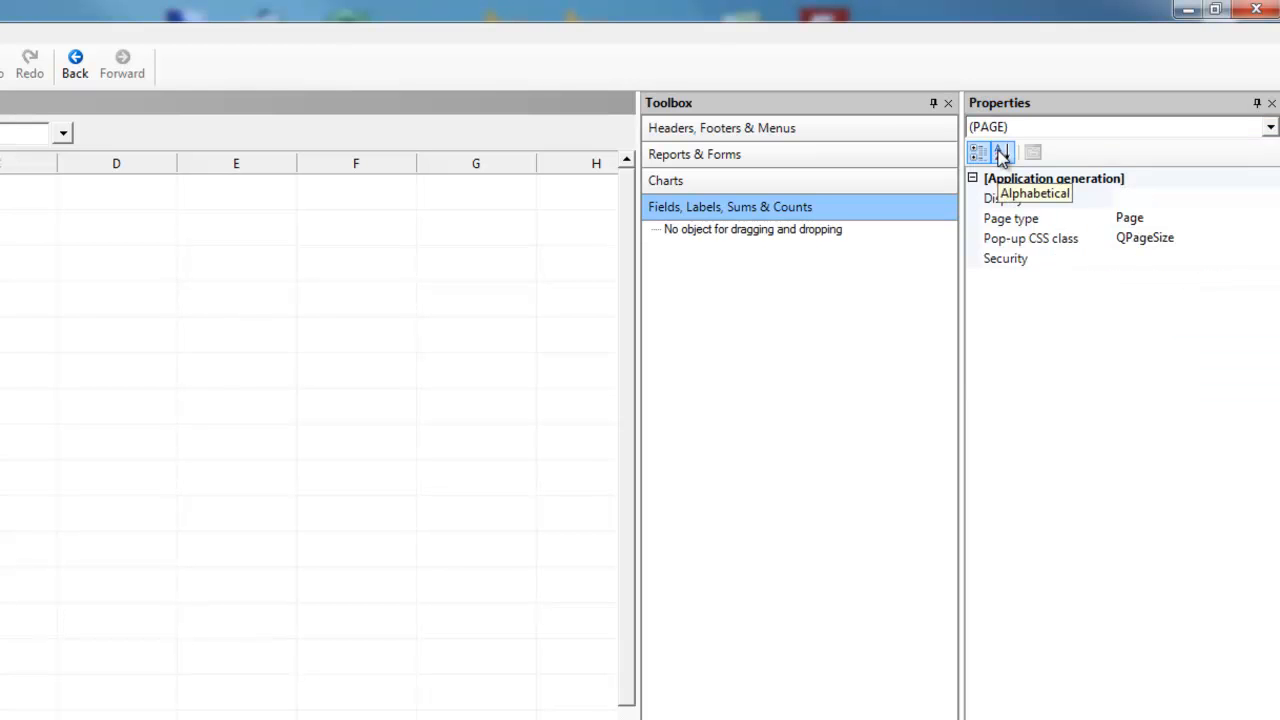
pyautogui.click(1000, 152)
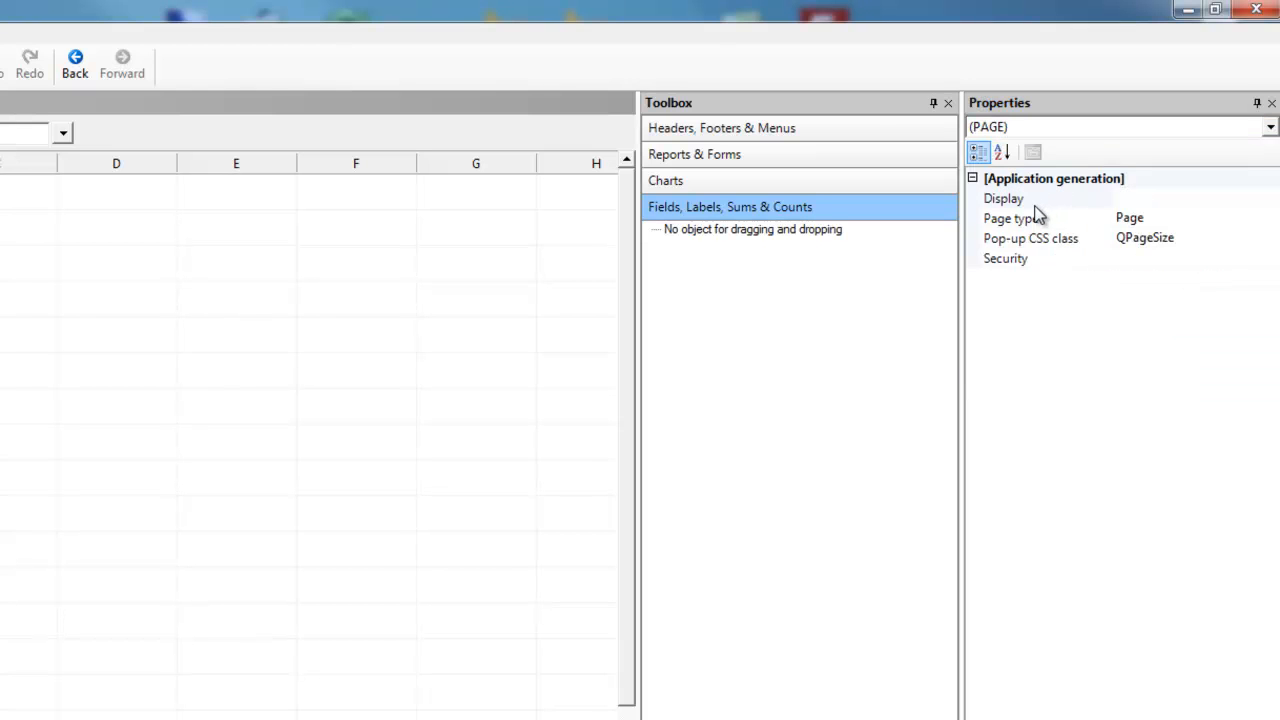
pyautogui.moveTo(1268, 208)
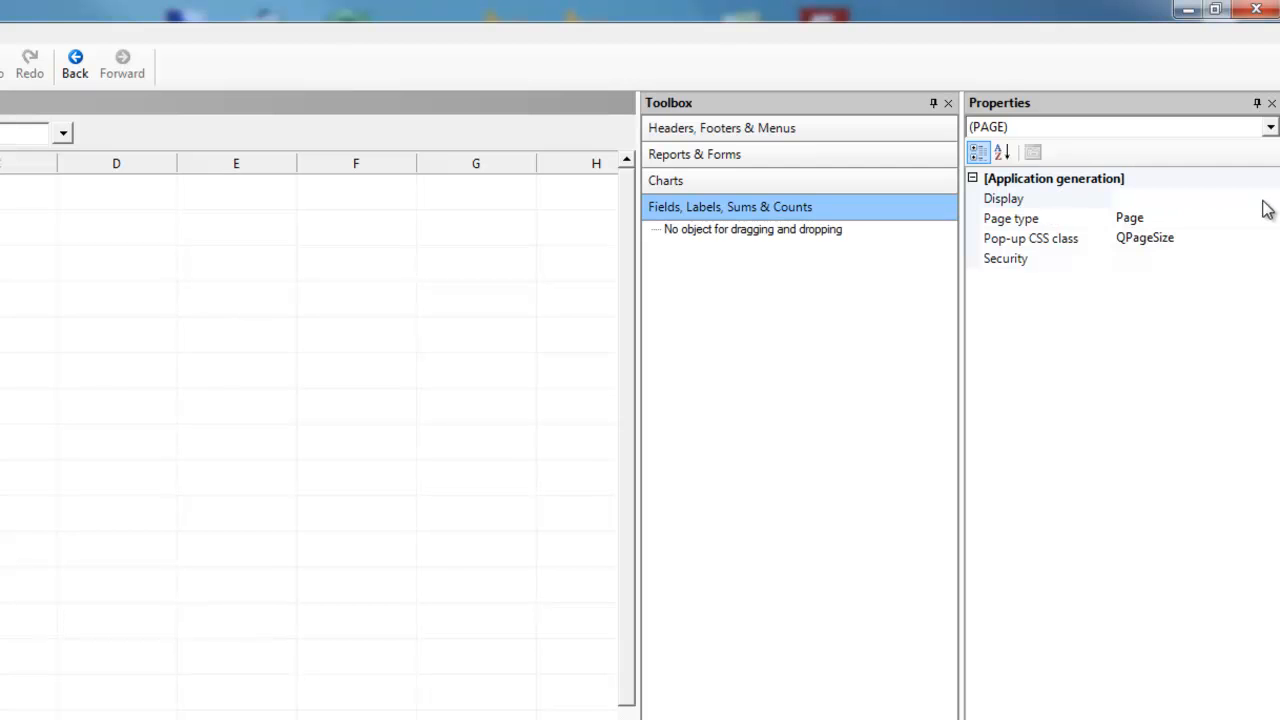
pyautogui.click(1004, 198)
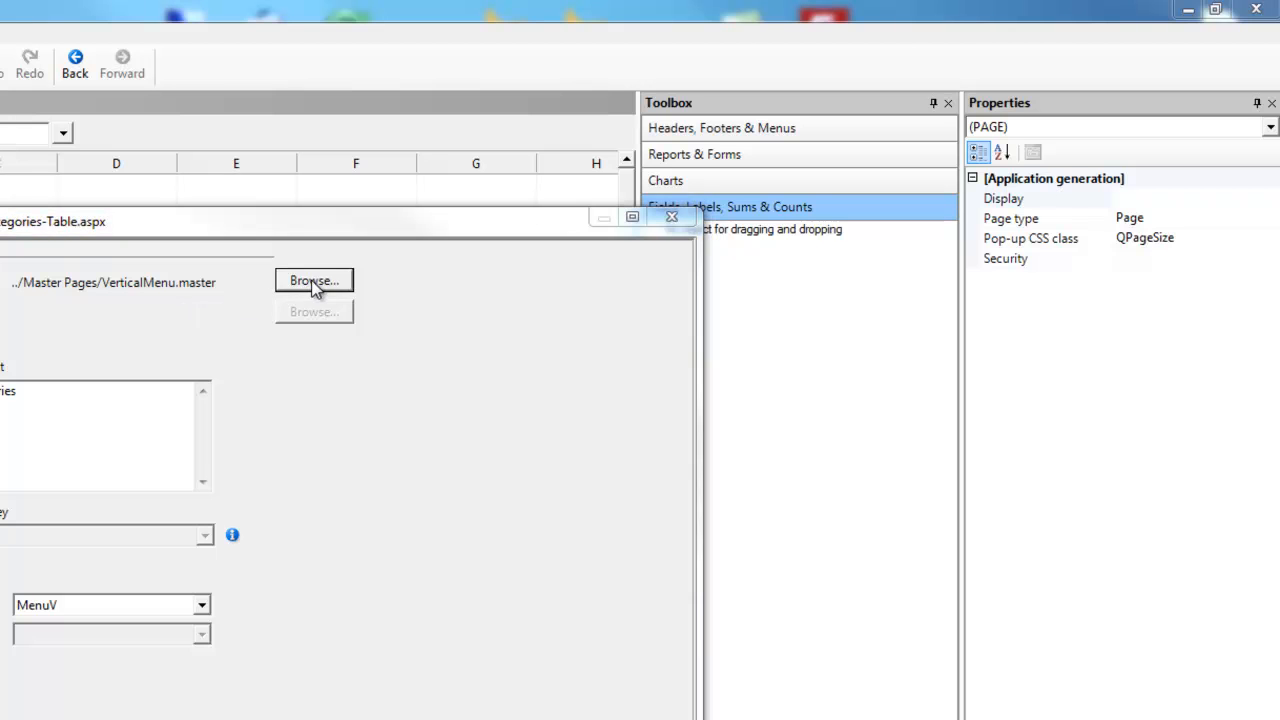
# Step: Assign HorizontalMenu.master from the Master Pages folder as the page's master and confirm
pyautogui.click(314, 280)
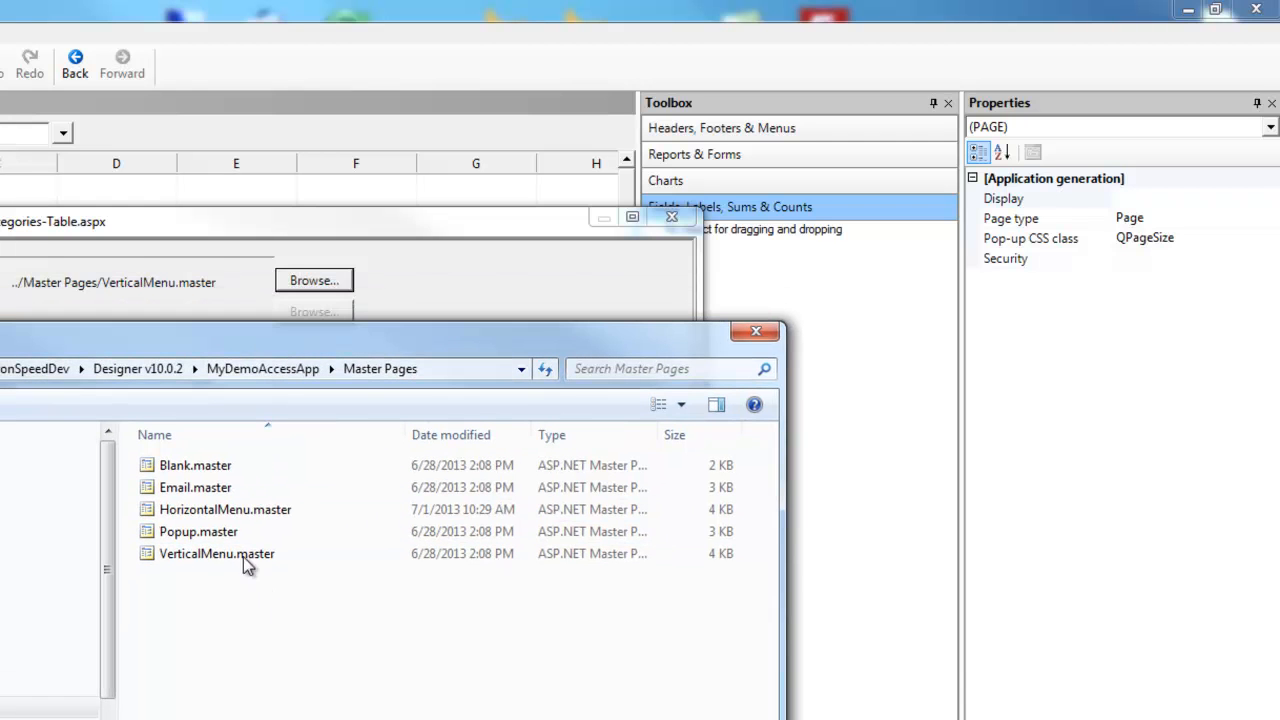
pyautogui.click(224, 510)
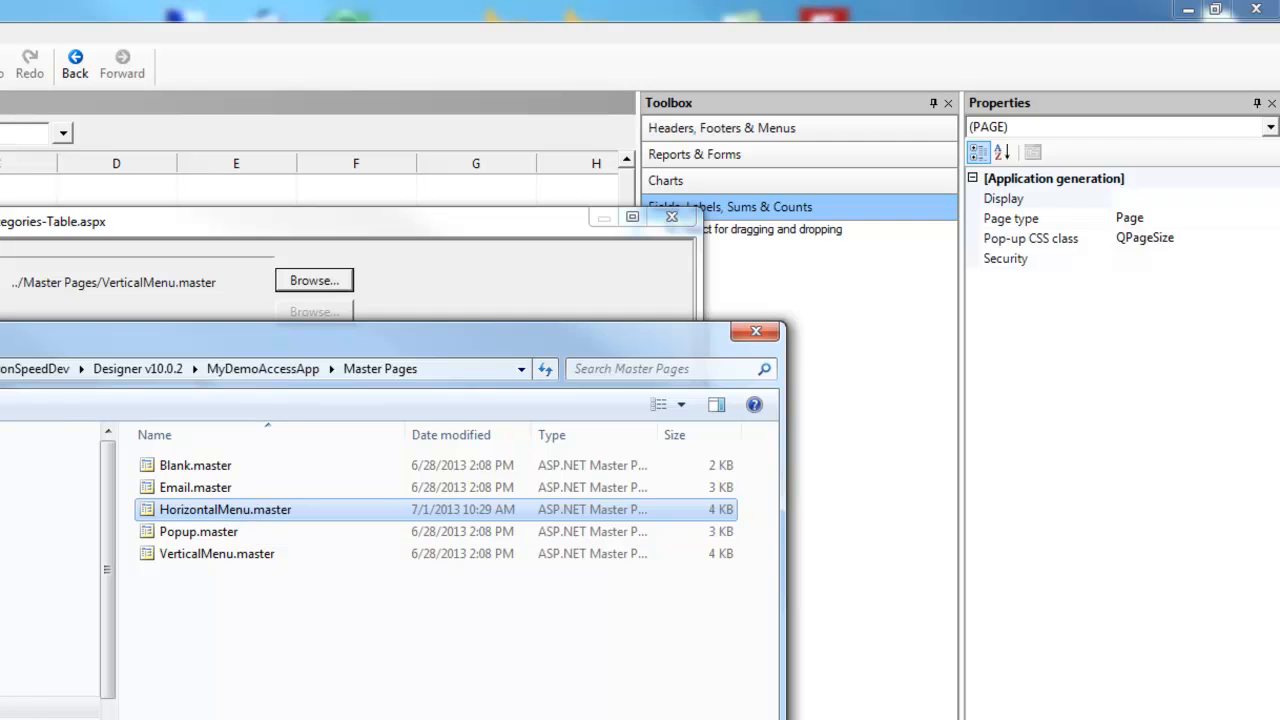
pyautogui.doubleClick(224, 510)
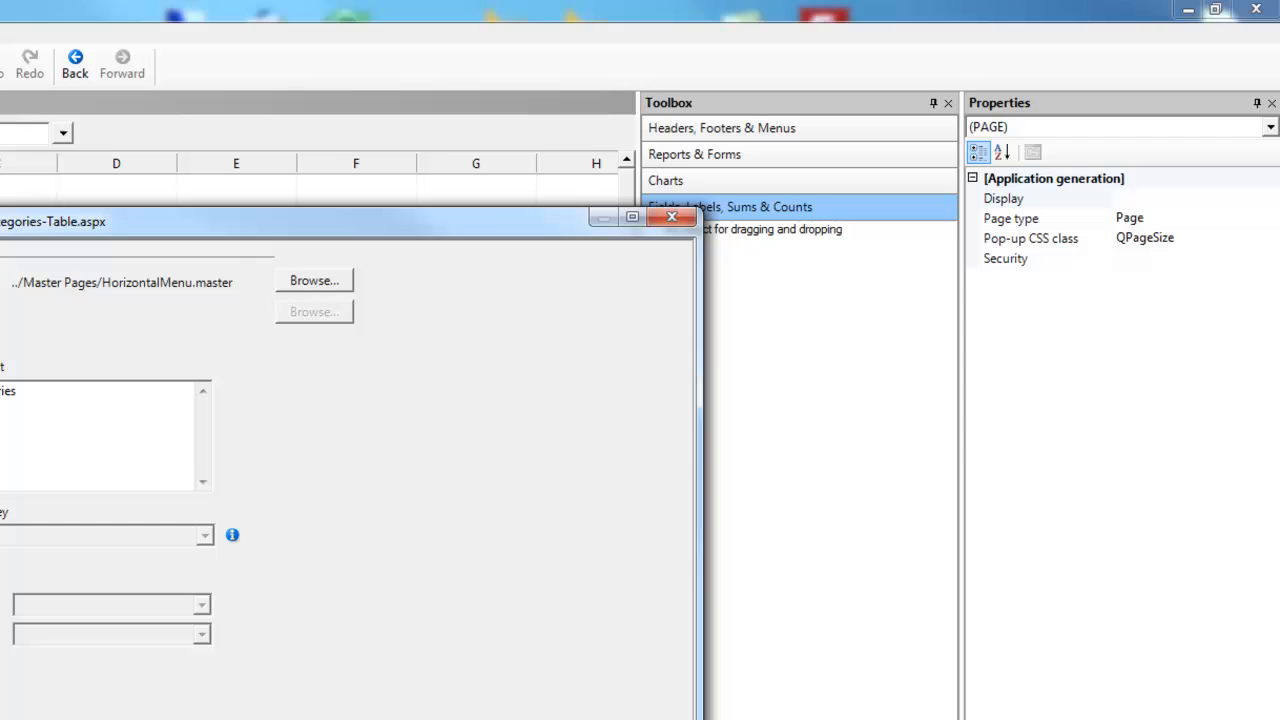
pyautogui.click(672, 218)
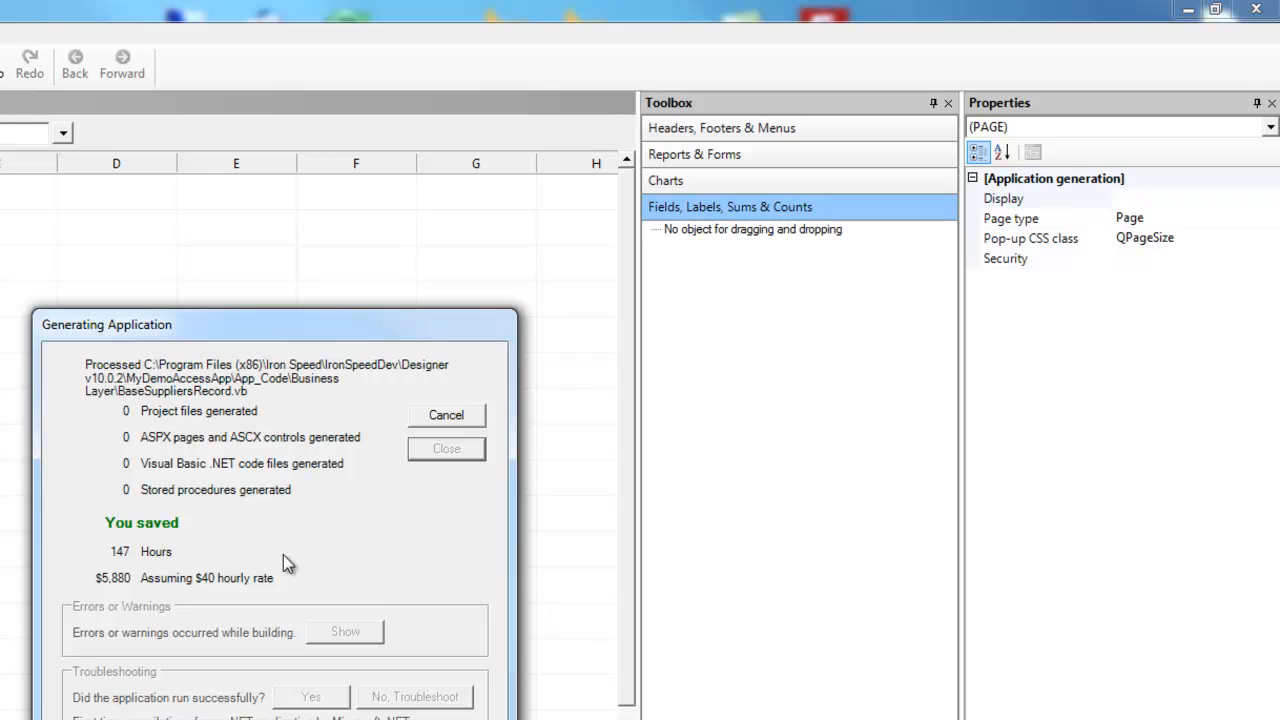
pyautogui.moveTo(276, 556)
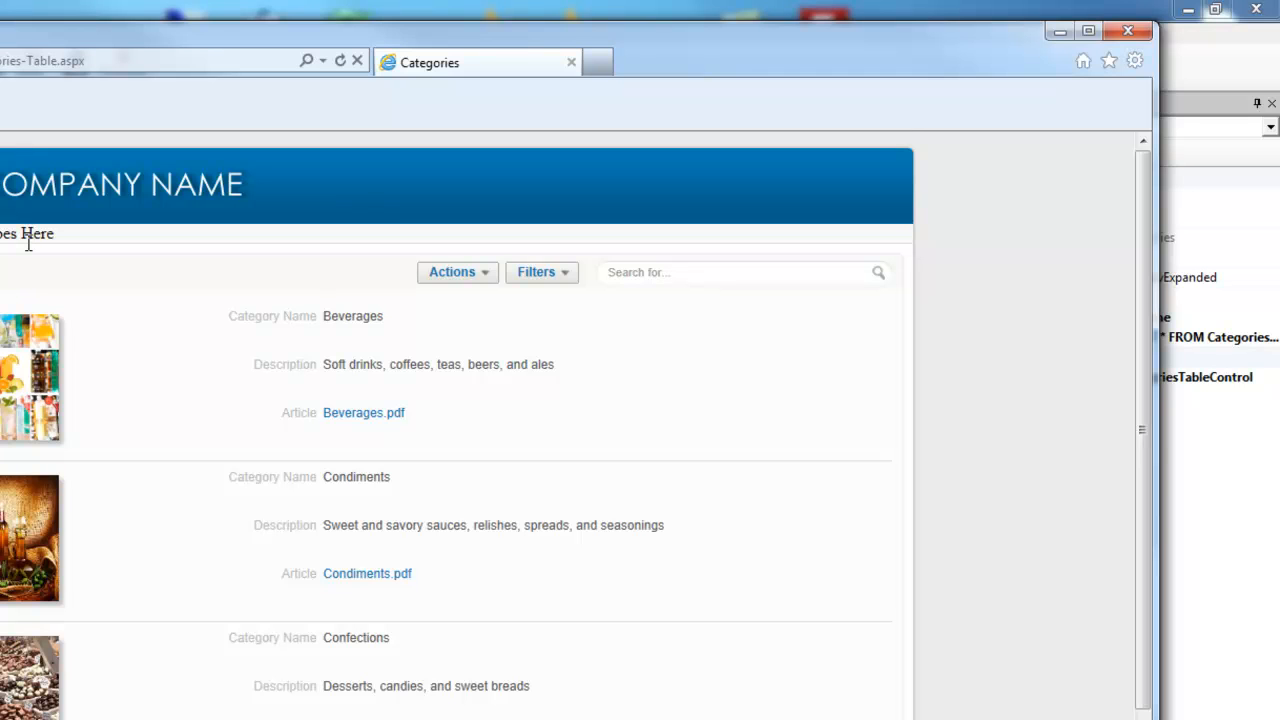
pyautogui.moveTo(30, 250)
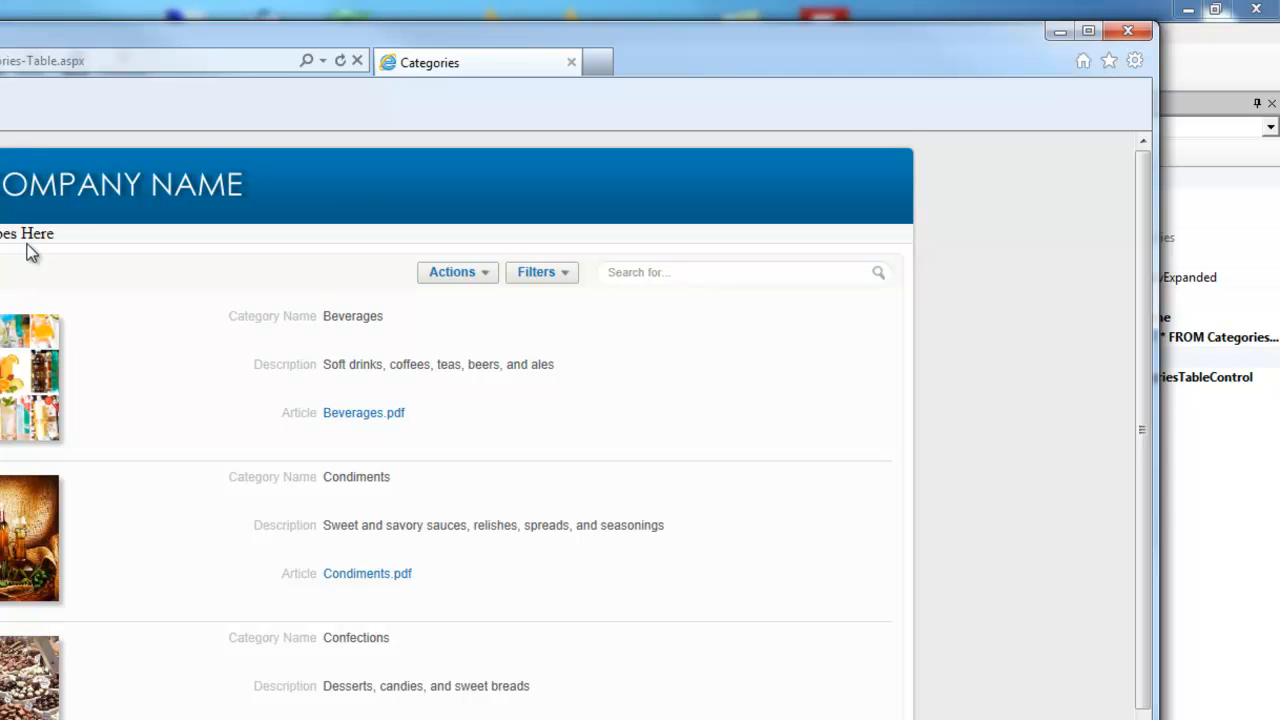
pyautogui.moveTo(196, 530)
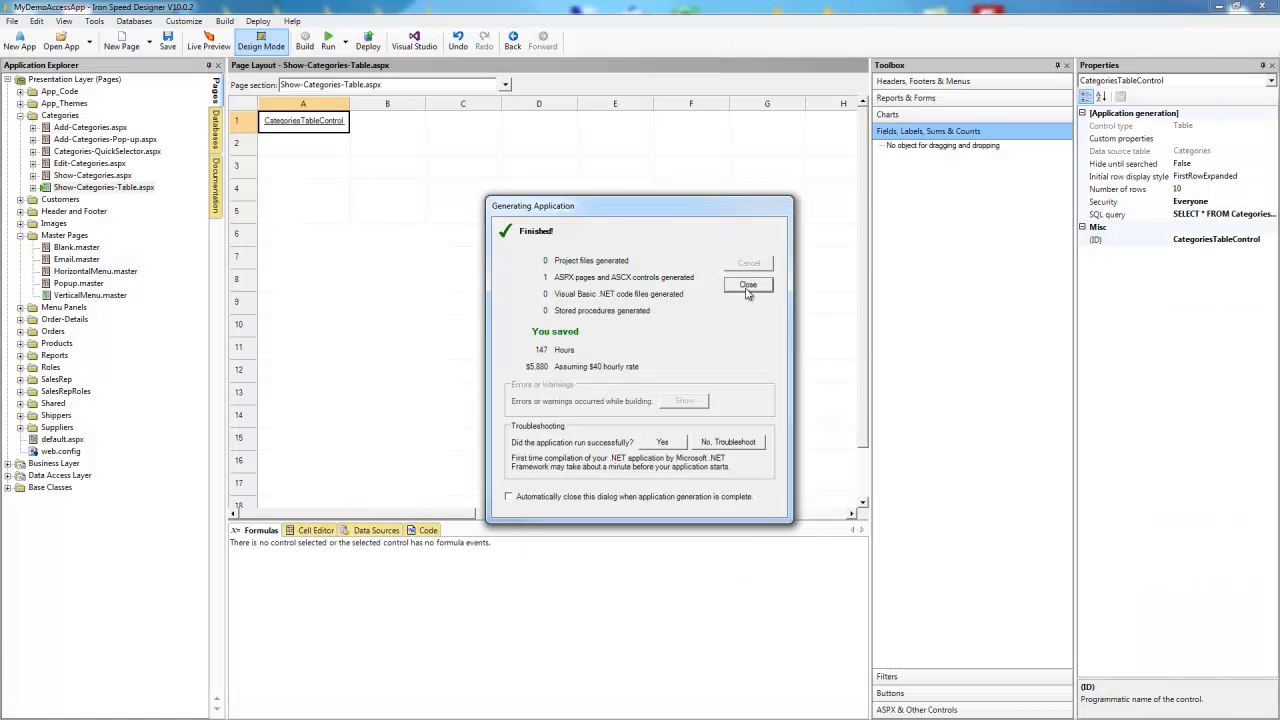
# Step: Dismiss the generation summary and load HorizontalMenu.master showing its main panel layout
pyautogui.click(748, 284)
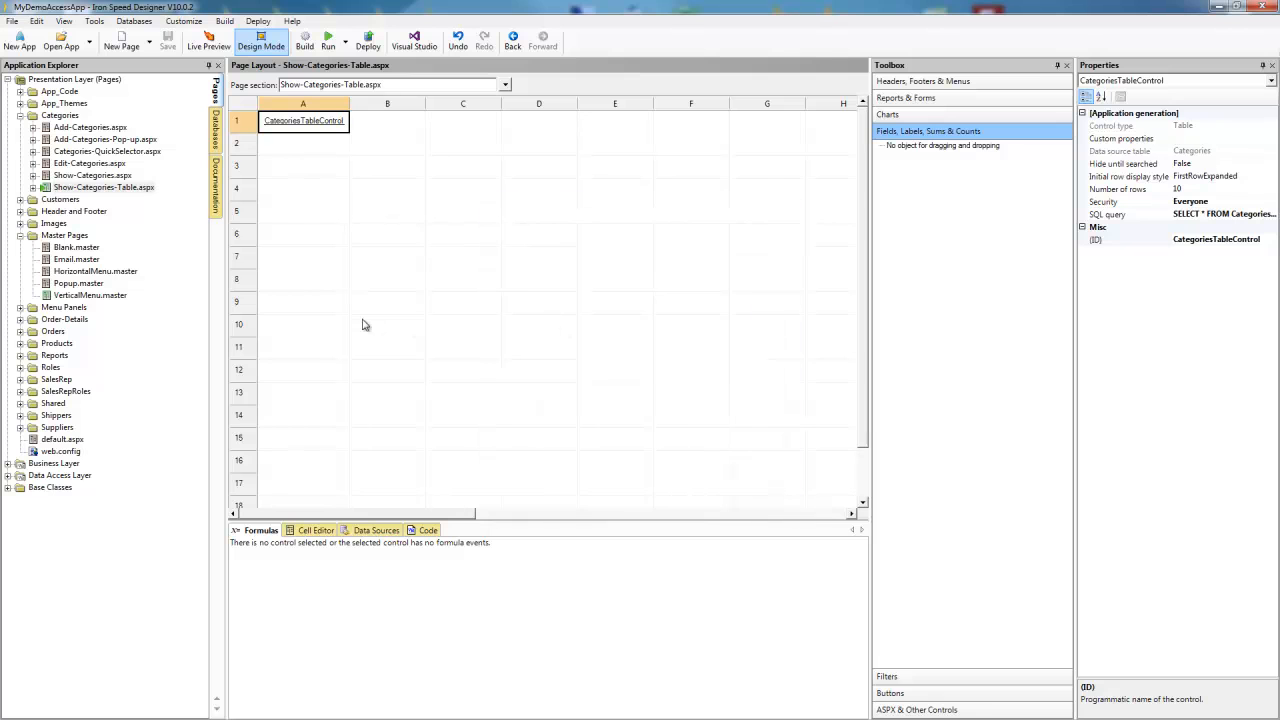
pyautogui.moveTo(150, 280)
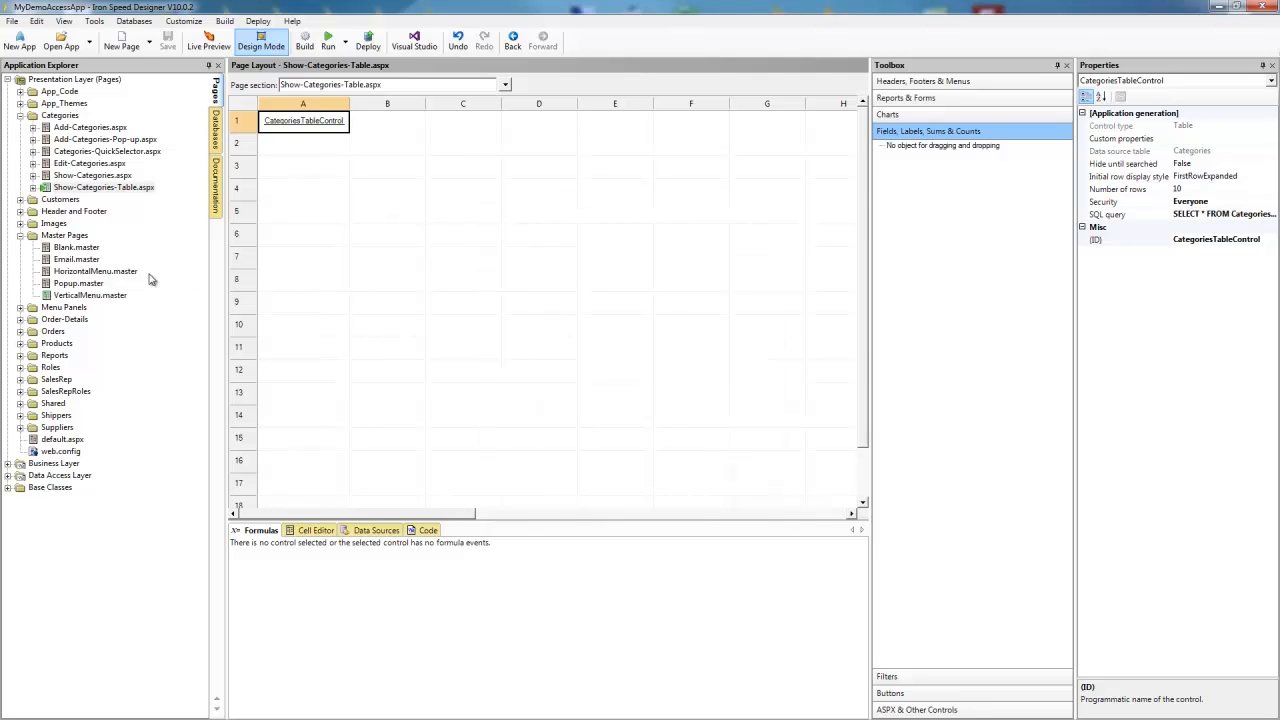
pyautogui.click(96, 272)
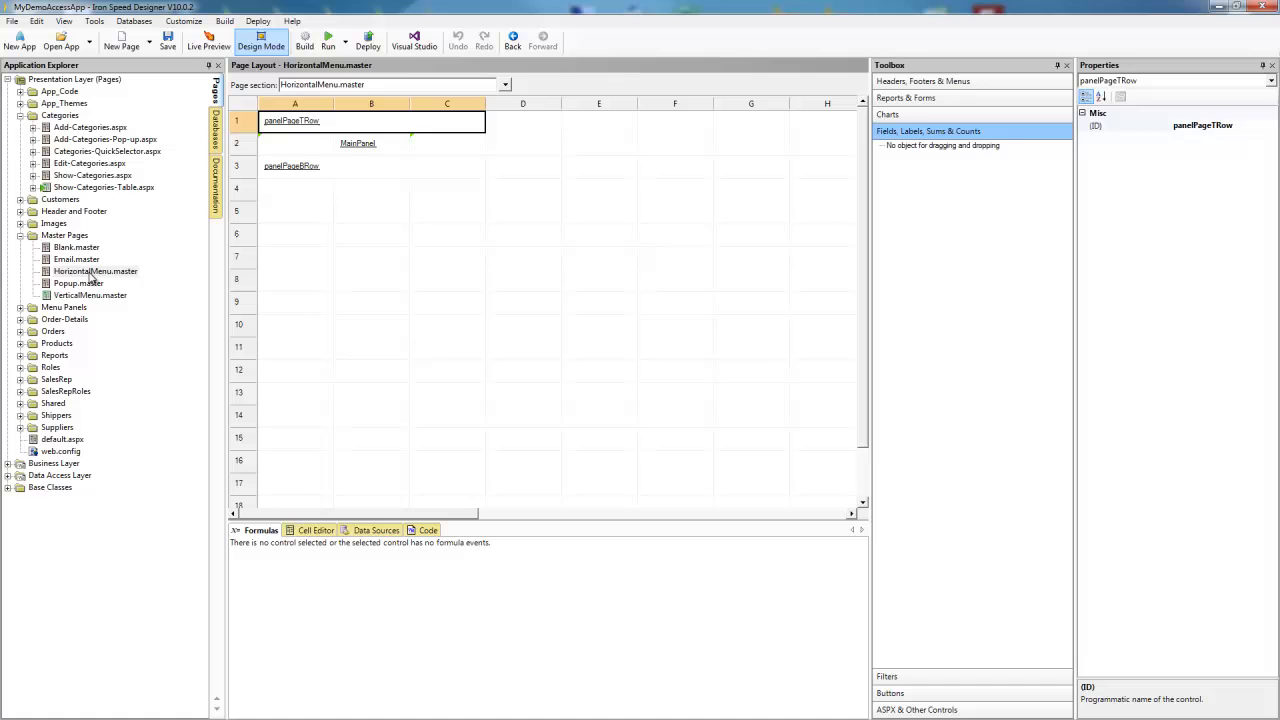
pyautogui.click(356, 144)
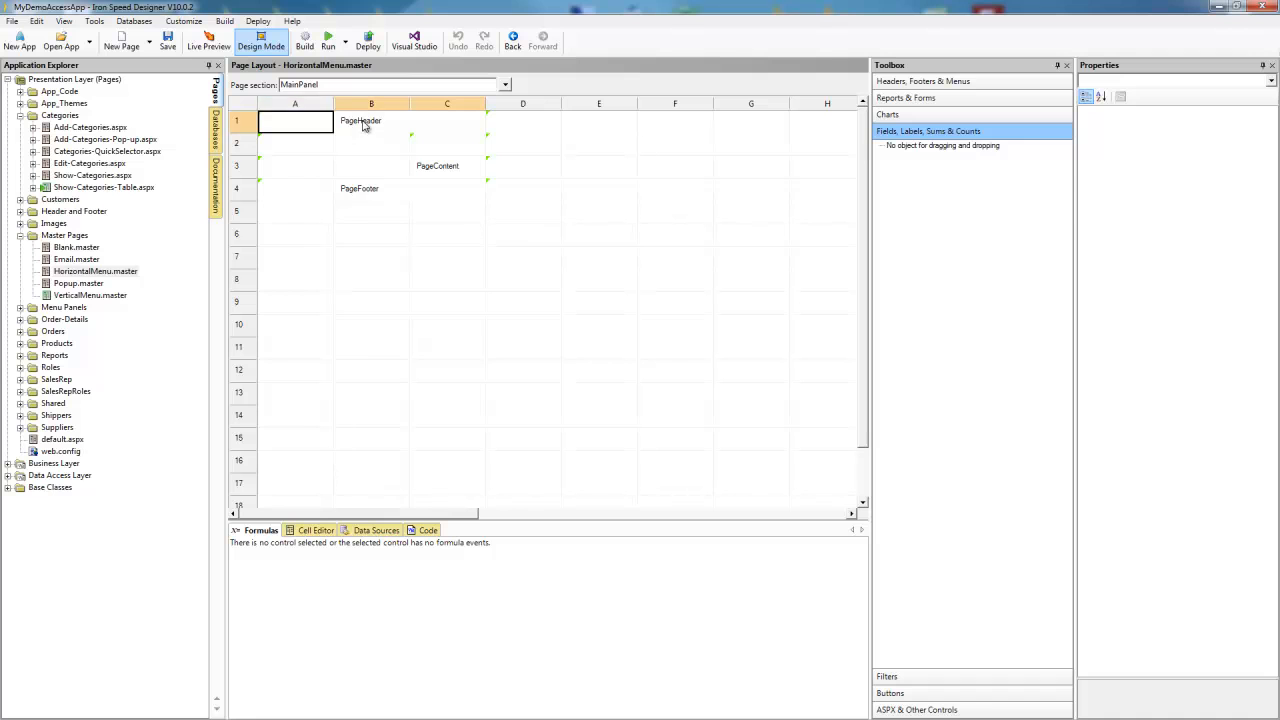
pyautogui.click(360, 120)
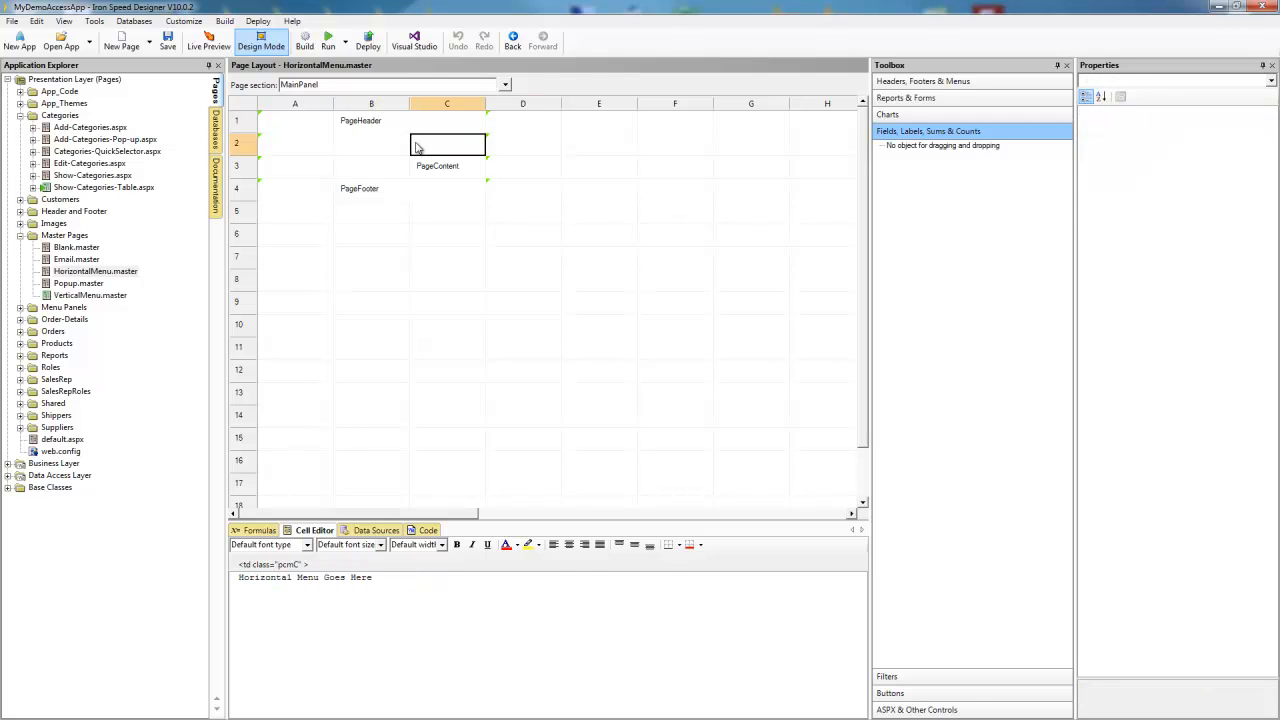
pyautogui.moveTo(516, 90)
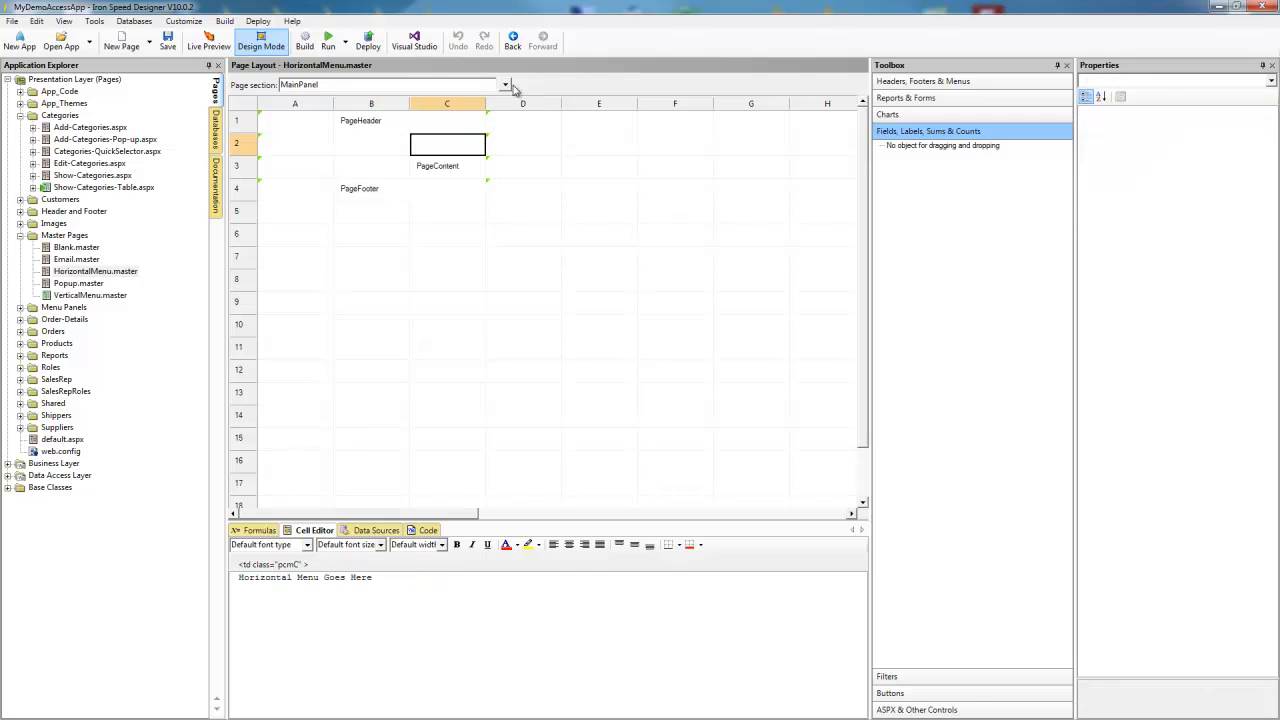
# Step: Switch to the MainPanel page section and select the menu placeholder cell
pyautogui.click(504, 84)
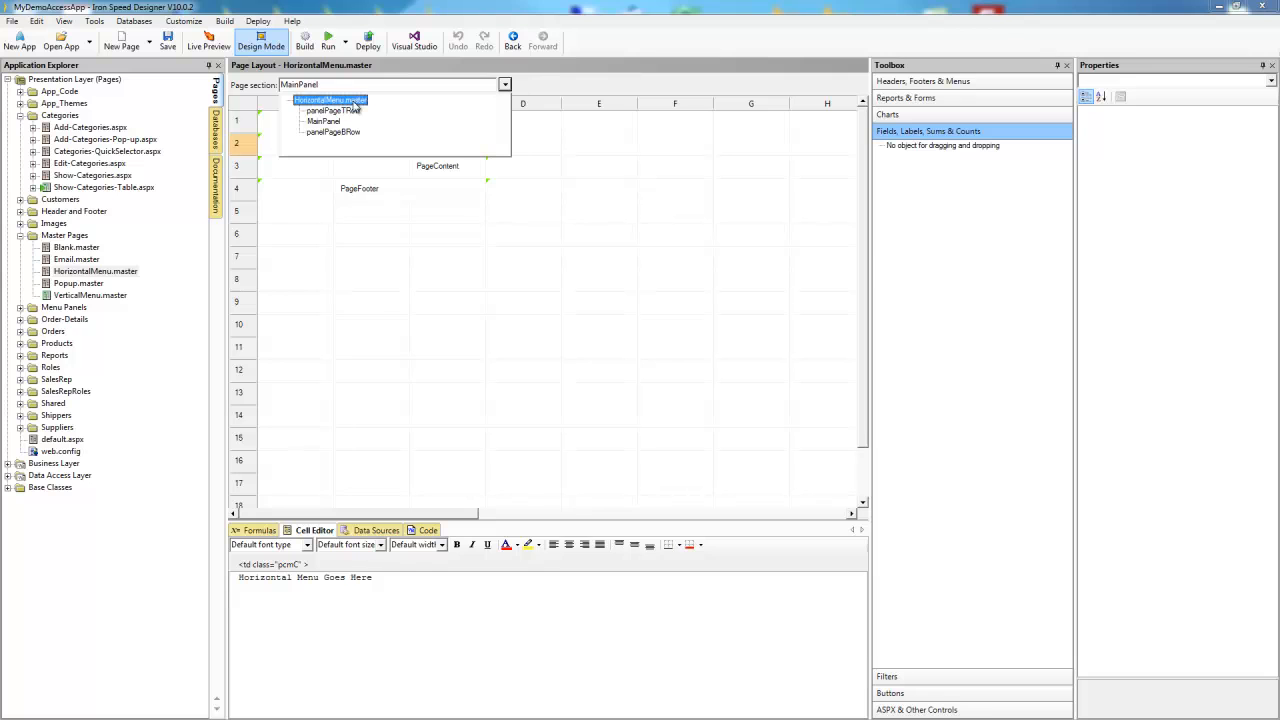
pyautogui.click(328, 110)
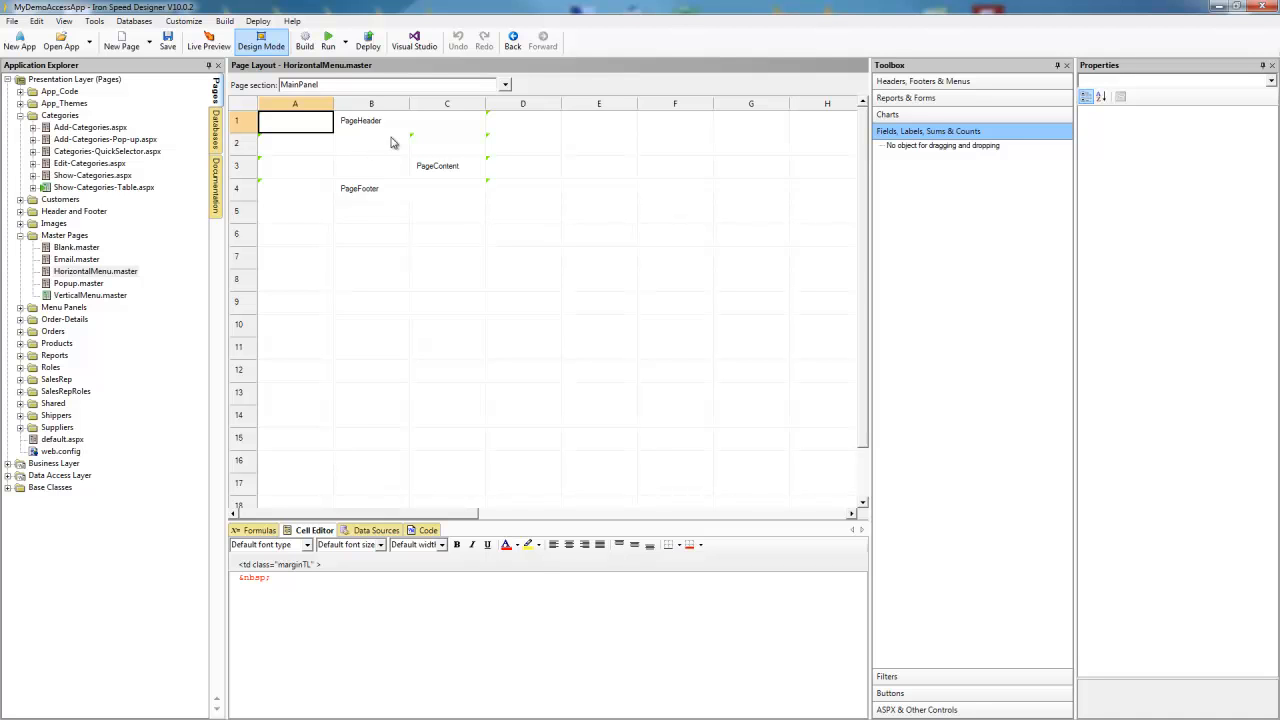
pyautogui.moveTo(442, 176)
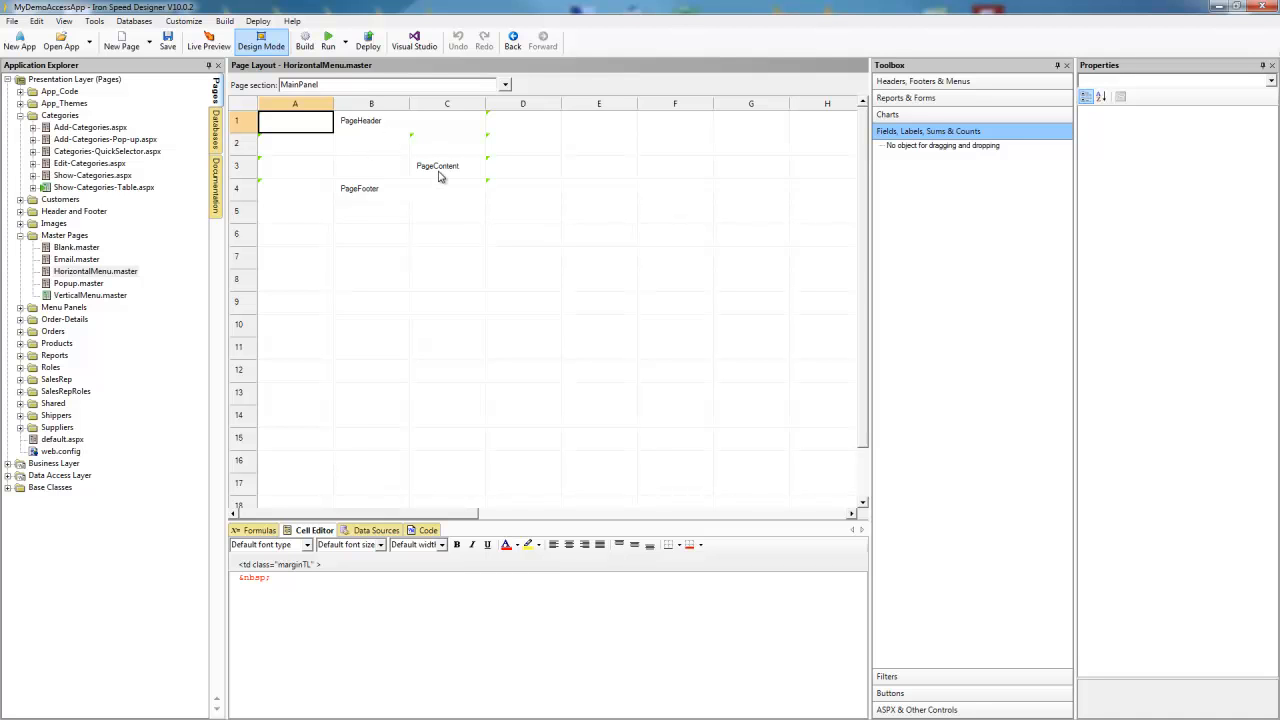
pyautogui.moveTo(440, 150)
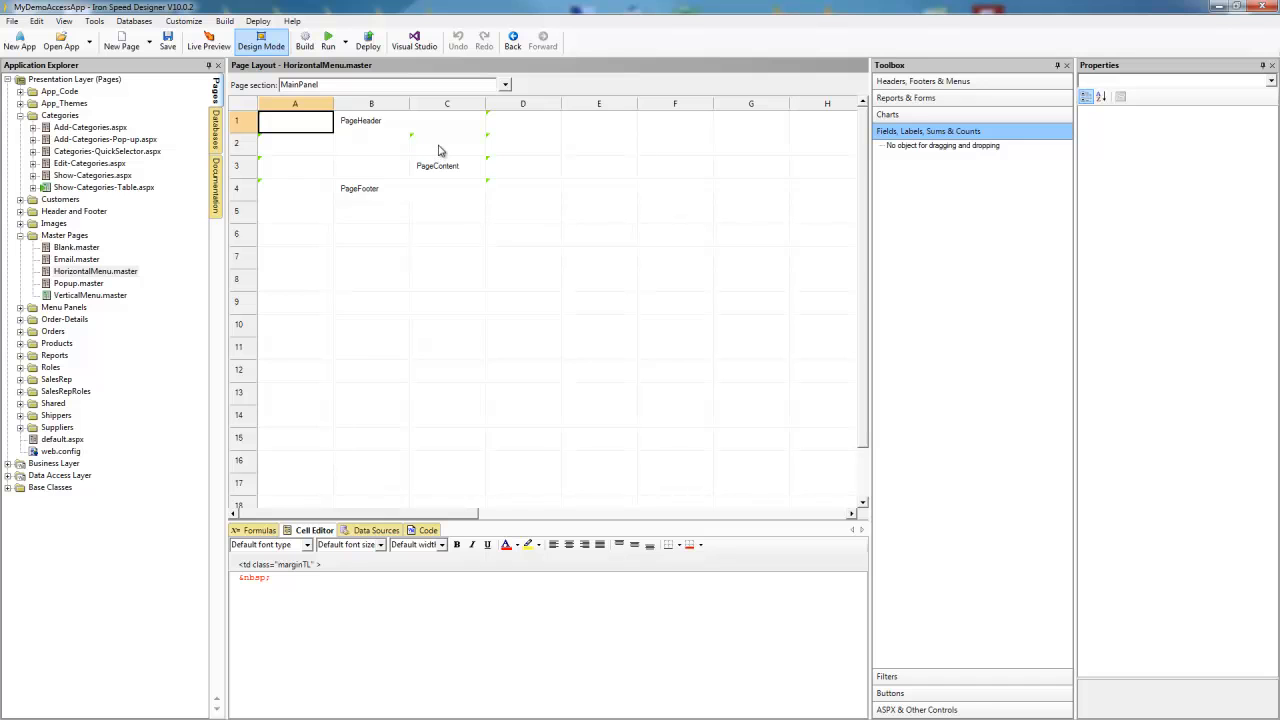
pyautogui.click(448, 144)
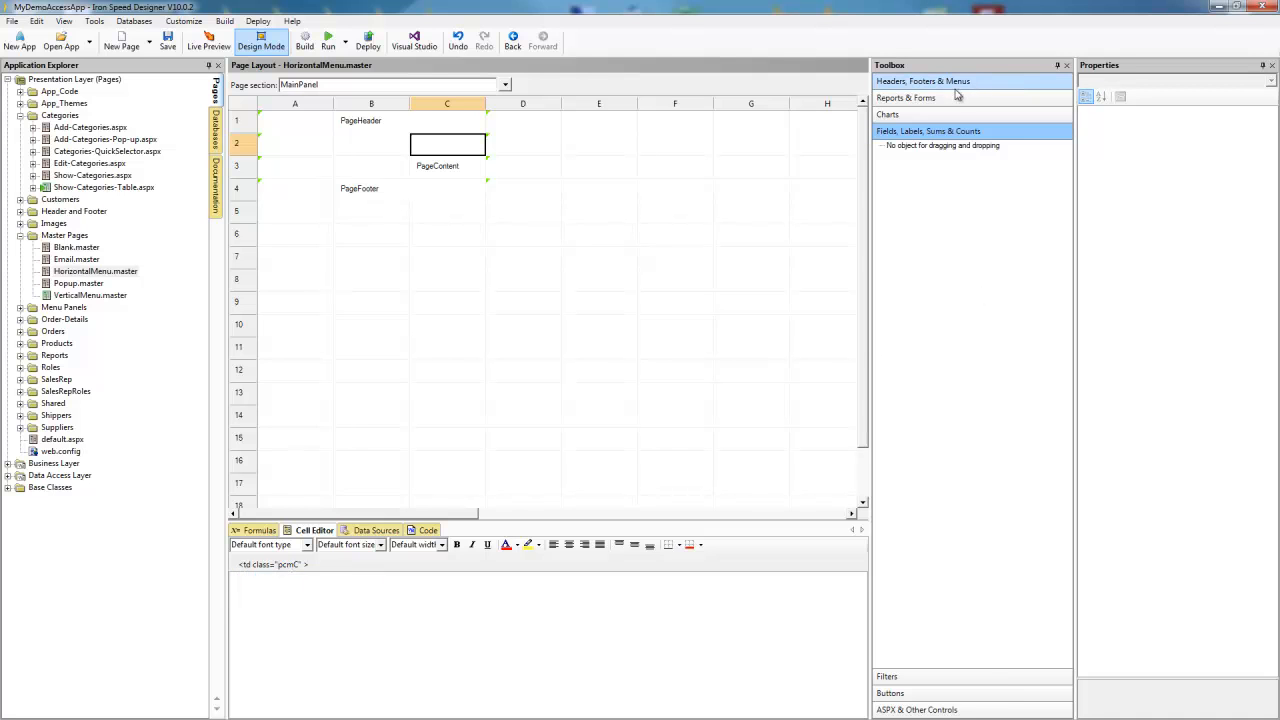
pyautogui.moveTo(950, 90)
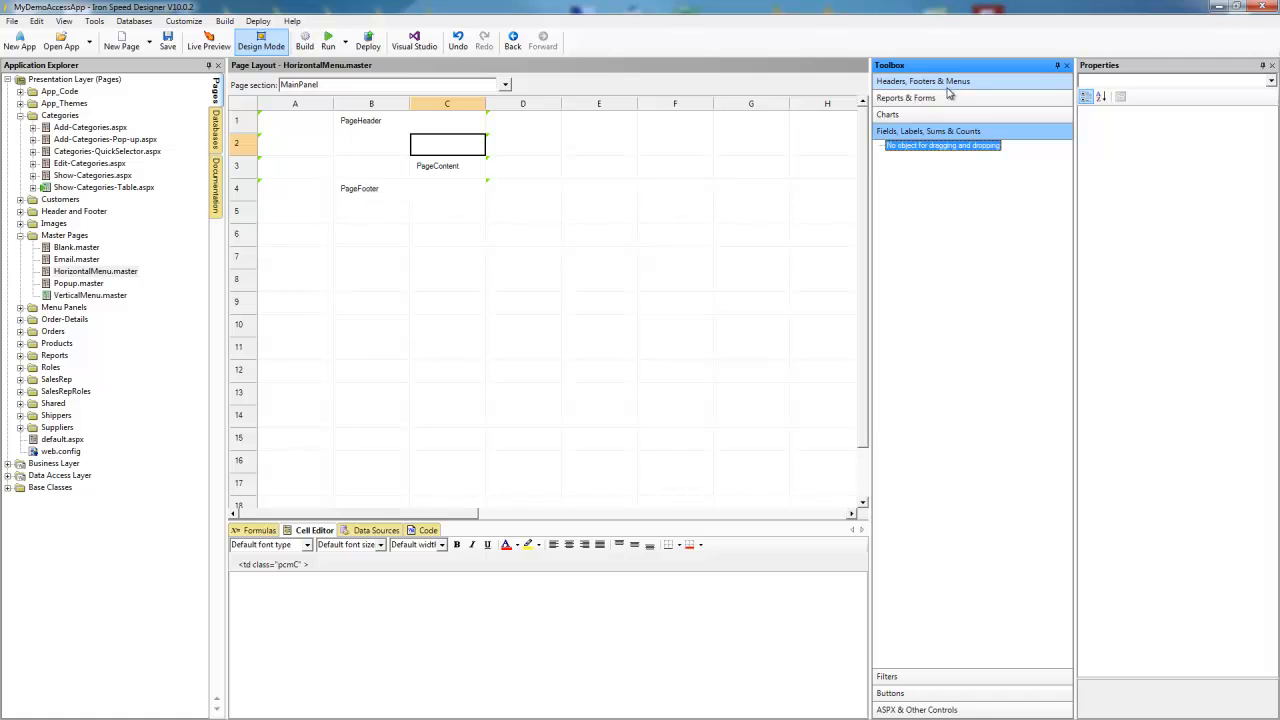
# Step: Drop a Horizontal Multi-Level Menu from Headers, Footers & Menus into the cell
pyautogui.click(922, 80)
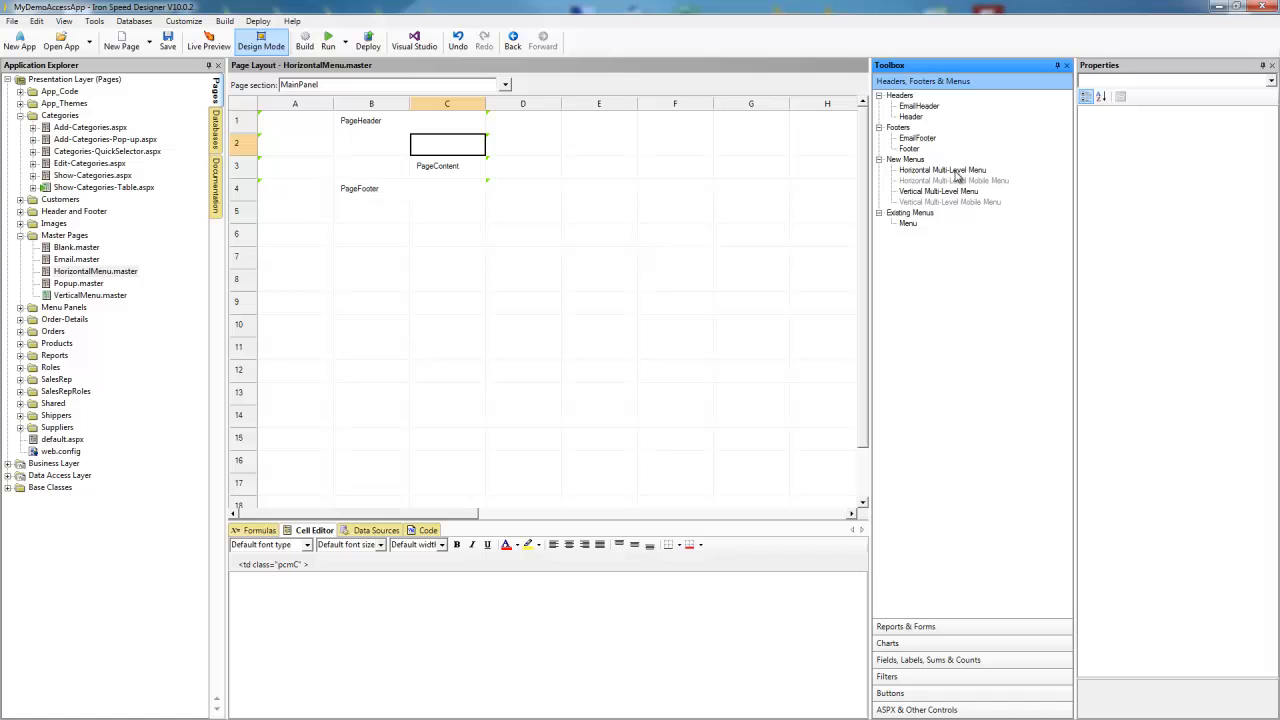
pyautogui.click(940, 168)
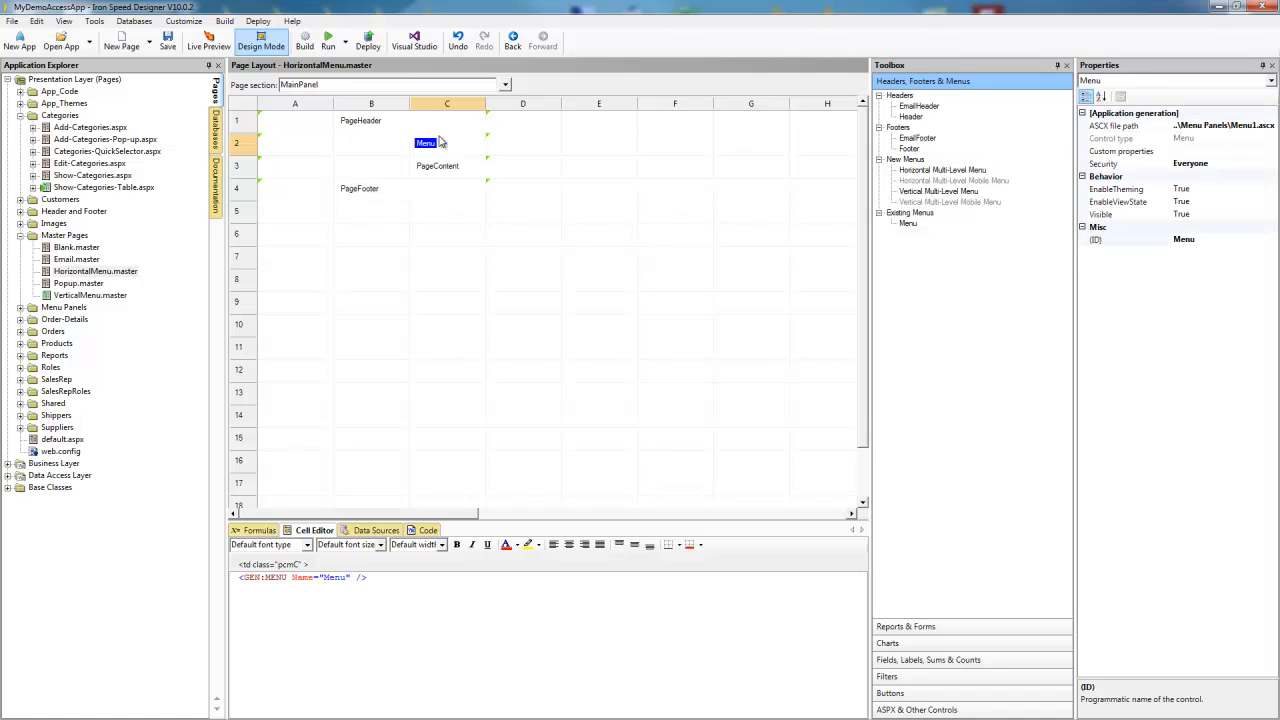
# Step: Rename the new menu control to MenuHorizontal
pyautogui.rightClick(426, 144)
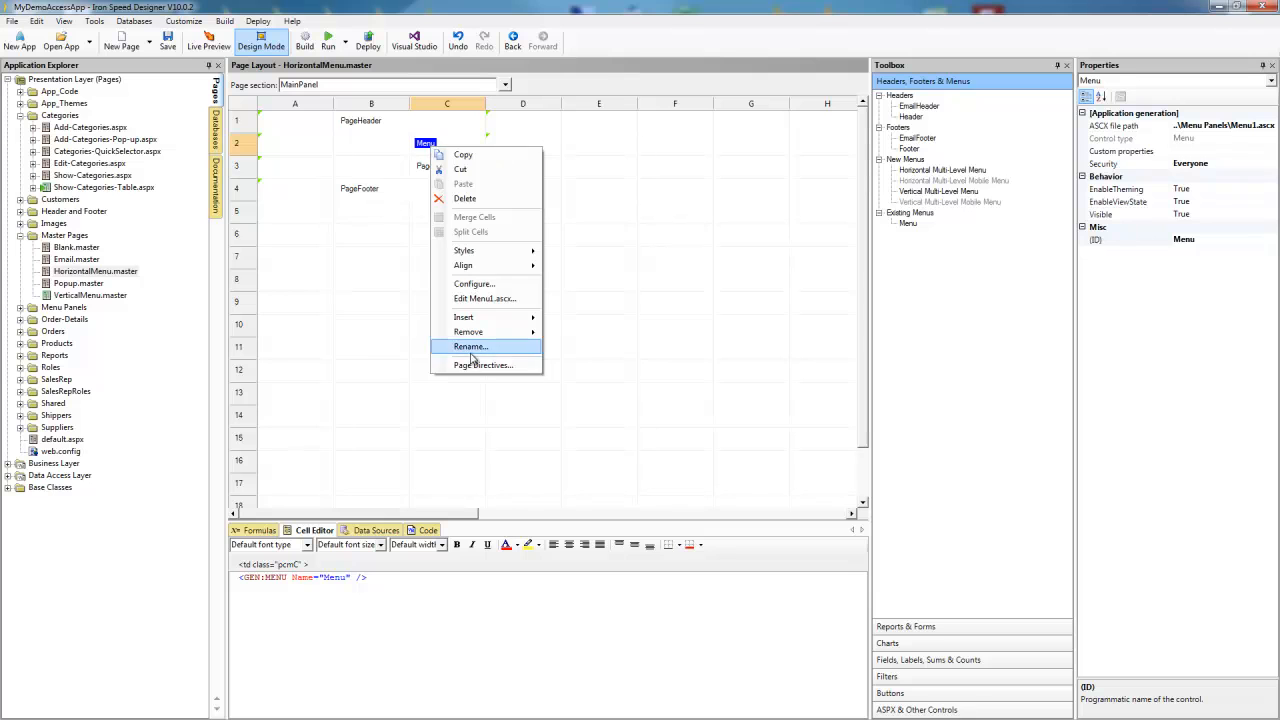
pyautogui.click(470, 346)
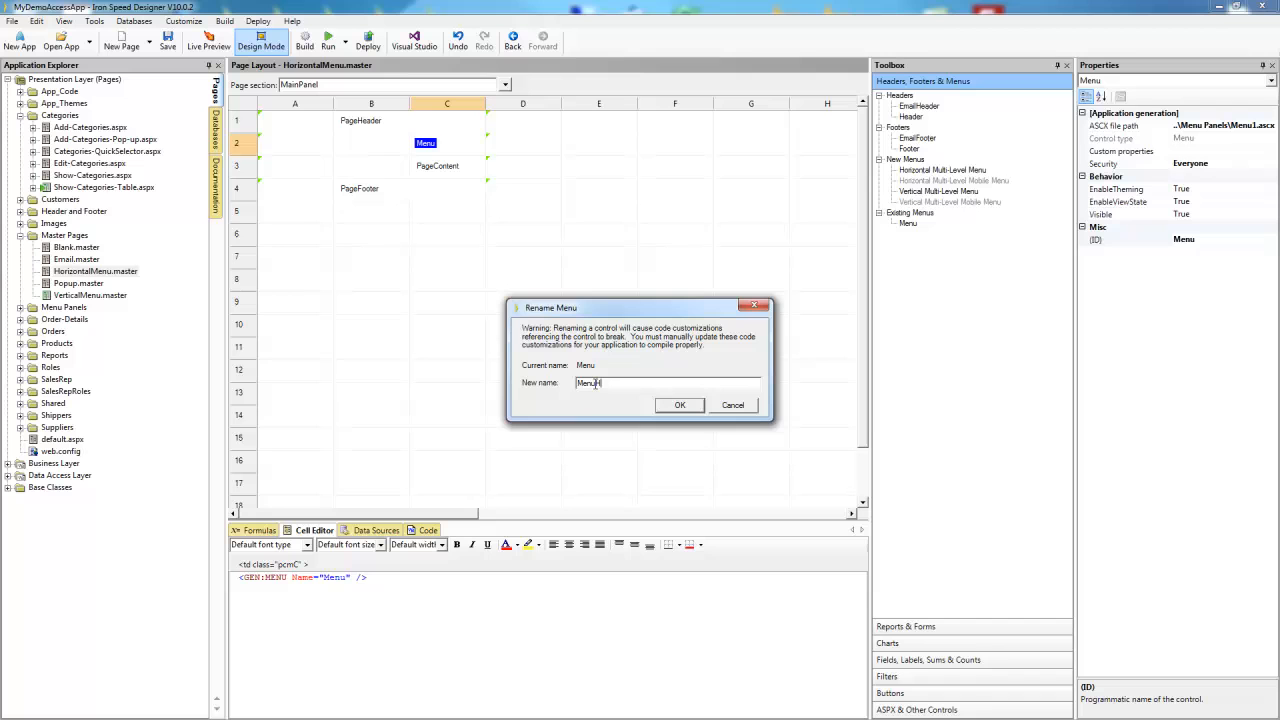
pyautogui.write('Horizontal')
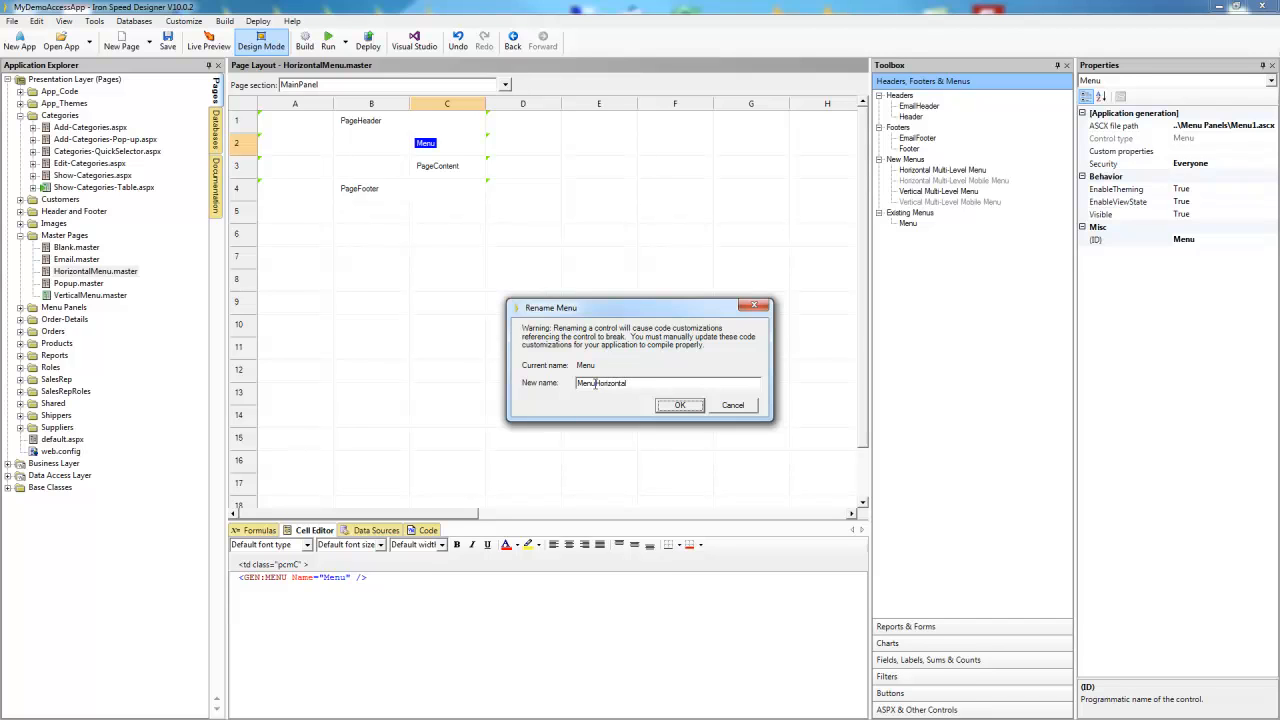
pyautogui.click(680, 404)
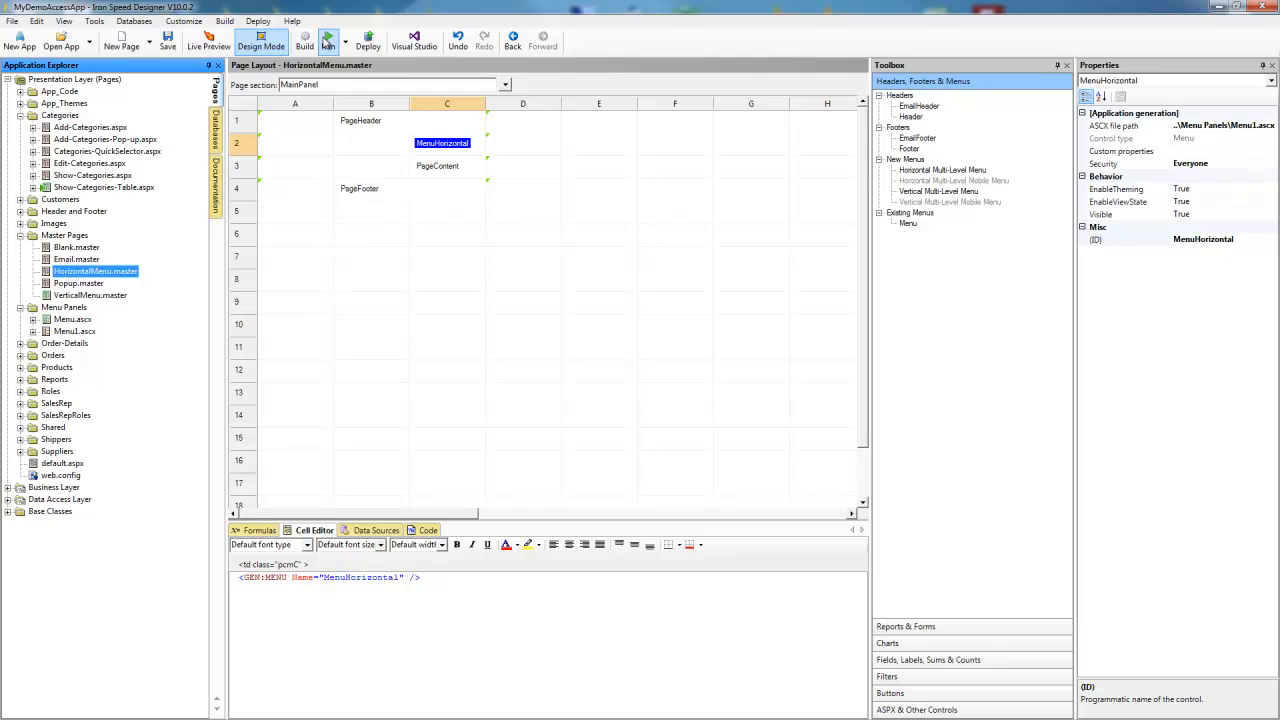
# Step: Rebuild the application, then launch Configure... on the new menu panel to show the Menu Wizard
pyautogui.click(304, 40)
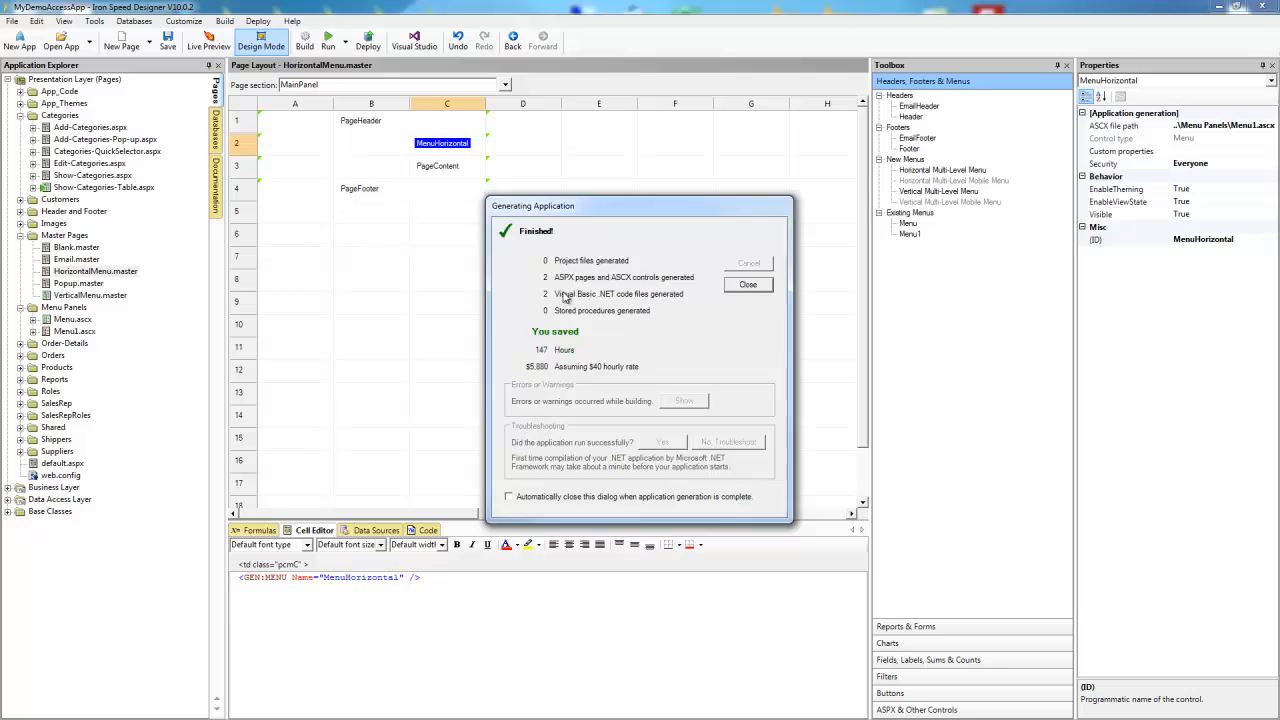
pyautogui.click(748, 284)
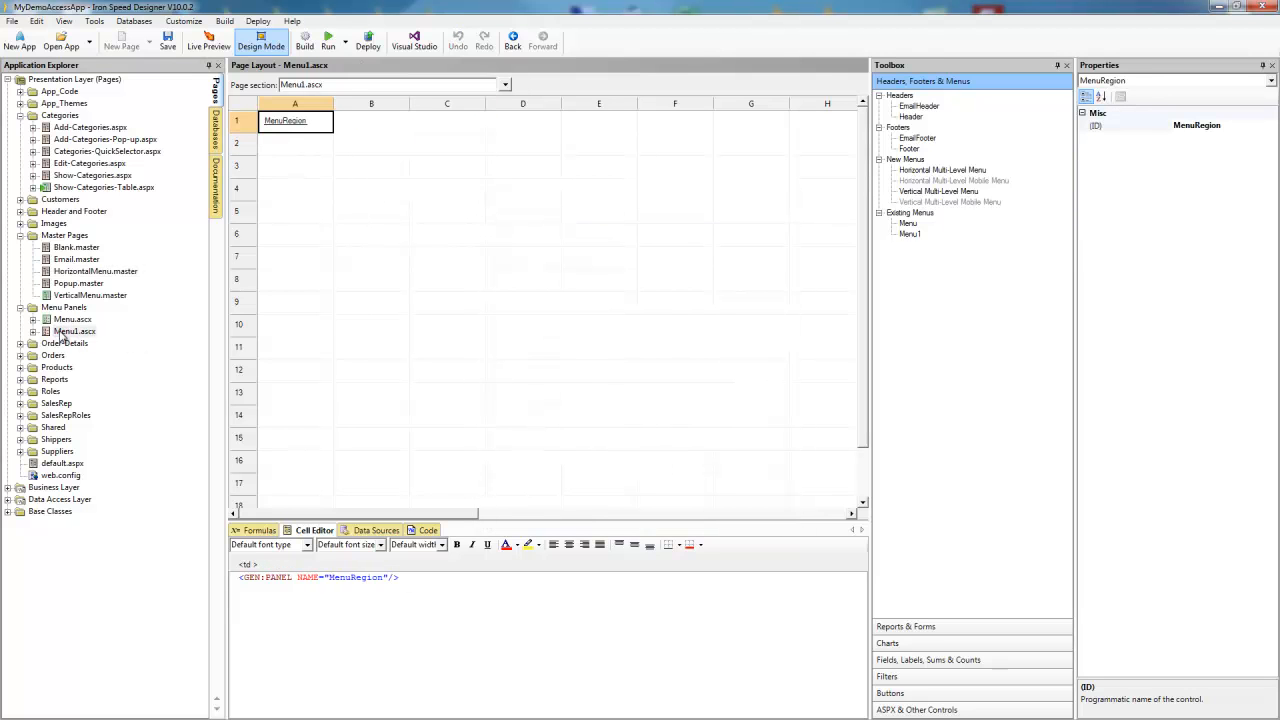
pyautogui.rightClick(76, 332)
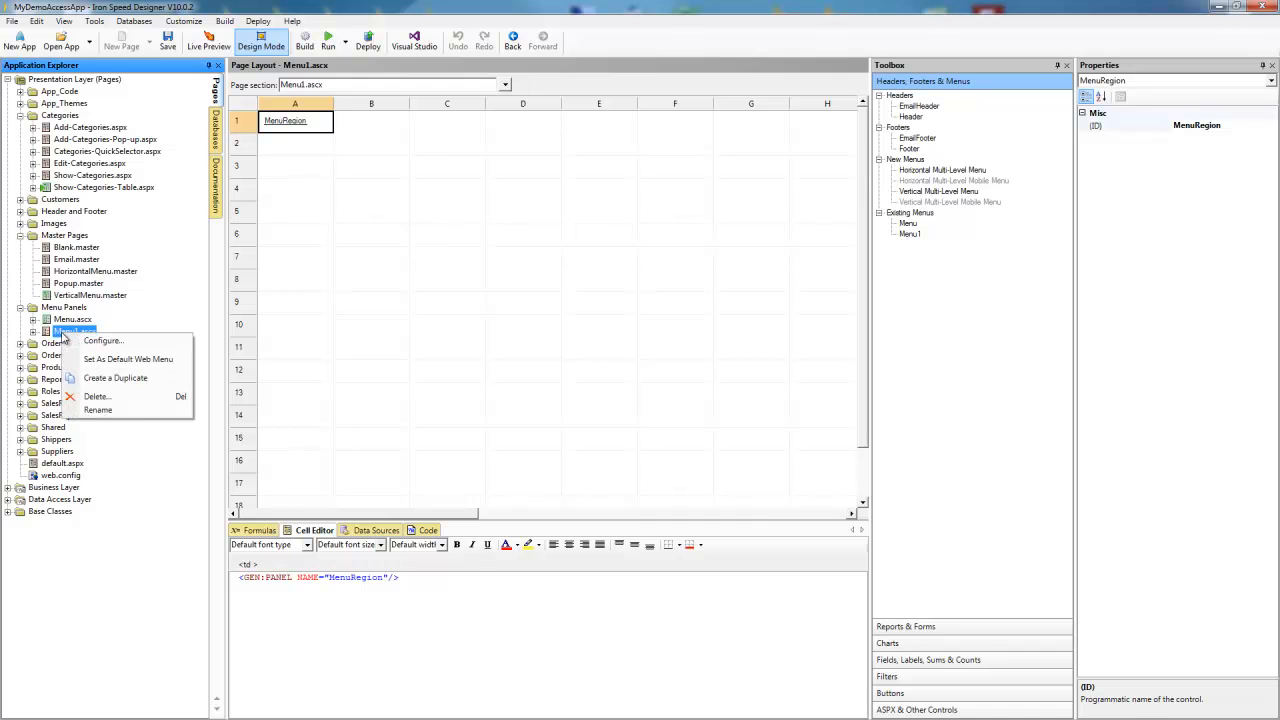
pyautogui.click(104, 340)
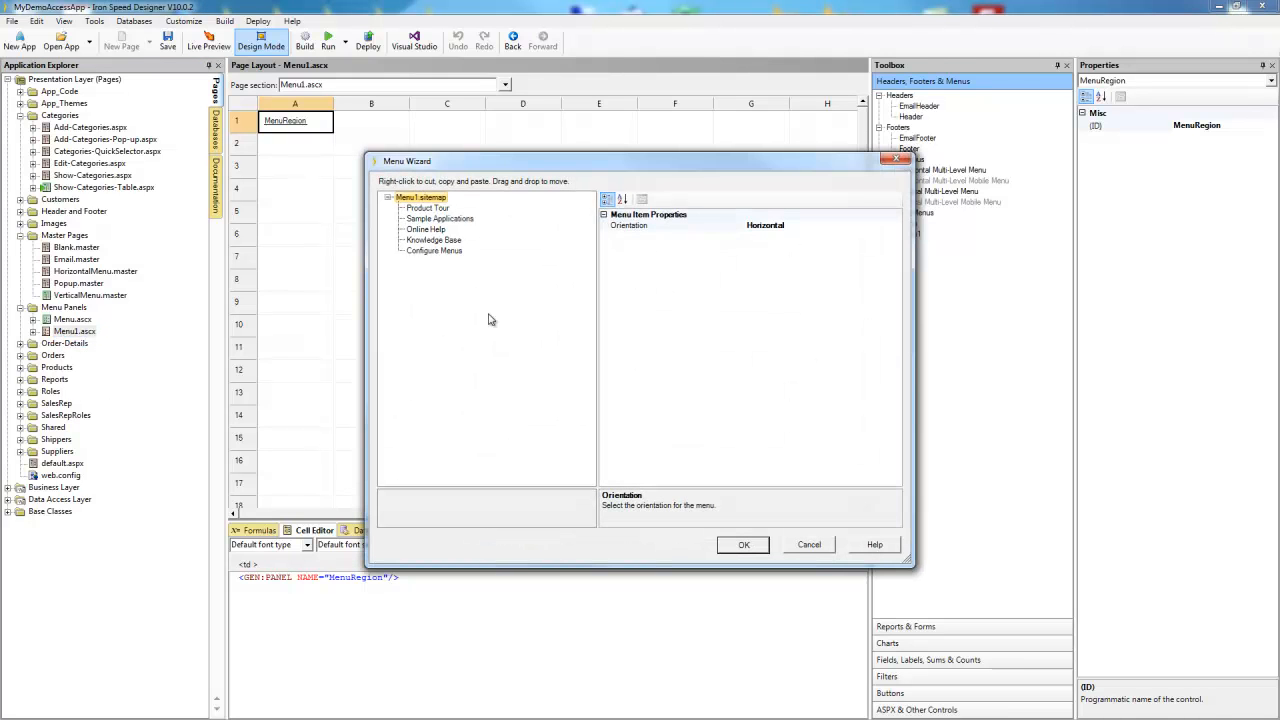
pyautogui.moveTo(464, 228)
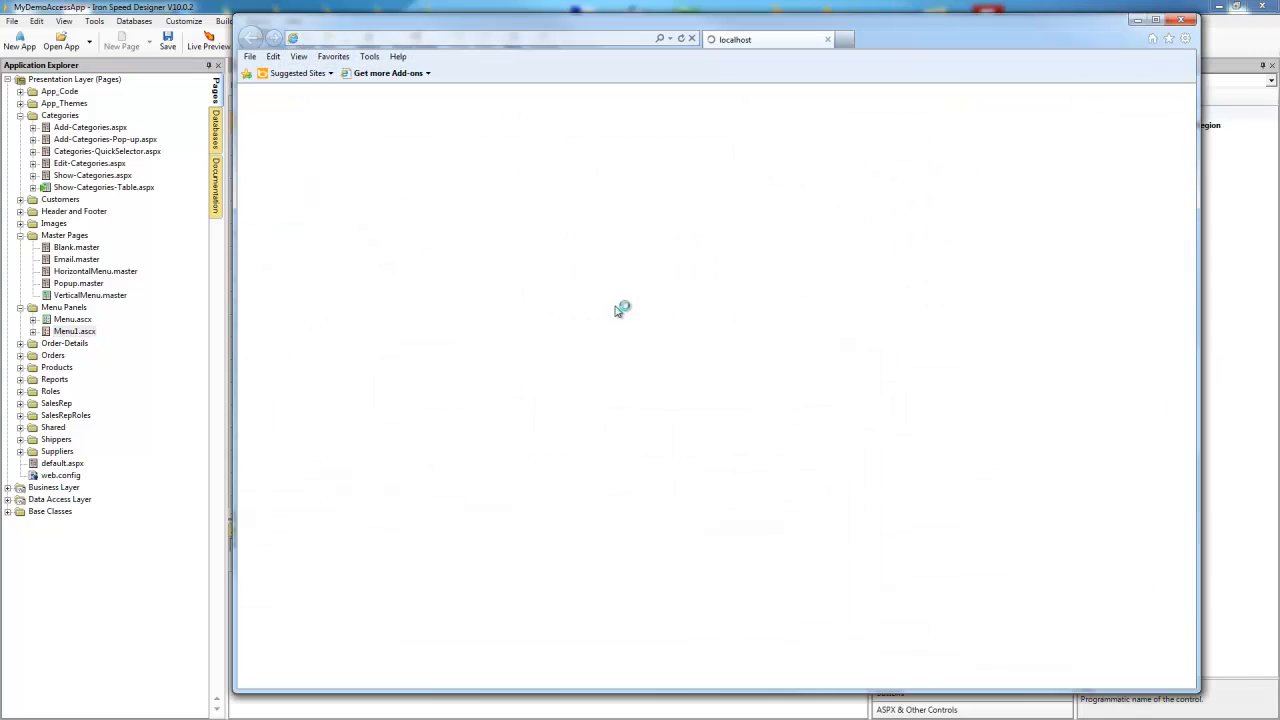
pyautogui.moveTo(508, 328)
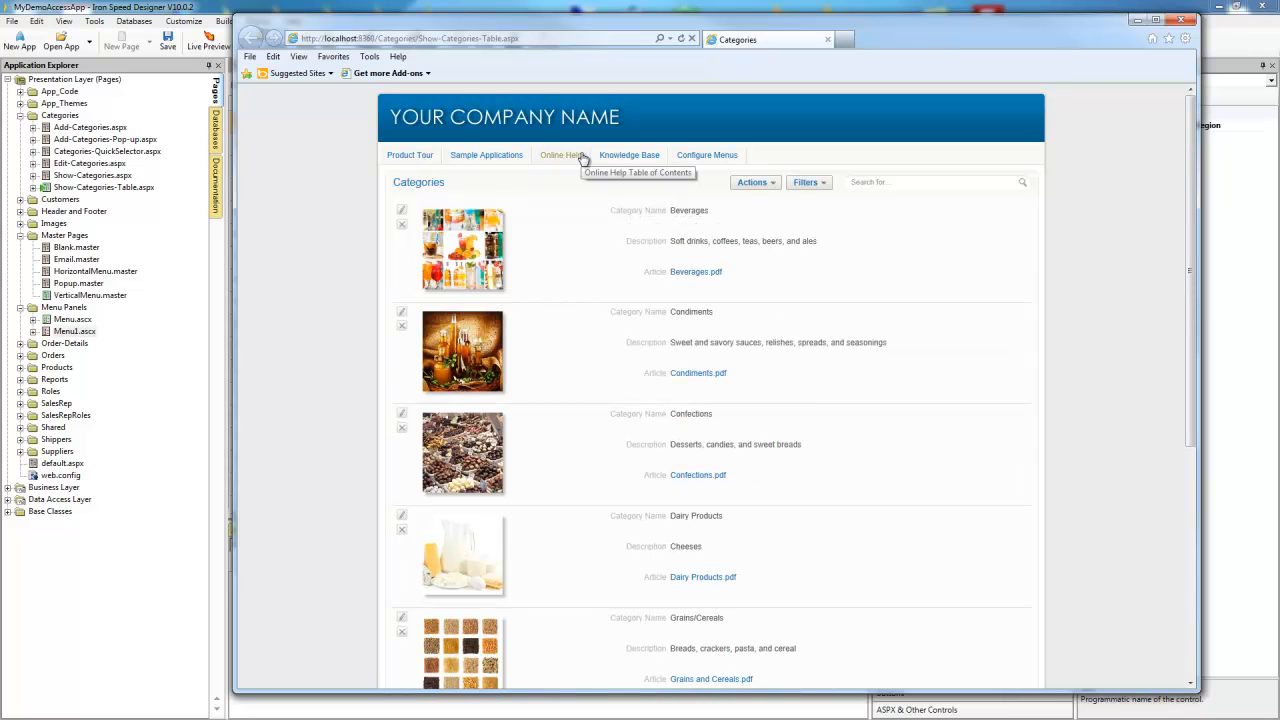
pyautogui.moveTo(660, 240)
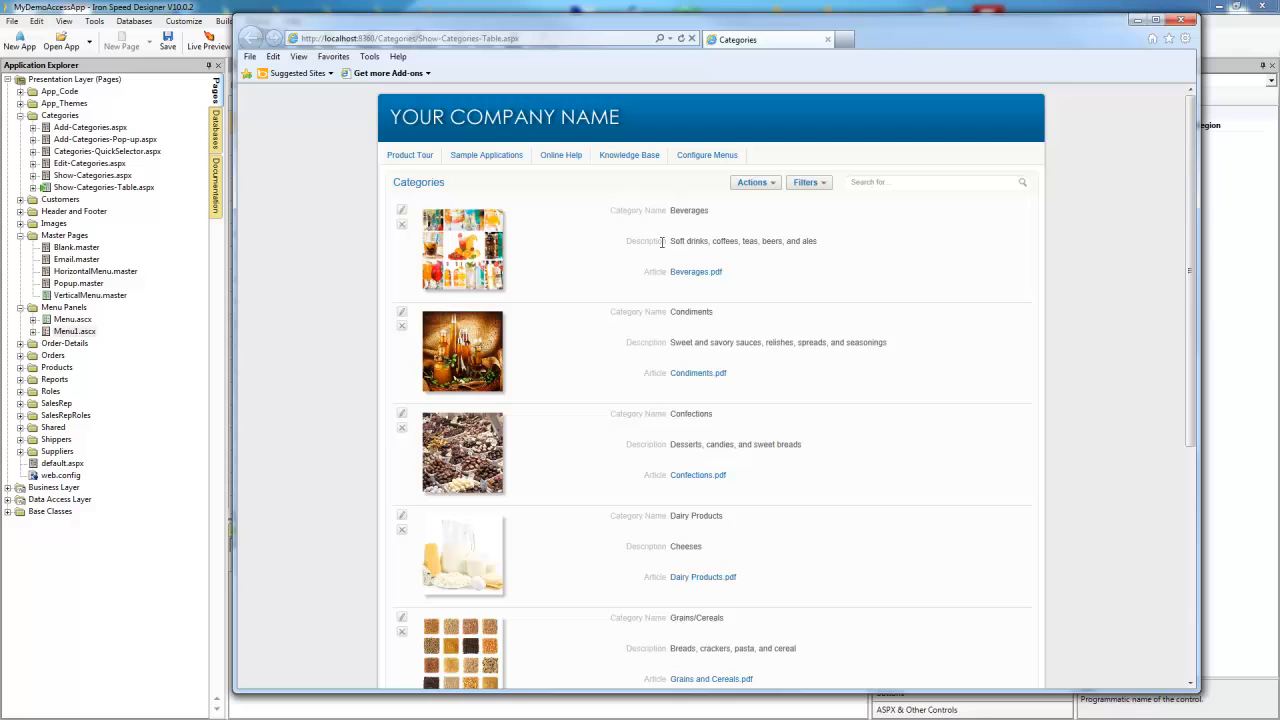
pyautogui.moveTo(612, 272)
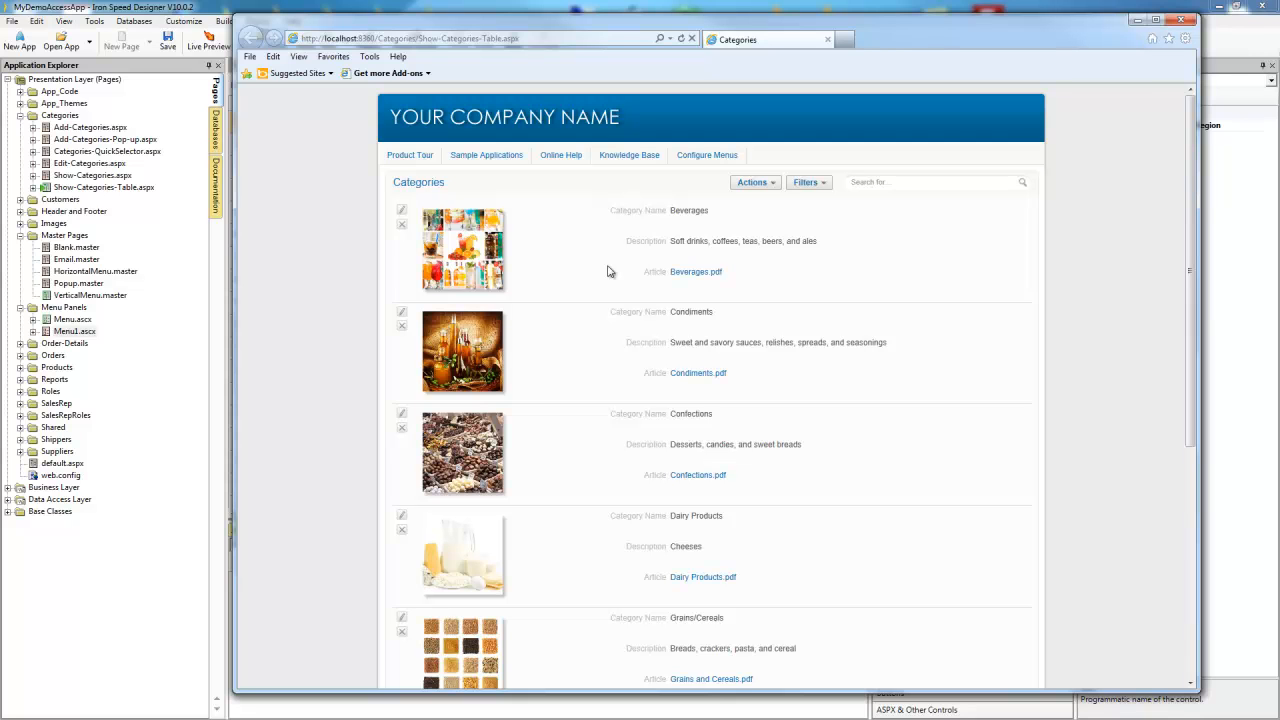
pyautogui.moveTo(1092, 32)
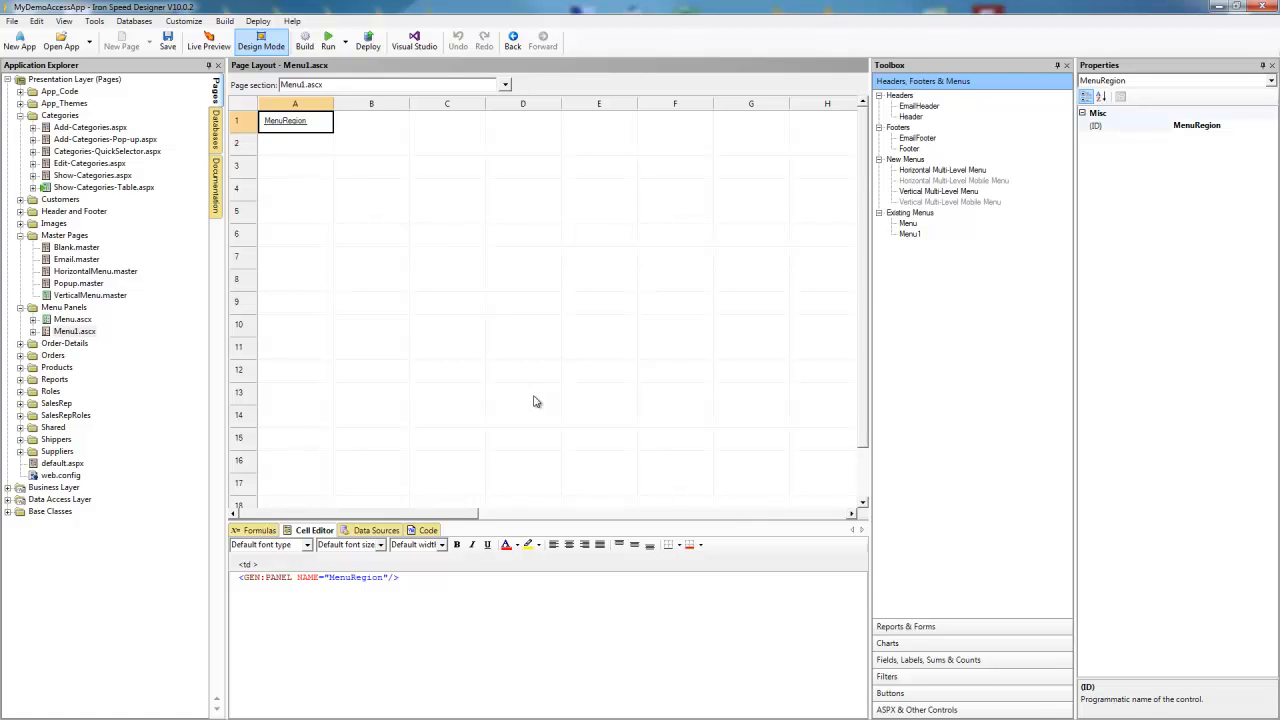
pyautogui.moveTo(360, 400)
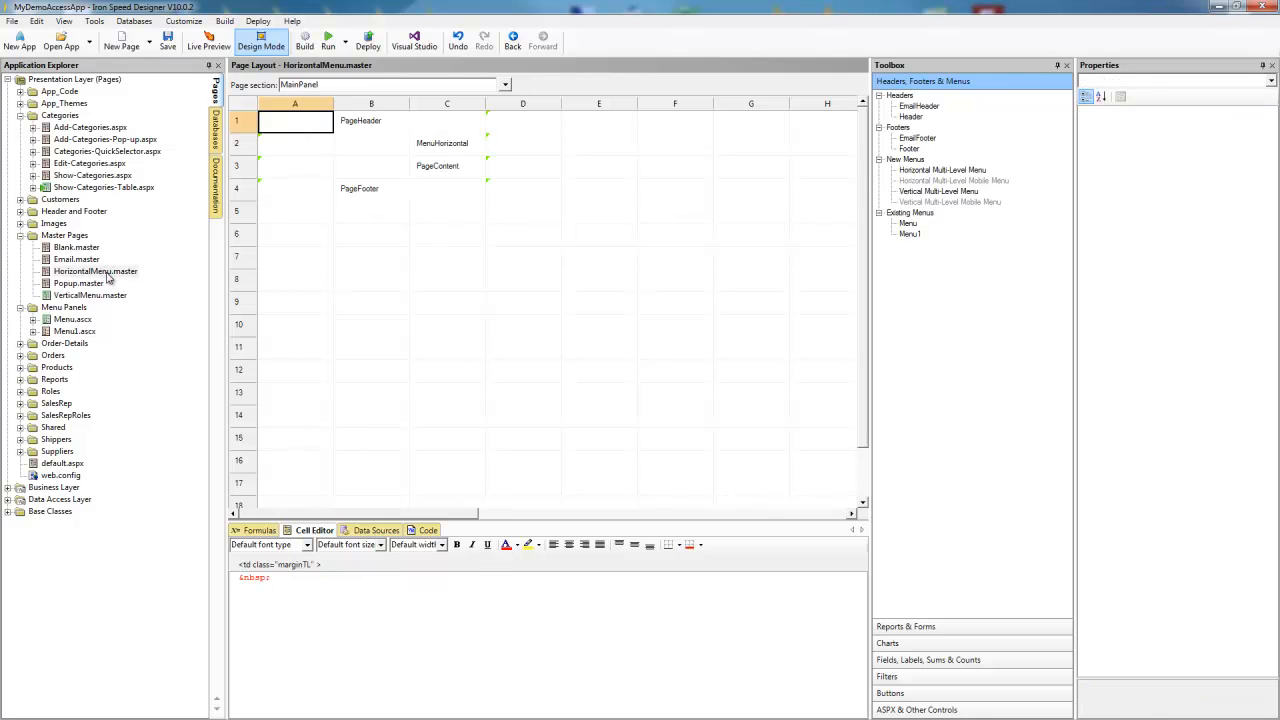
# Step: Duplicate HorizontalMenu.master as MyHorizontalMenu.master and confirm the name
pyautogui.click(96, 272)
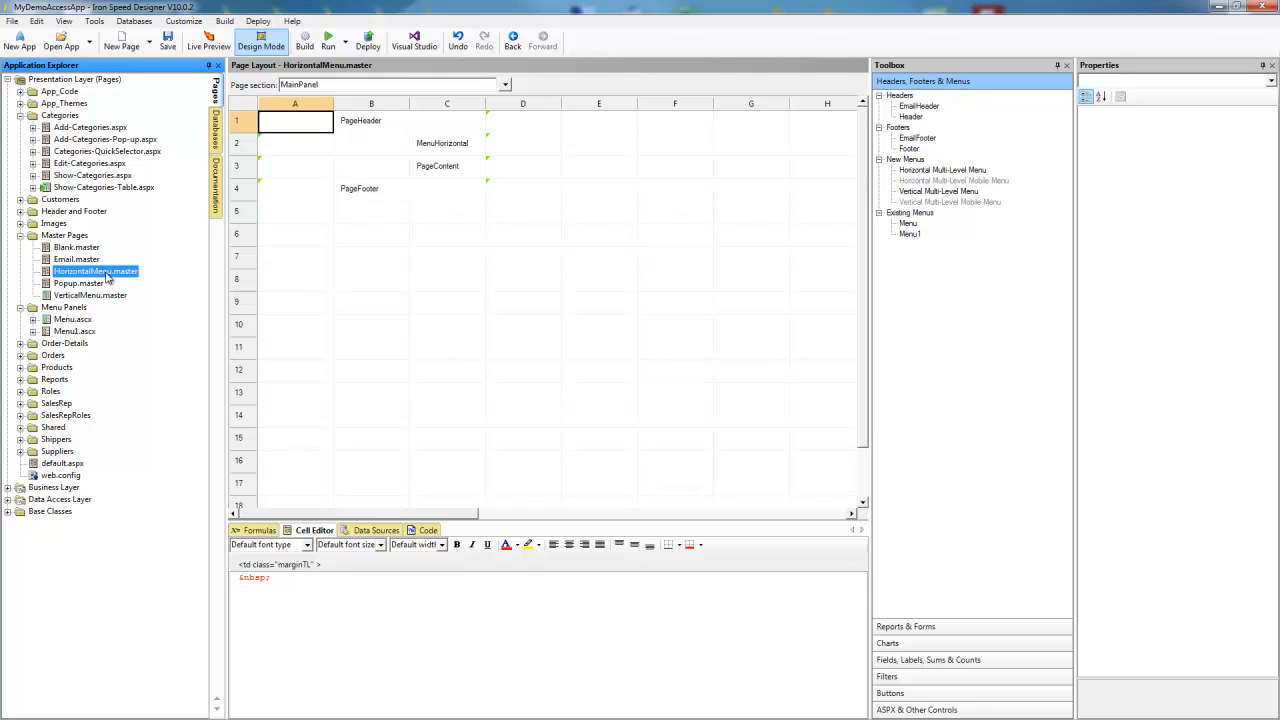
pyautogui.rightClick(96, 272)
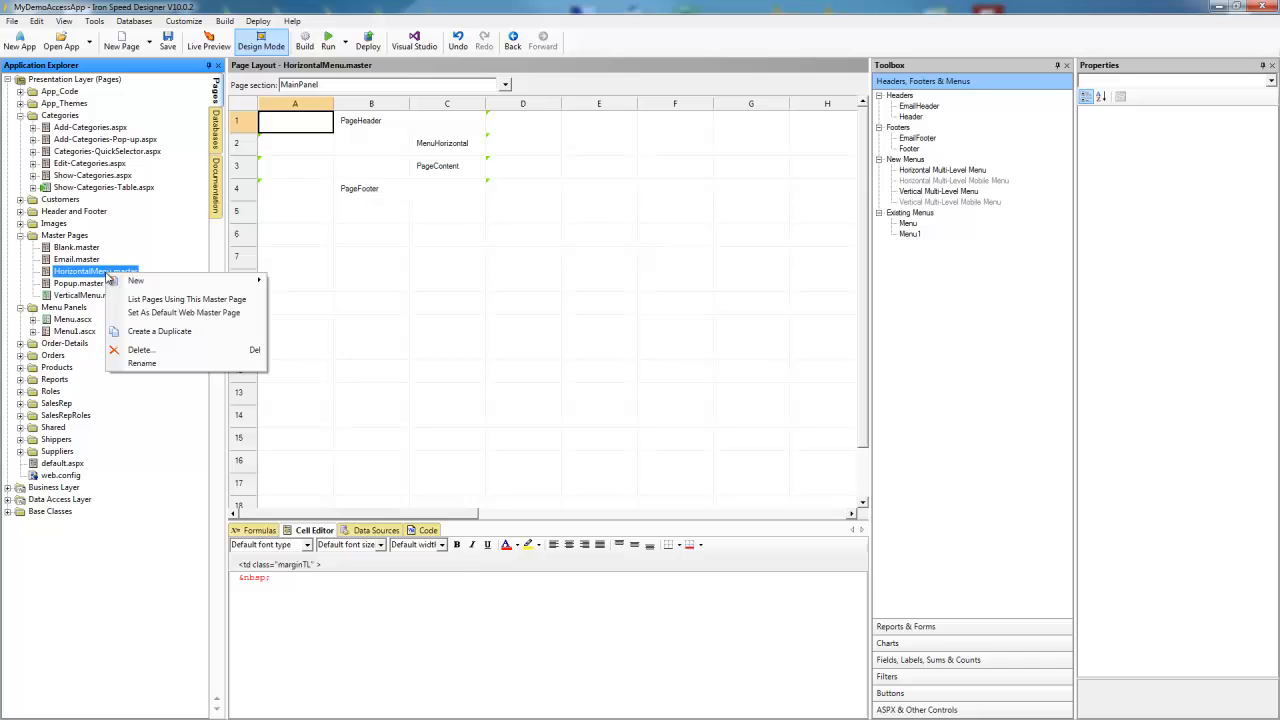
pyautogui.moveTo(116, 284)
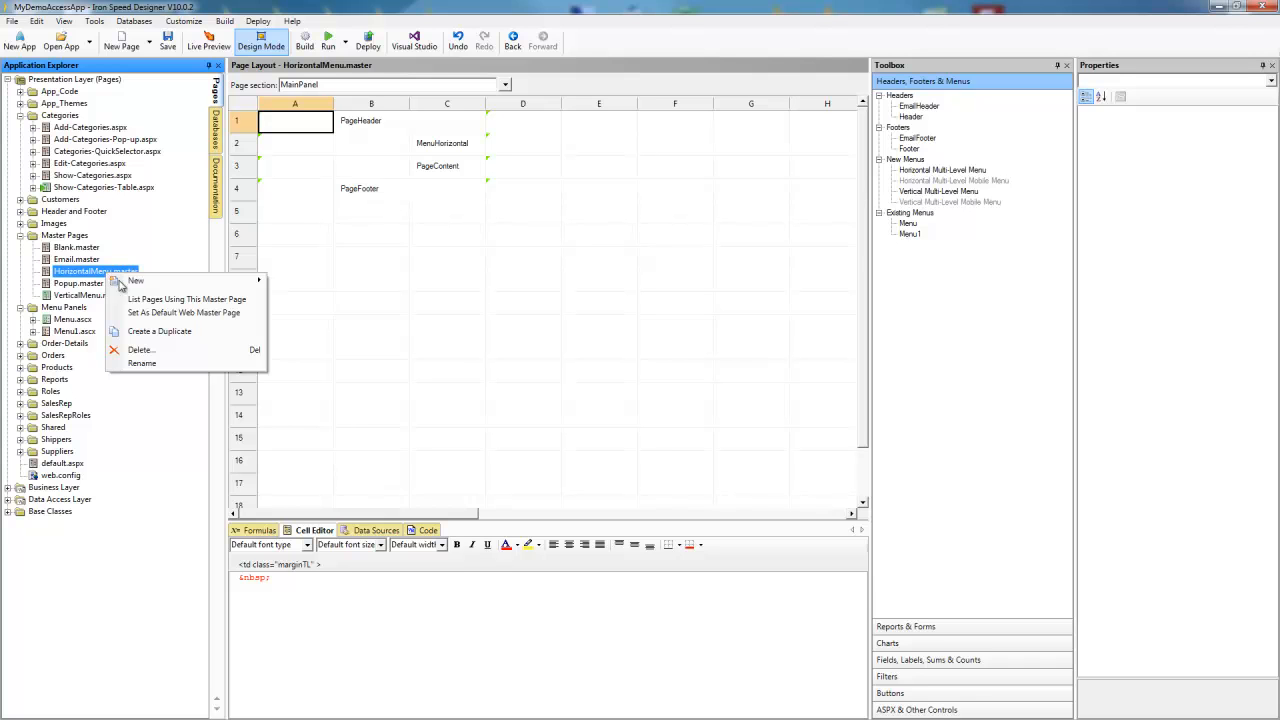
pyautogui.click(160, 332)
pyautogui.write('MyHorizontalMenu.master')
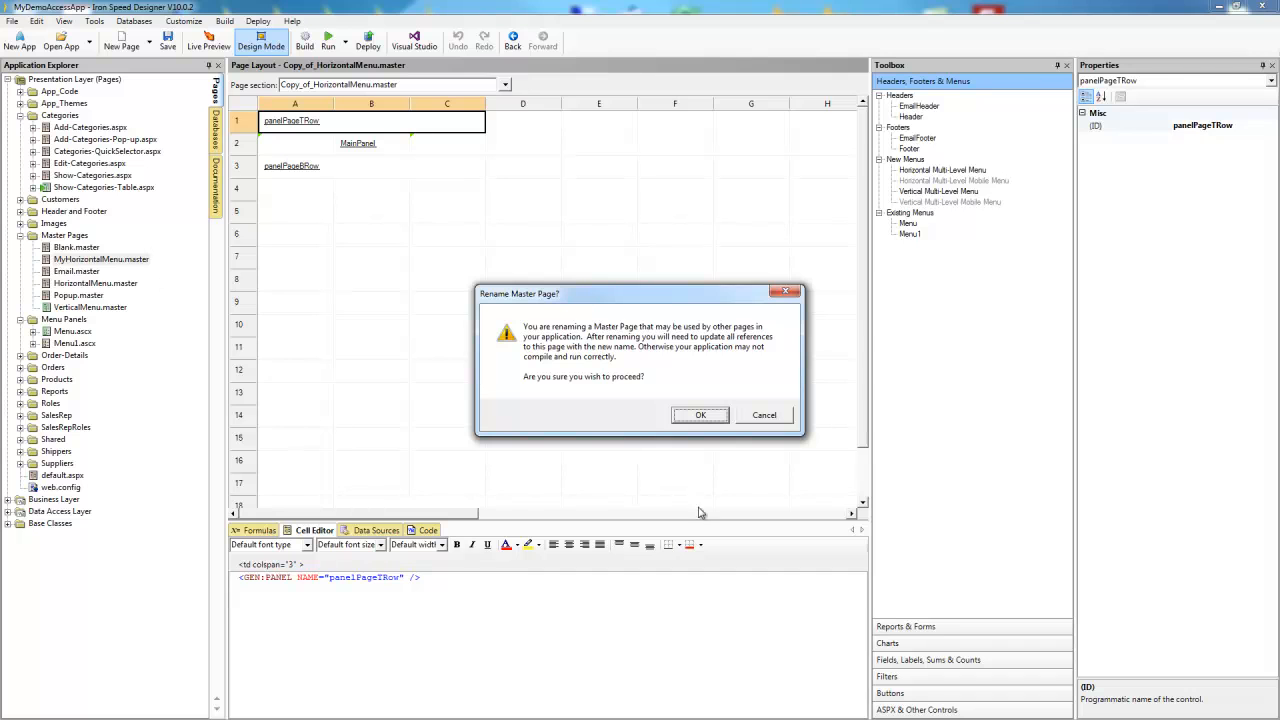
pyautogui.click(700, 414)
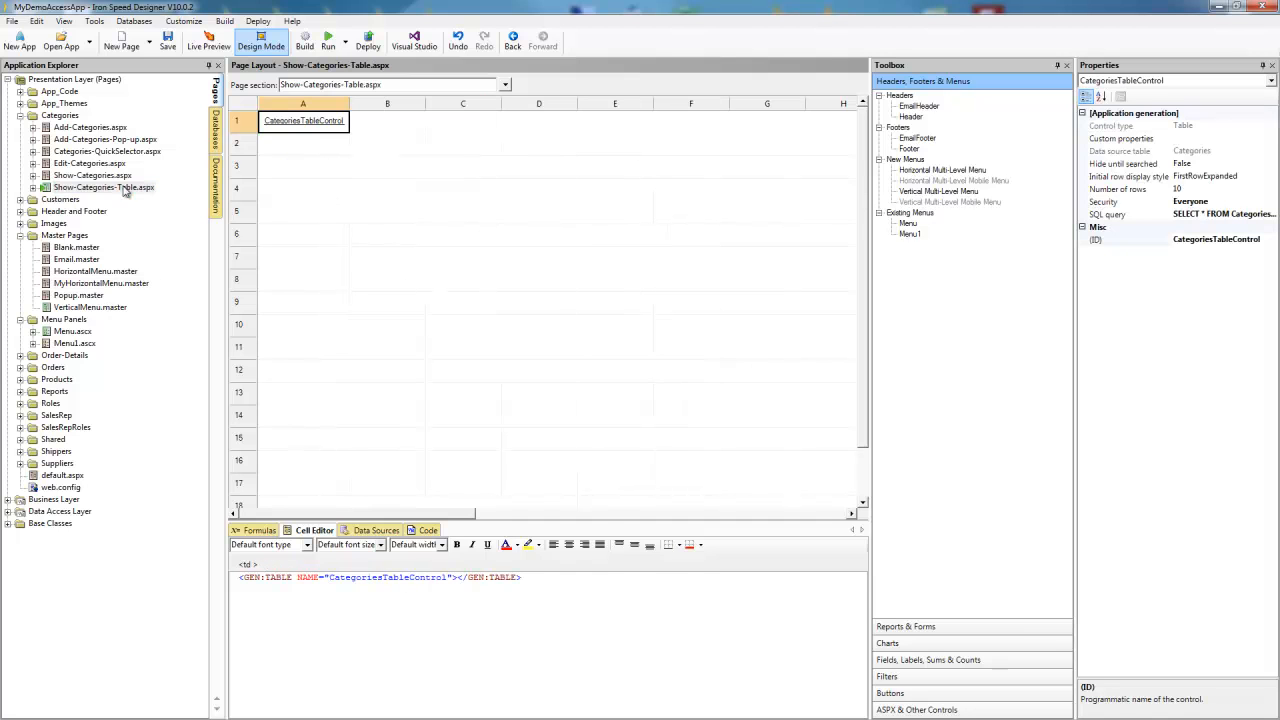
# Step: In the page's Master page properties, browse to MyHorizontalMenu.master as the new master
pyautogui.click(504, 84)
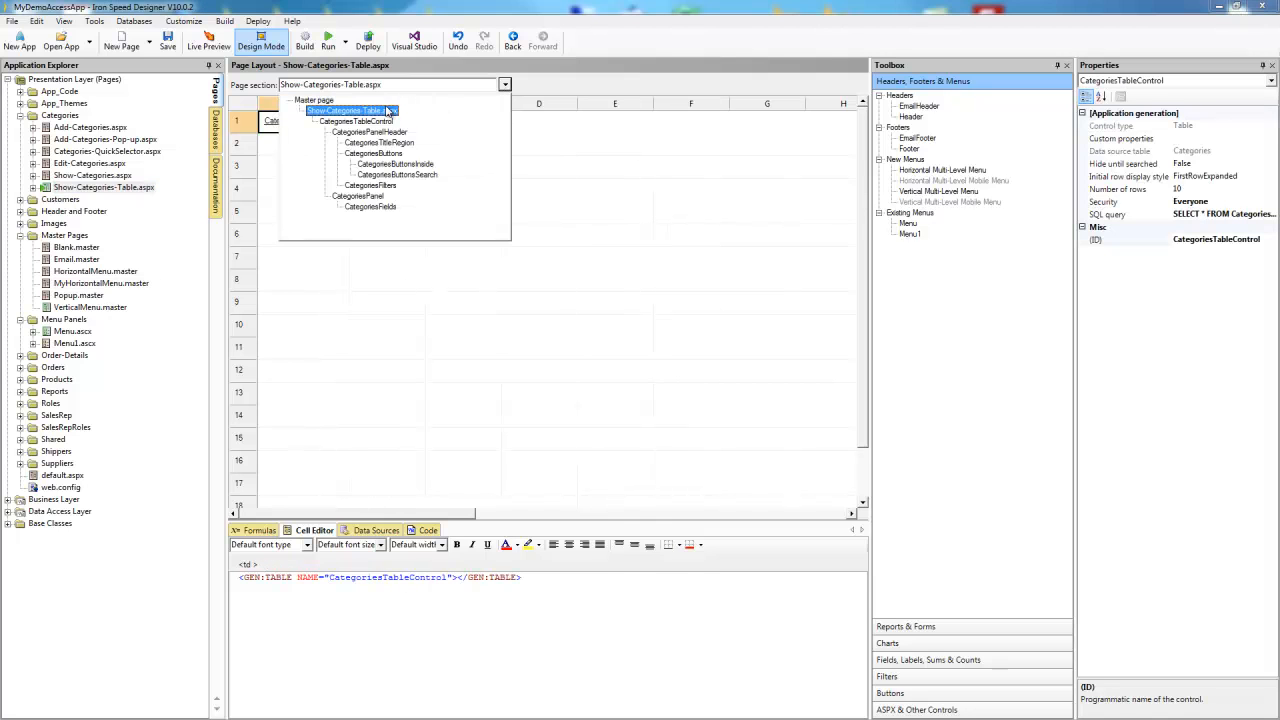
pyautogui.click(504, 84)
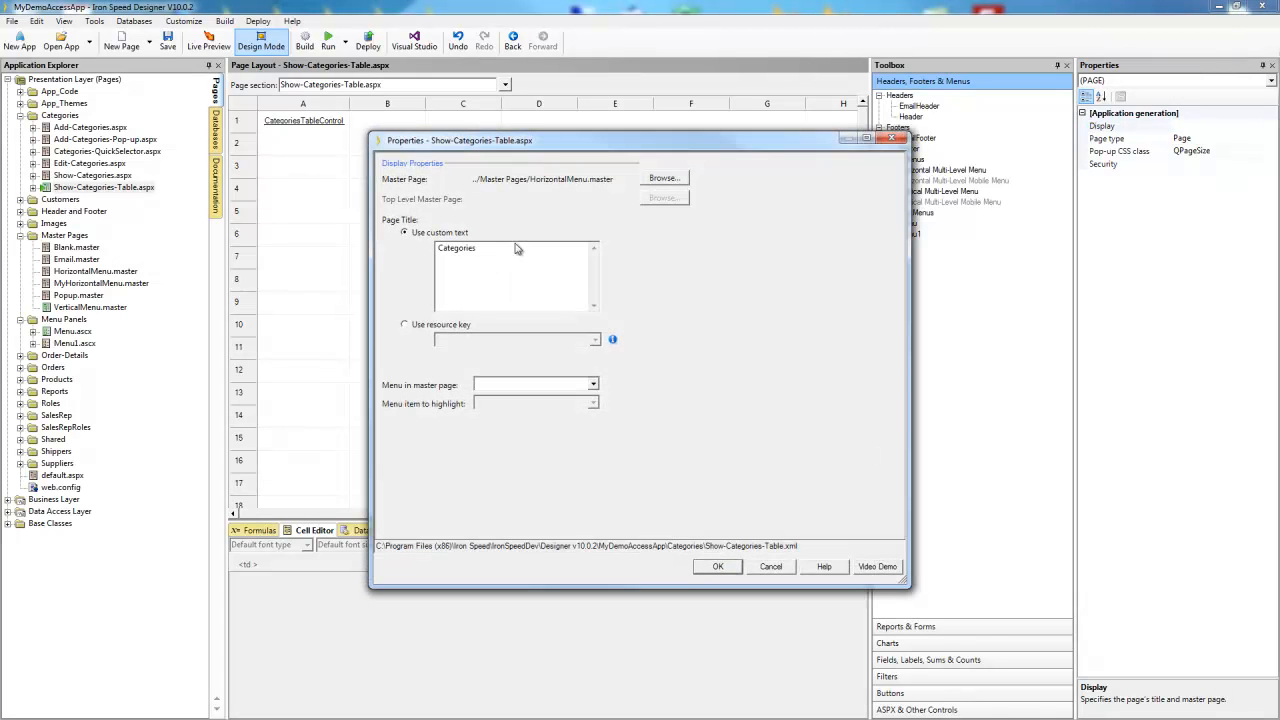
pyautogui.click(664, 178)
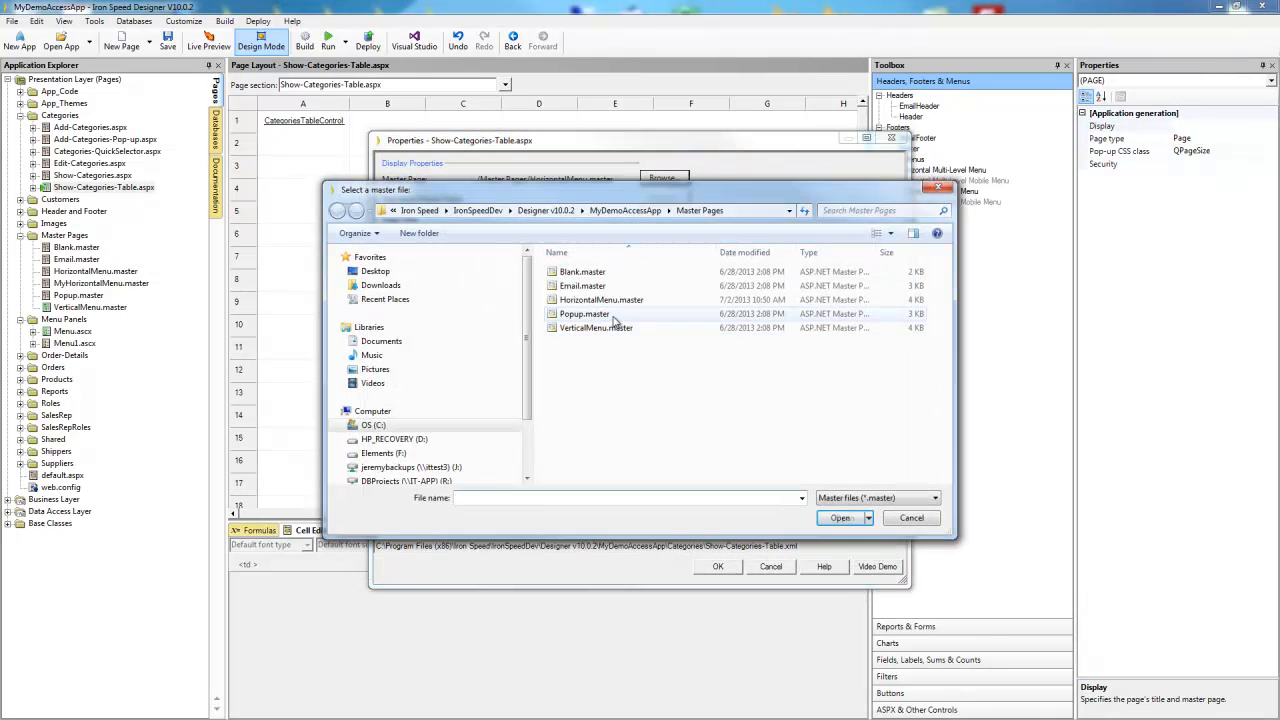
pyautogui.click(596, 328)
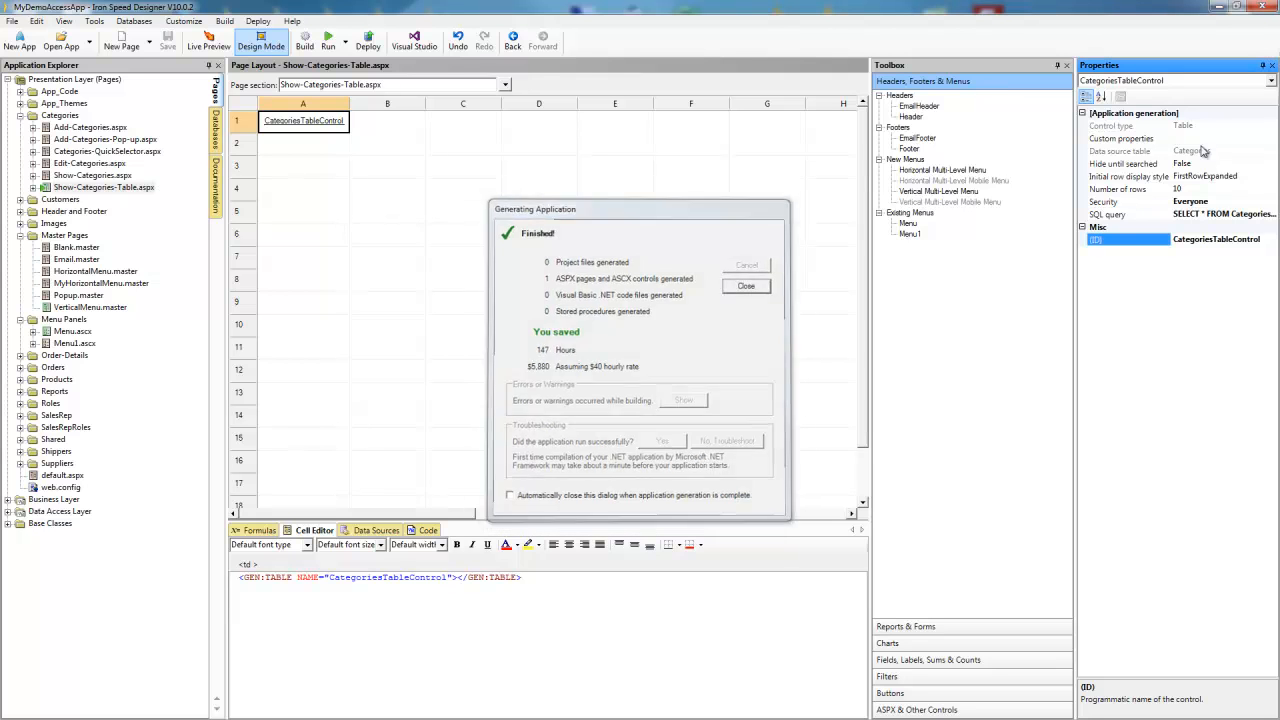
# Step: Dismiss the generation report and confirm the MyHorizontalMenu.master assignment
pyautogui.click(746, 286)
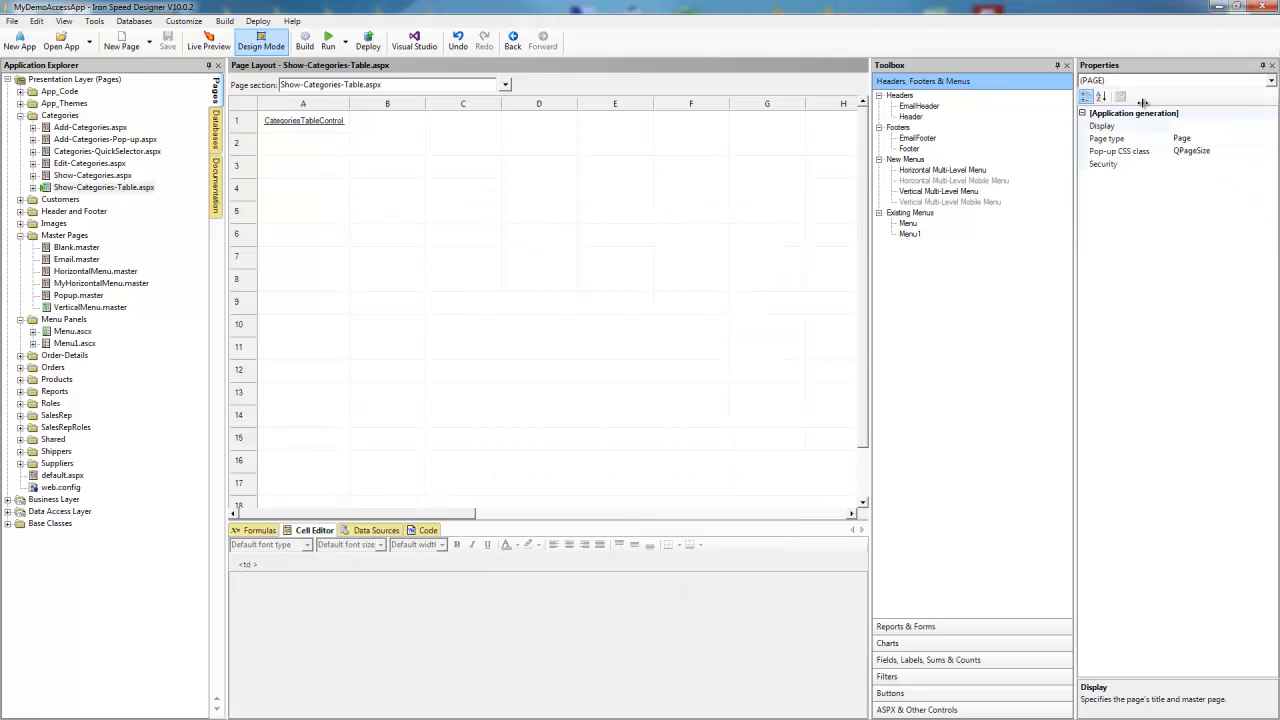
pyautogui.click(1100, 124)
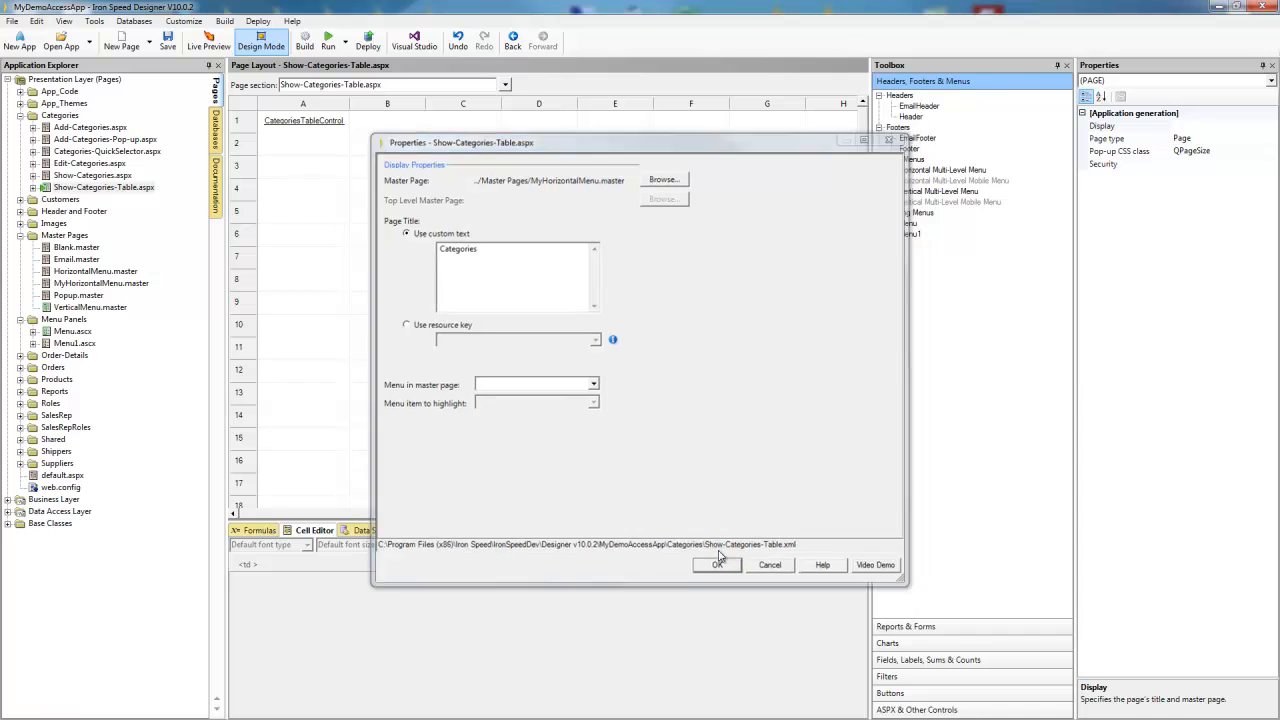
pyautogui.click(716, 564)
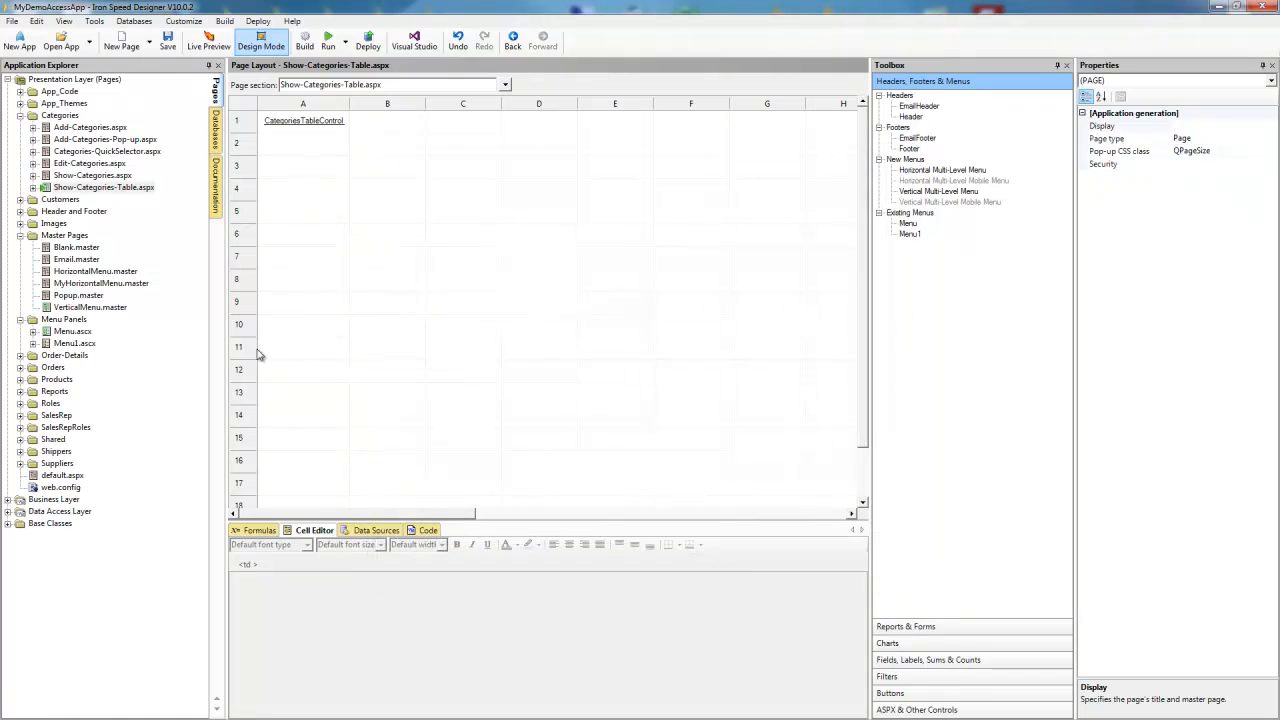
pyautogui.moveTo(204, 384)
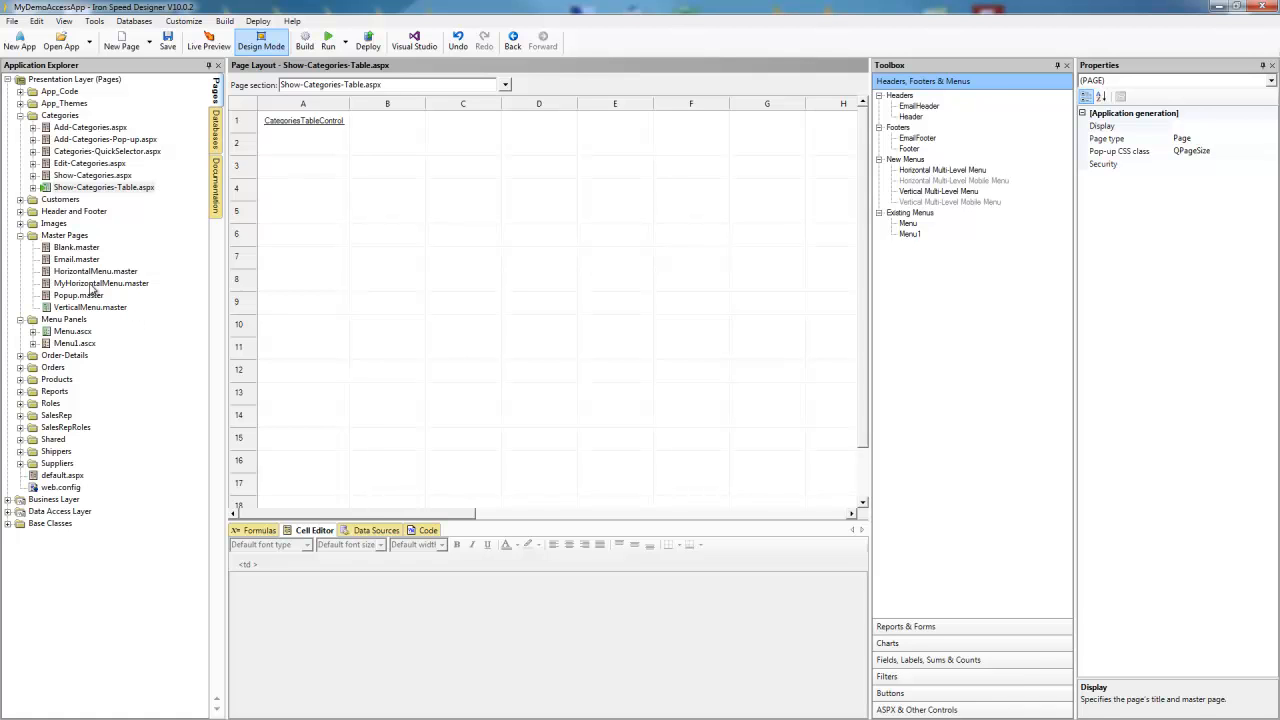
pyautogui.moveTo(104, 284)
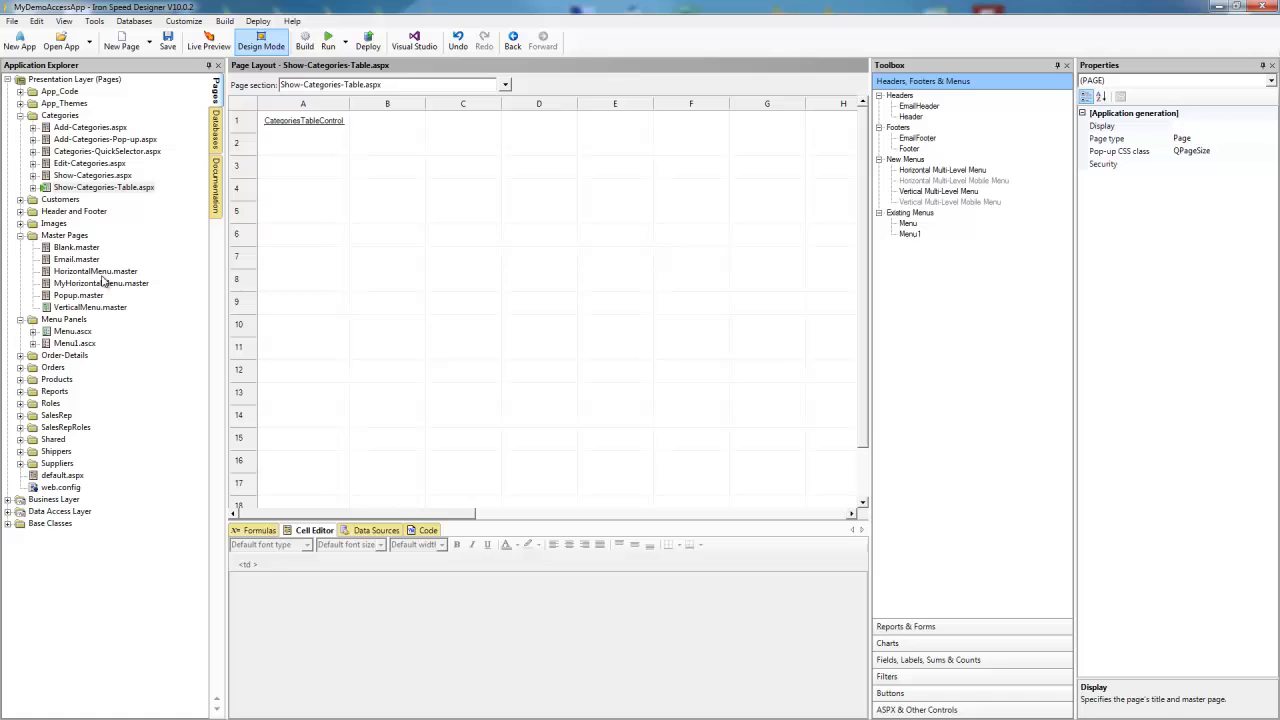
pyautogui.moveTo(108, 296)
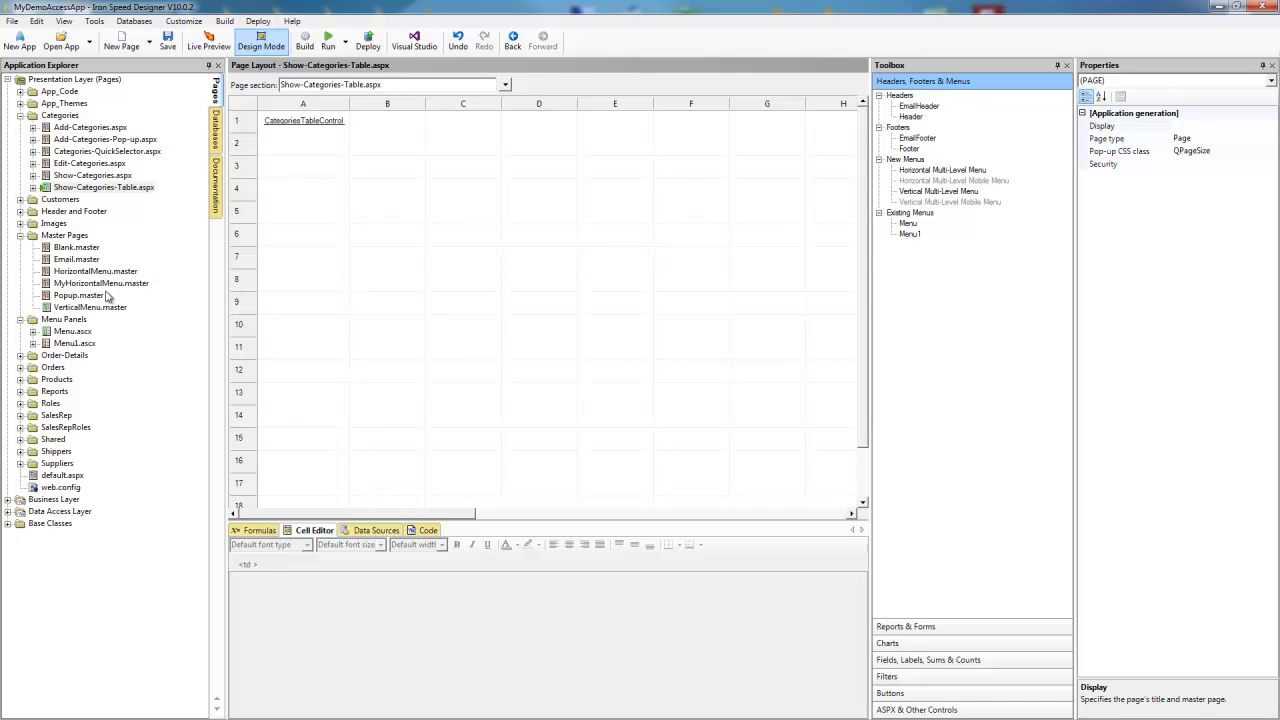
pyautogui.moveTo(122, 328)
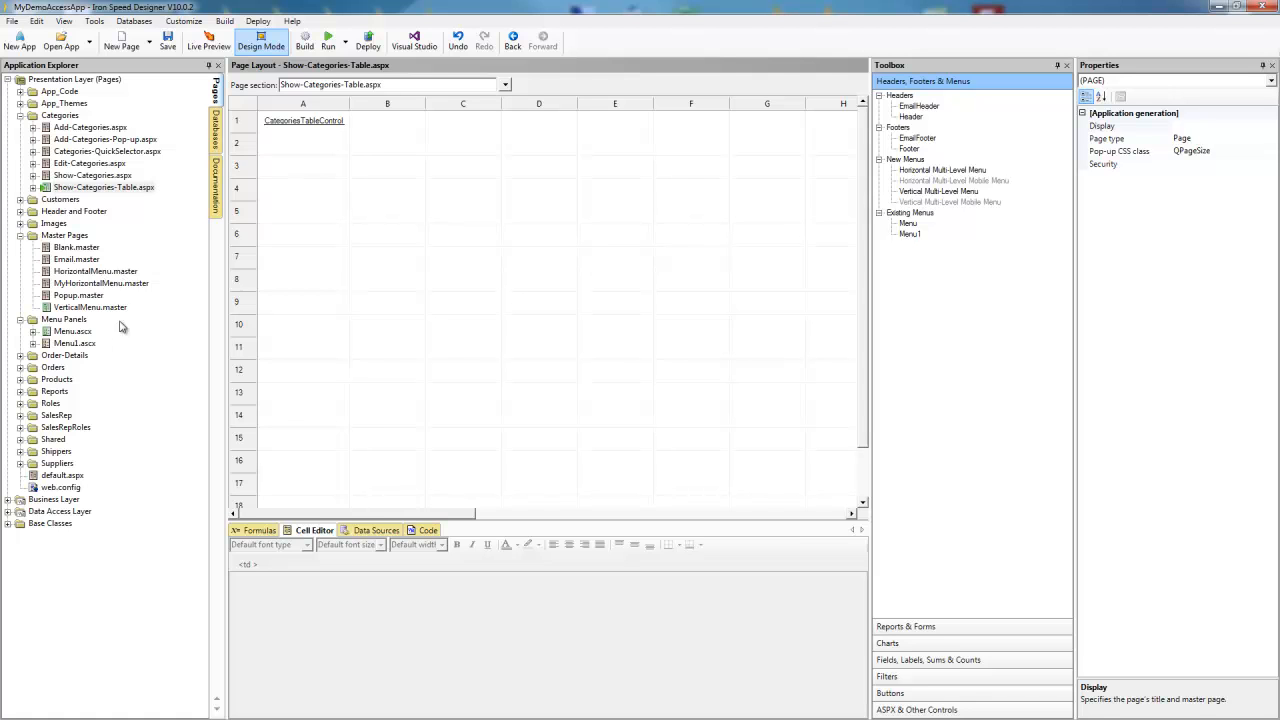
pyautogui.moveTo(148, 220)
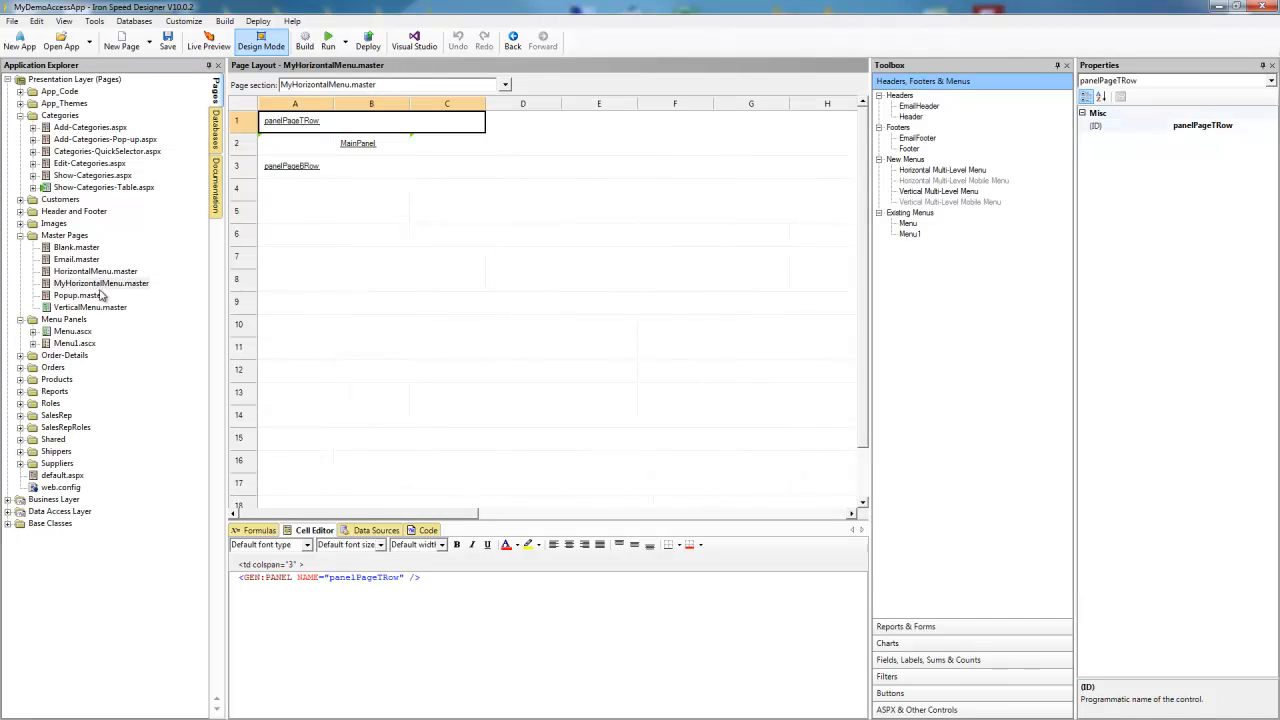
# Step: Select the cell beside the content panel and view its markup, dismissing the context menu
pyautogui.rightClick(446, 142)
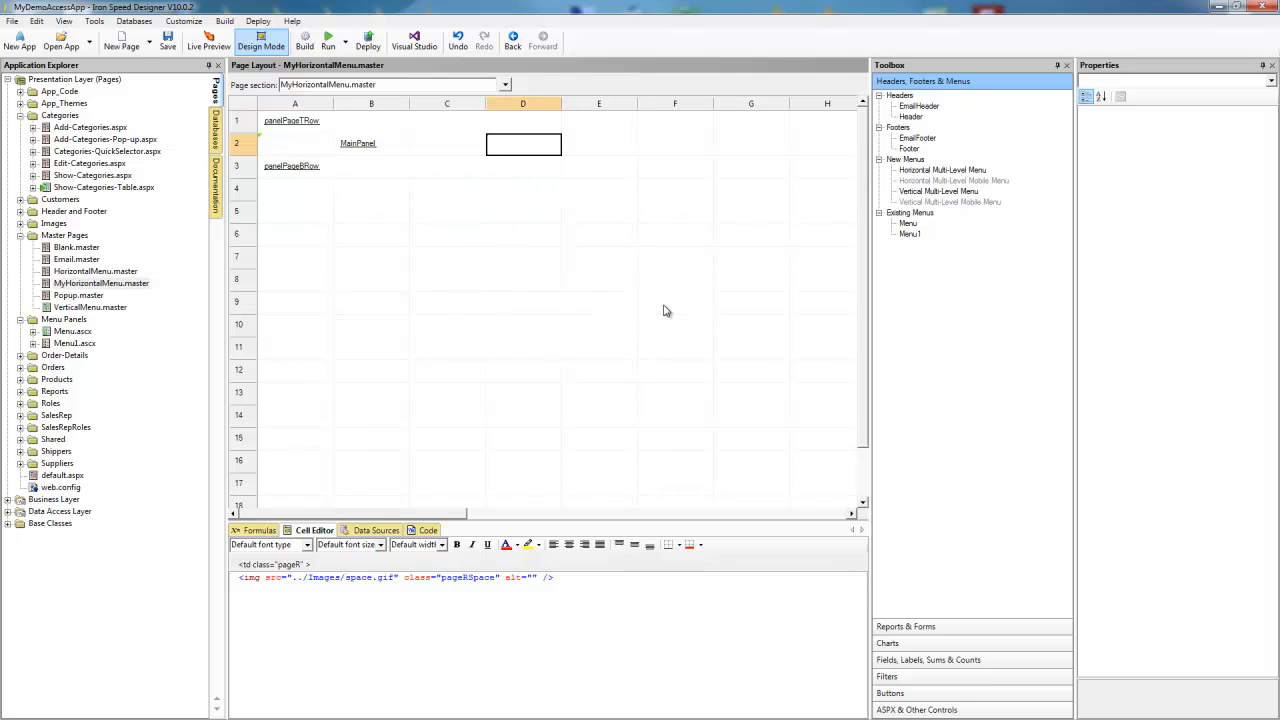
pyautogui.click(448, 144)
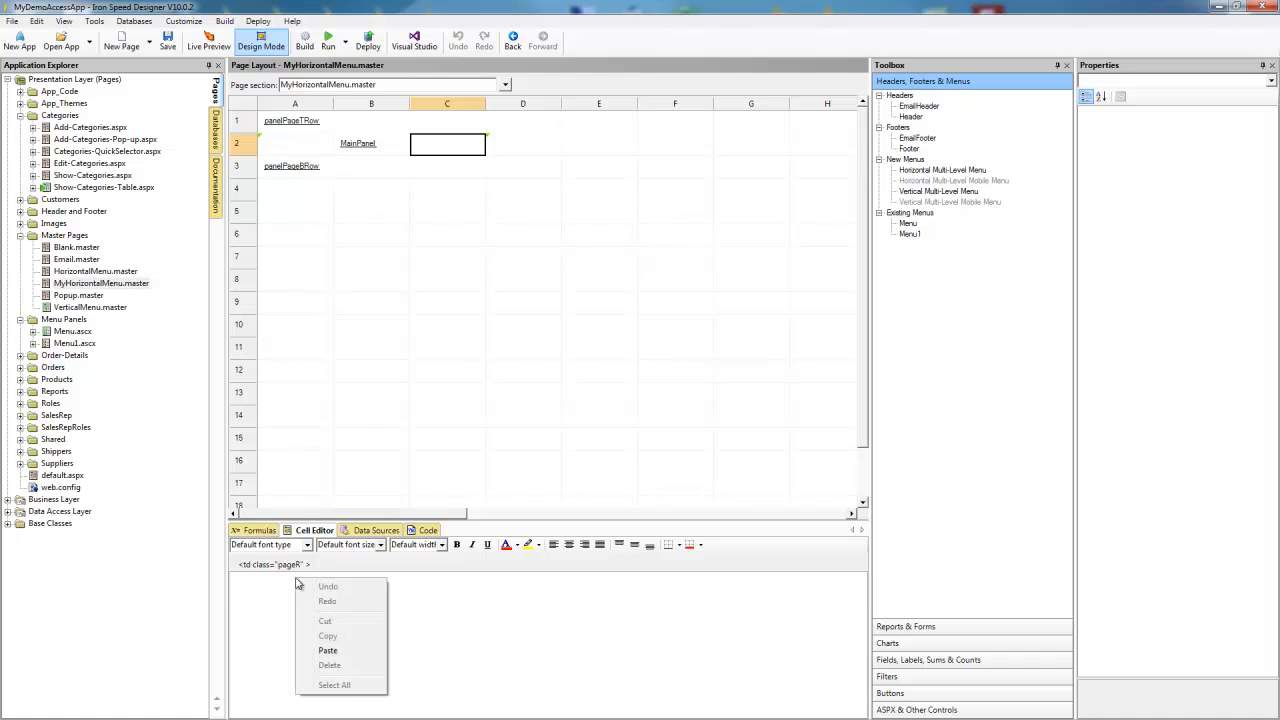
pyautogui.click(428, 564)
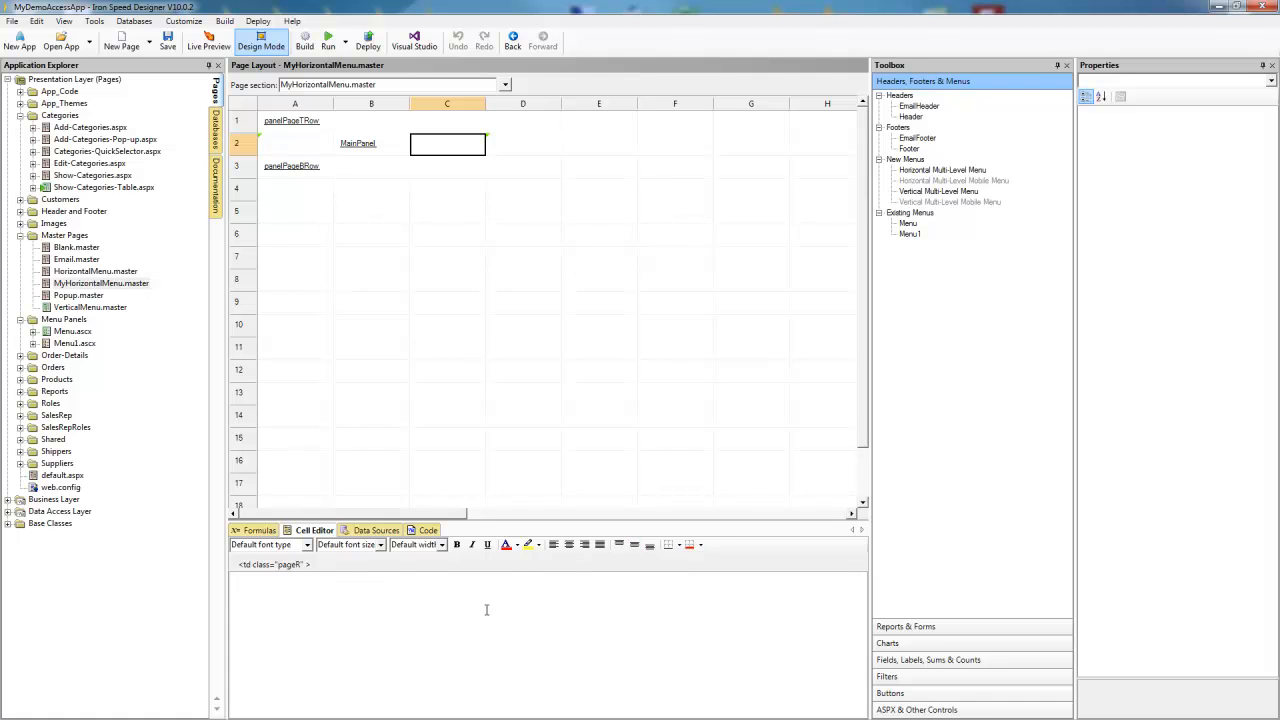
pyautogui.moveTo(760, 700)
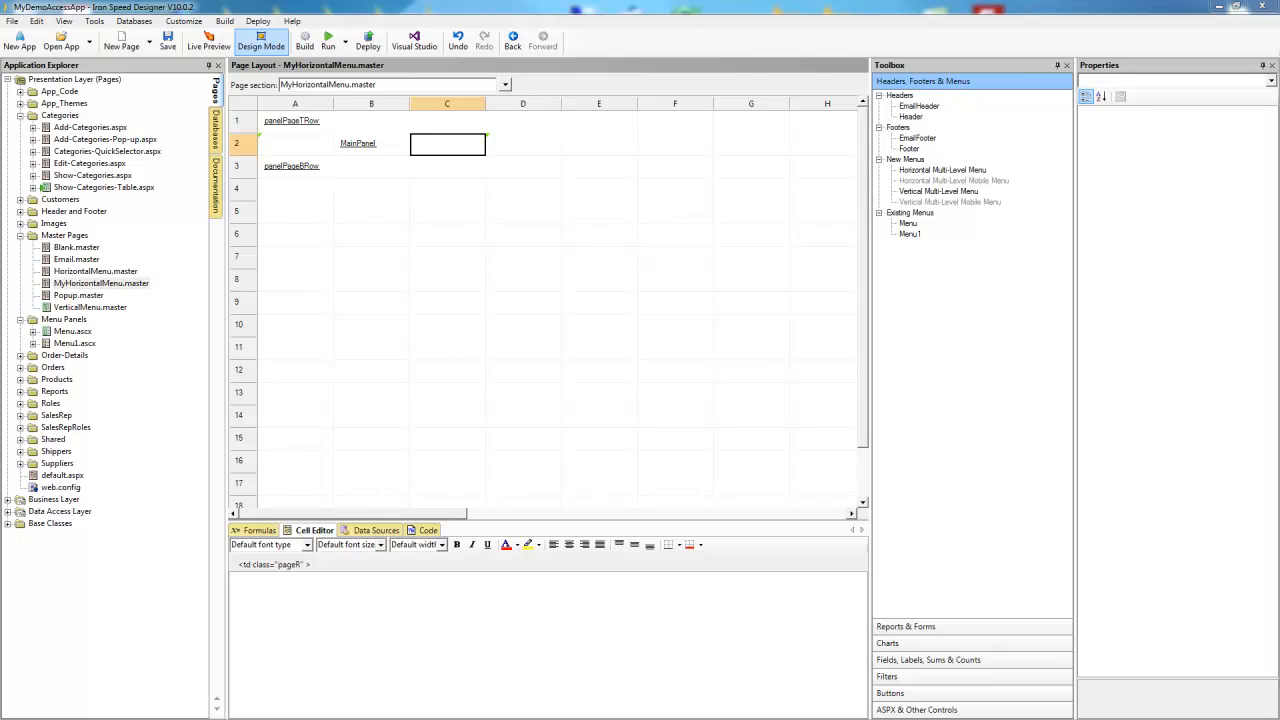
# Step: Enter an img tag in the cell and point its src at ..\images\money.jpg
pyautogui.write('<img src="smiley.gif" alt="Smiley face" height="42" width="42">')
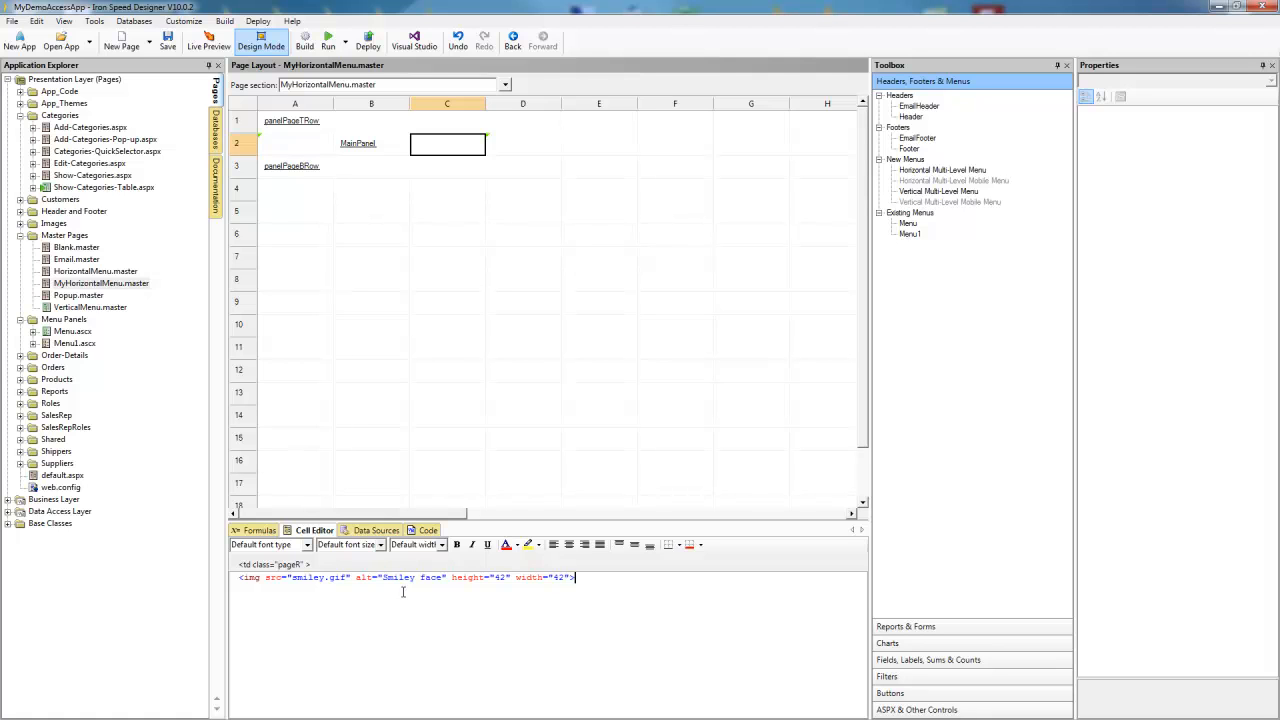
pyautogui.click(296, 576)
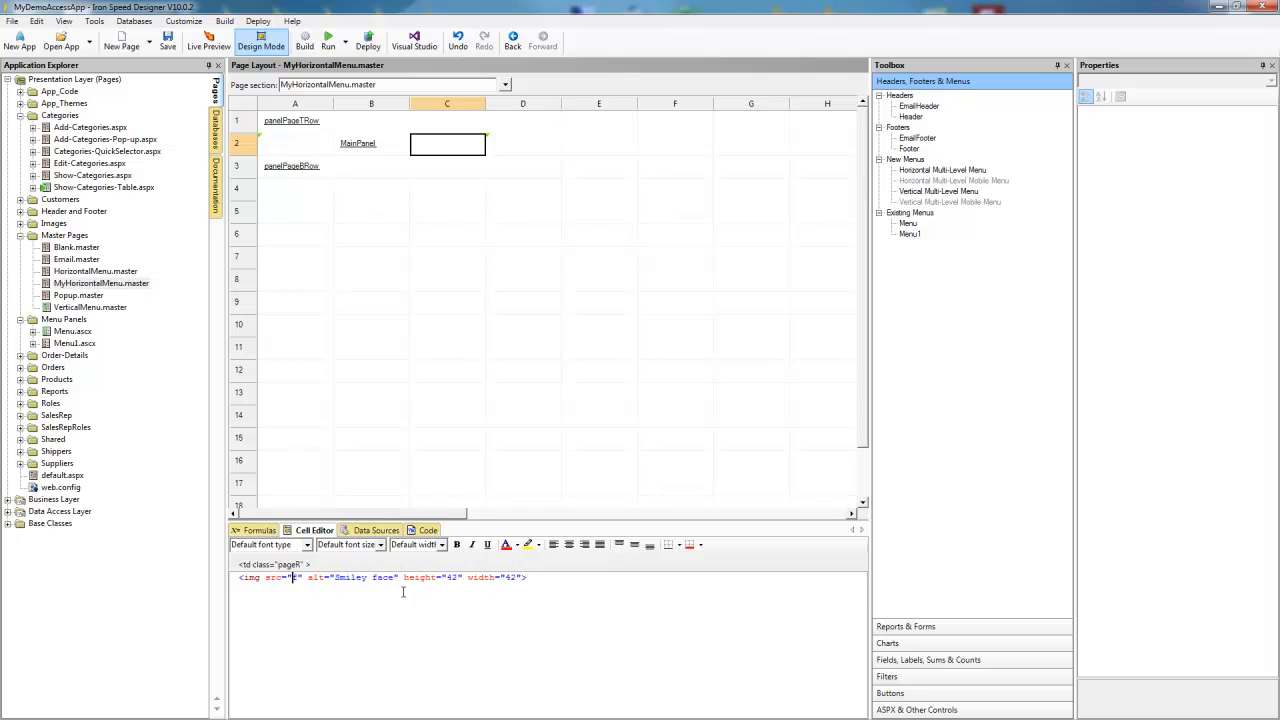
pyautogui.write('..\\img')
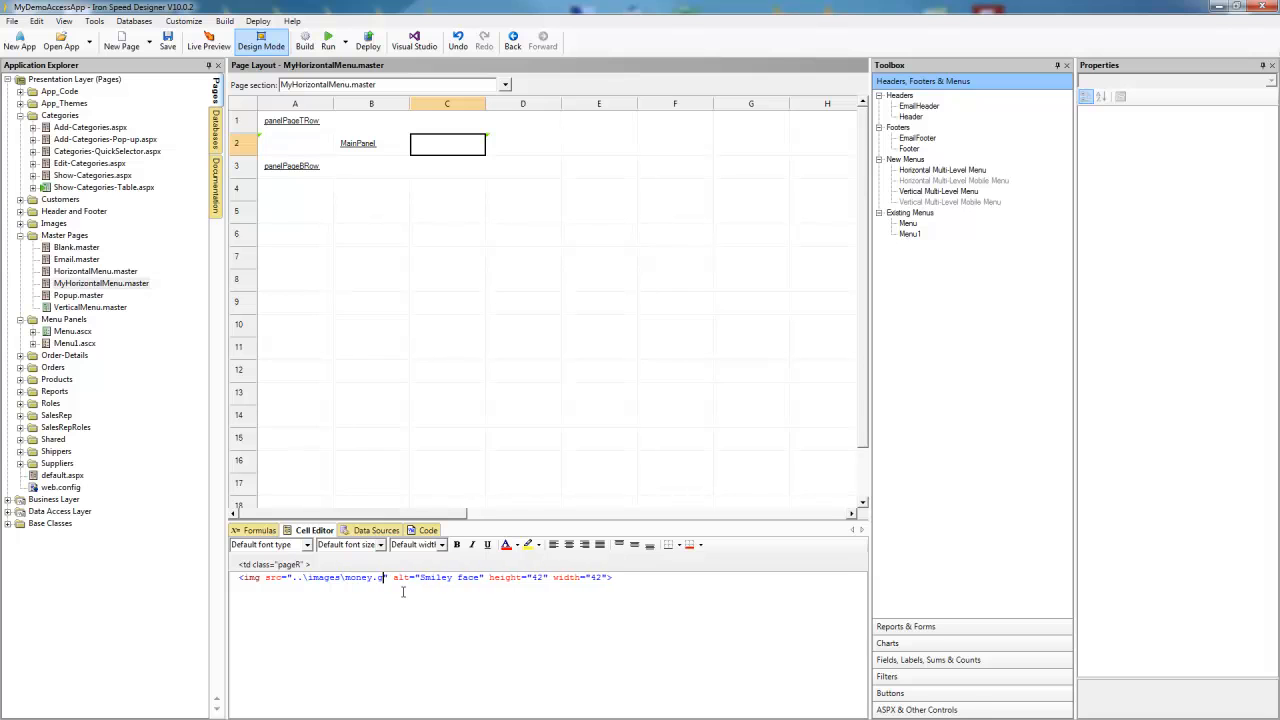
pyautogui.write('jpg')
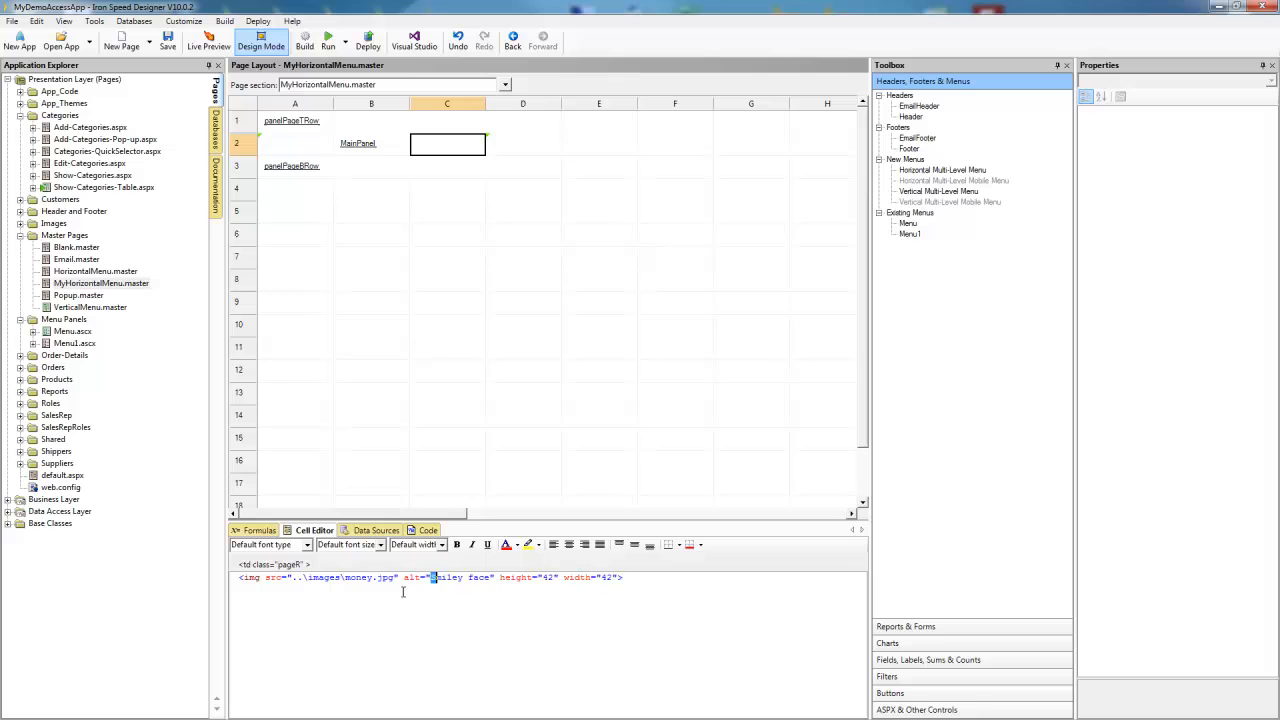
# Step: Set the image's alt text to Make Money and remove the height and width attributes
pyautogui.doubleClick(460, 576)
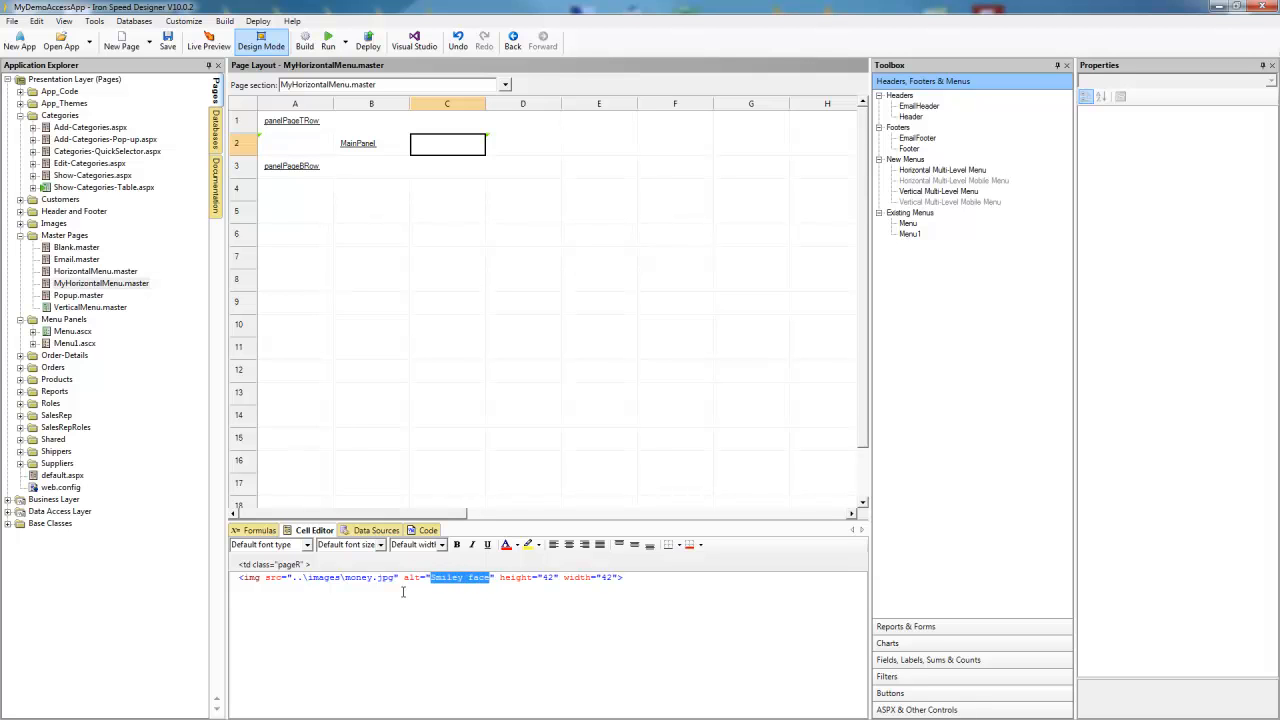
pyautogui.write('Make Money')
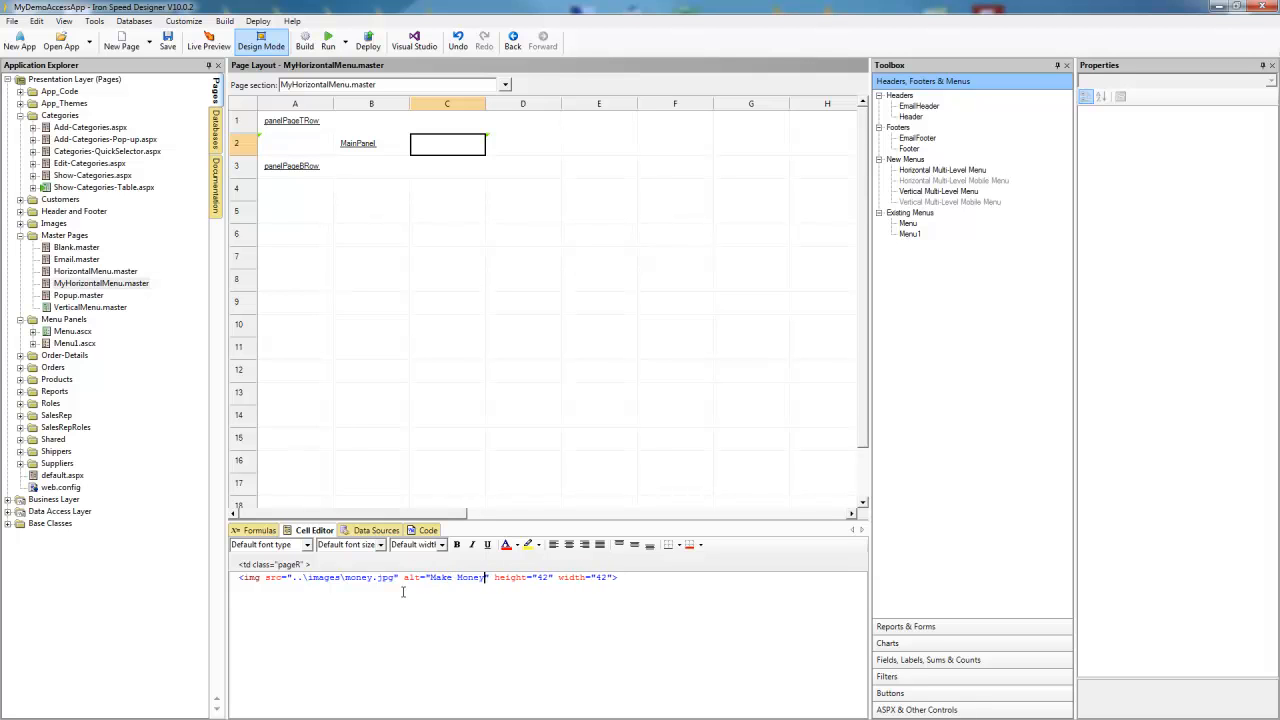
pyautogui.moveTo(488, 576); pyautogui.dragTo(618, 576)
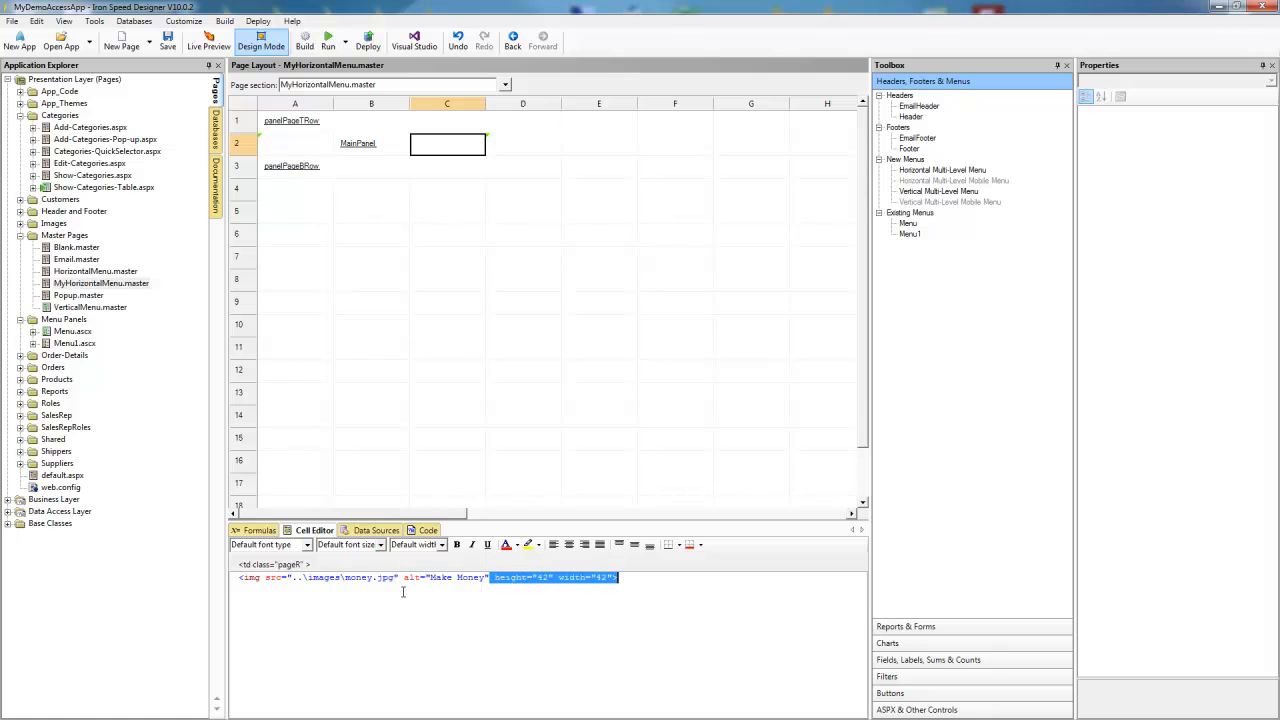
pyautogui.press('Delete')
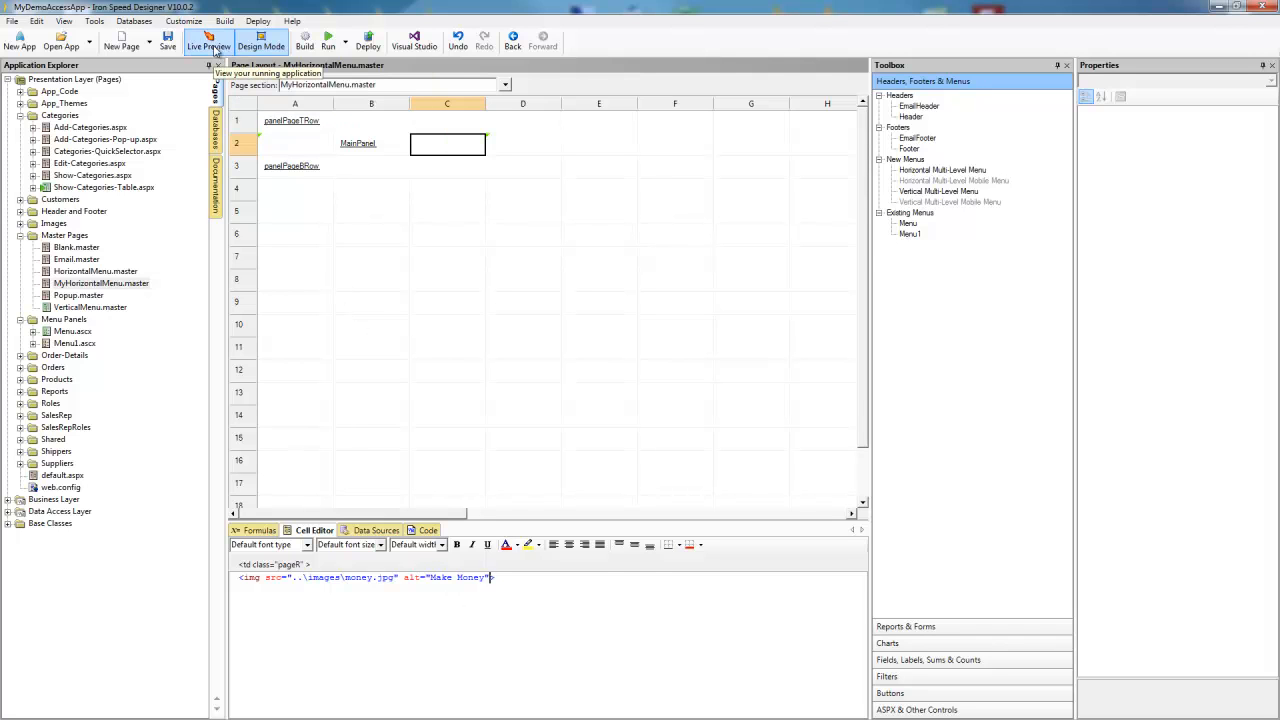
# Step: Run Live Preview and scroll the Categories page showing the money-bag image beside the list
pyautogui.click(208, 40)
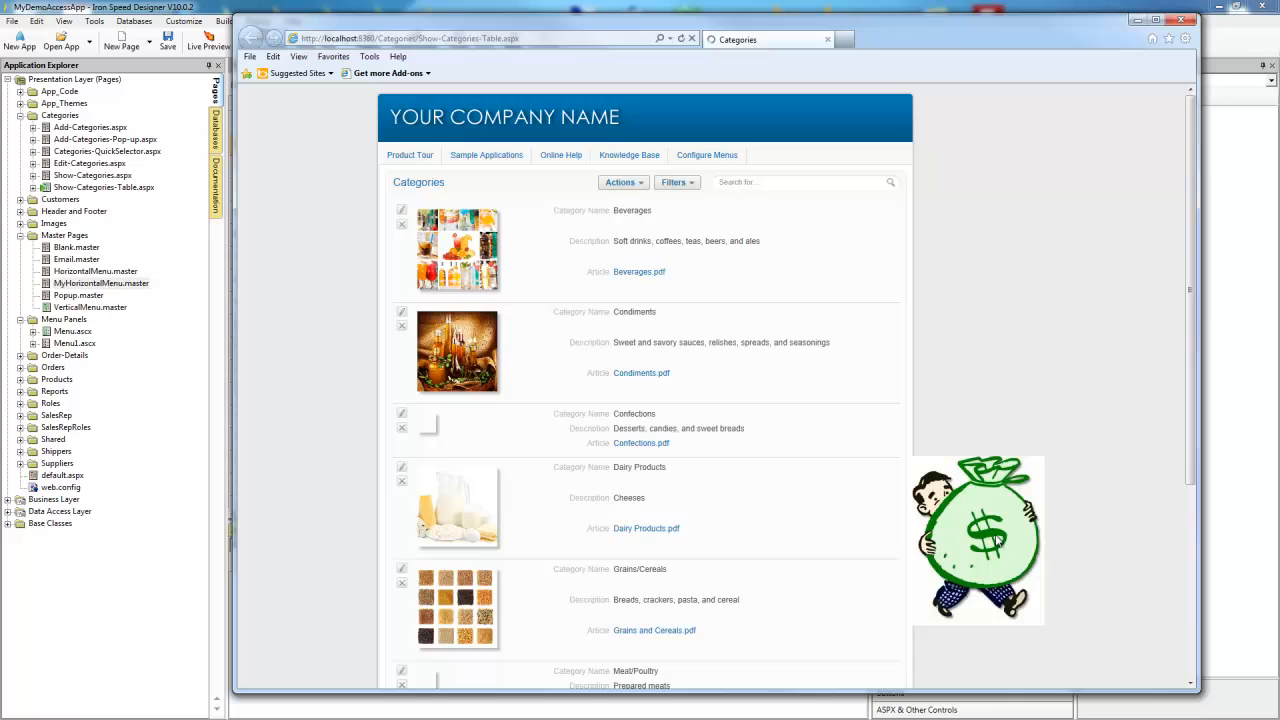
pyautogui.scroll(-3)
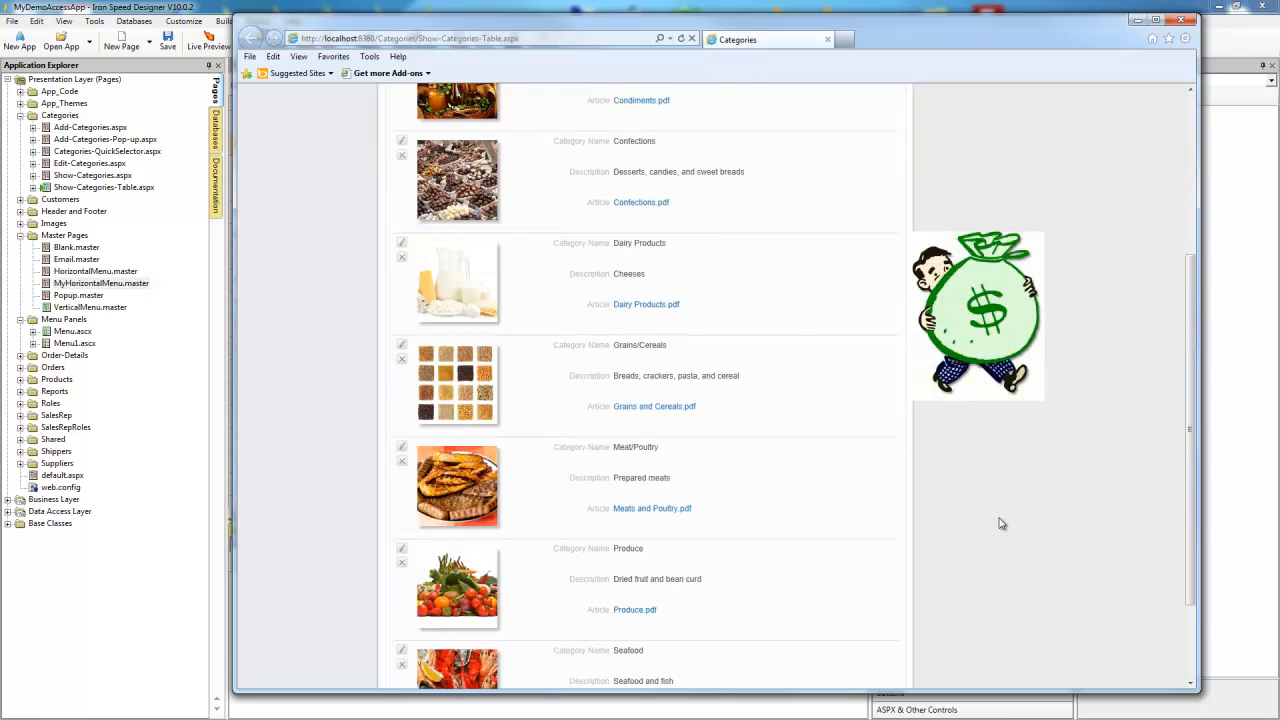
pyautogui.scroll(3)
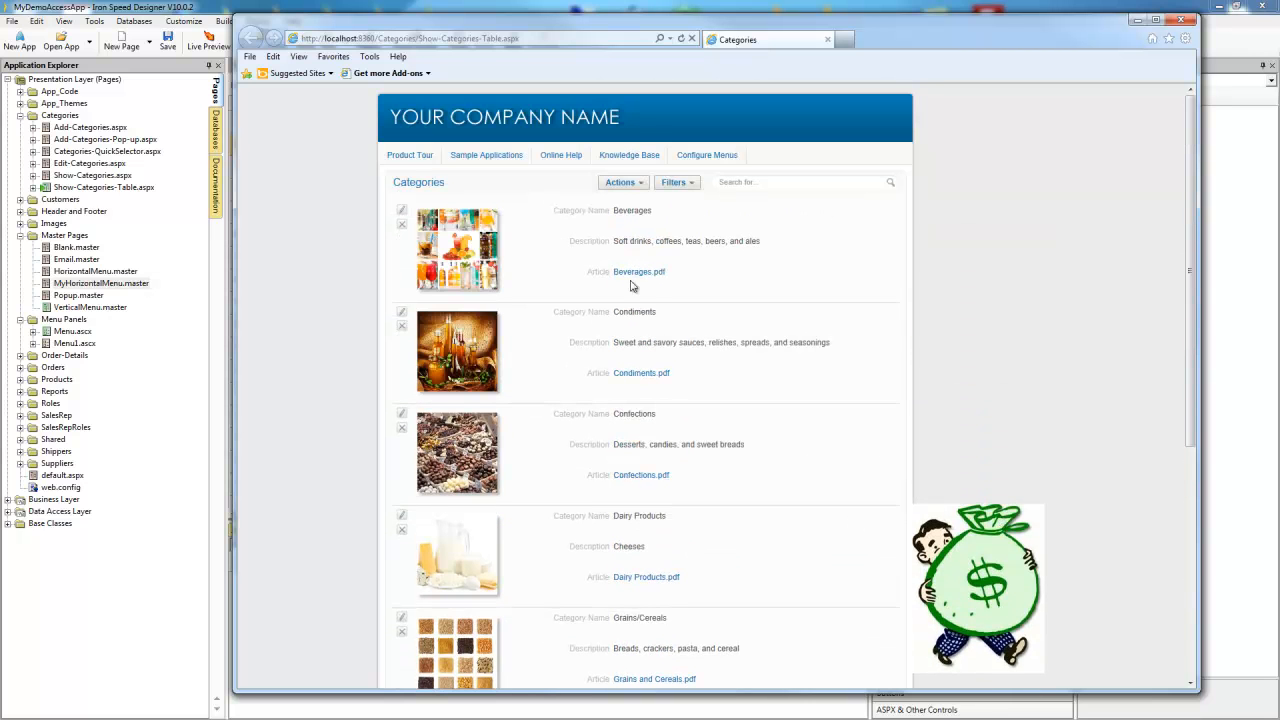
# Step: Follow the Product Tour link, then return back to the Categories page
pyautogui.click(408, 156)
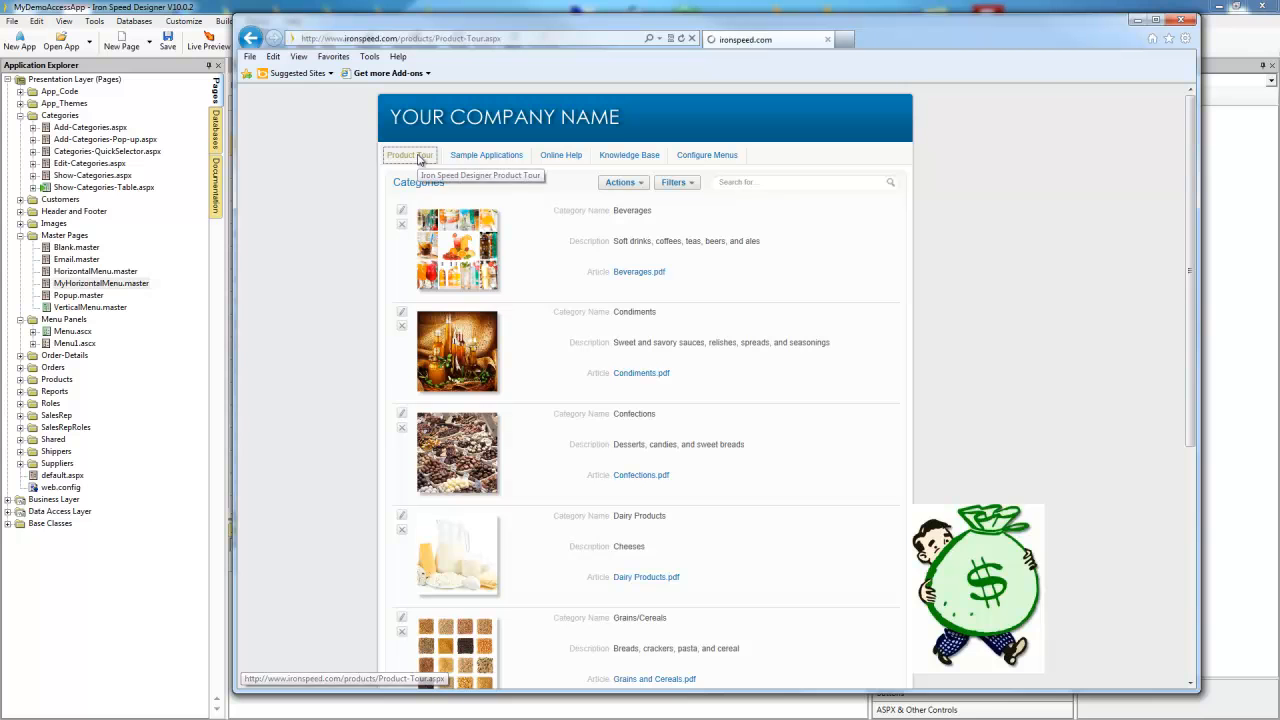
pyautogui.click(408, 156)
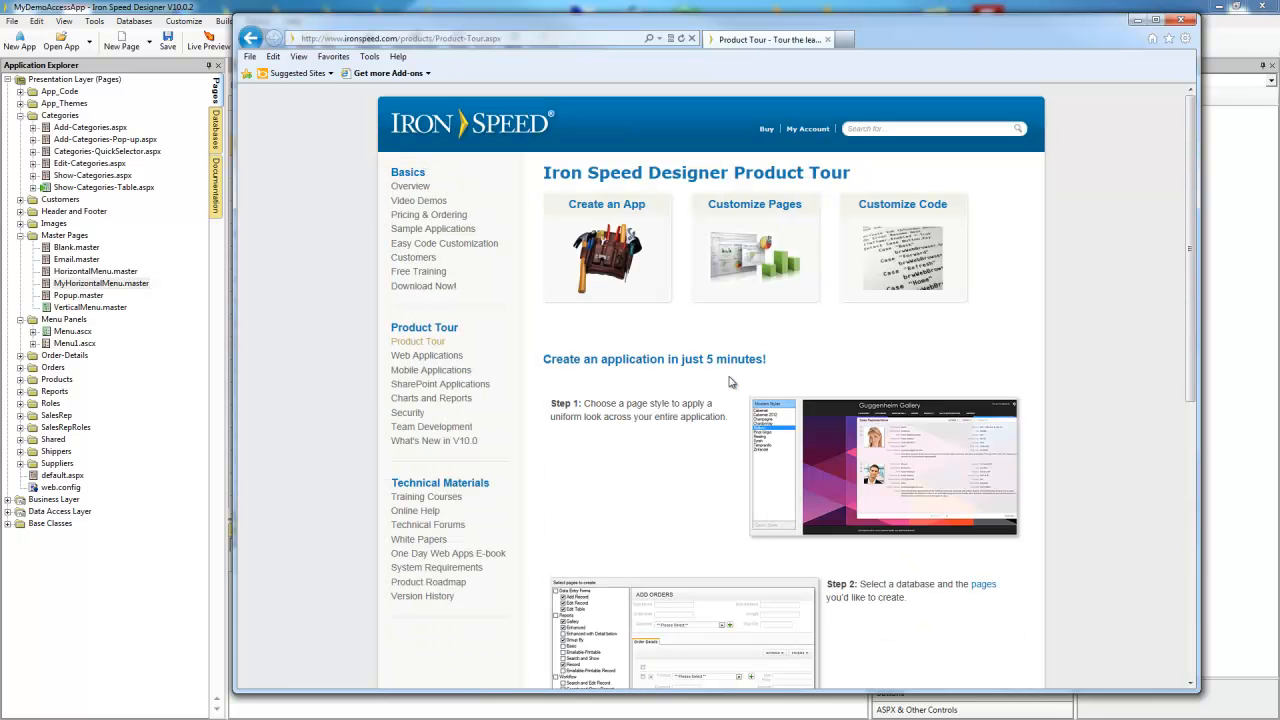
pyautogui.moveTo(1040, 486)
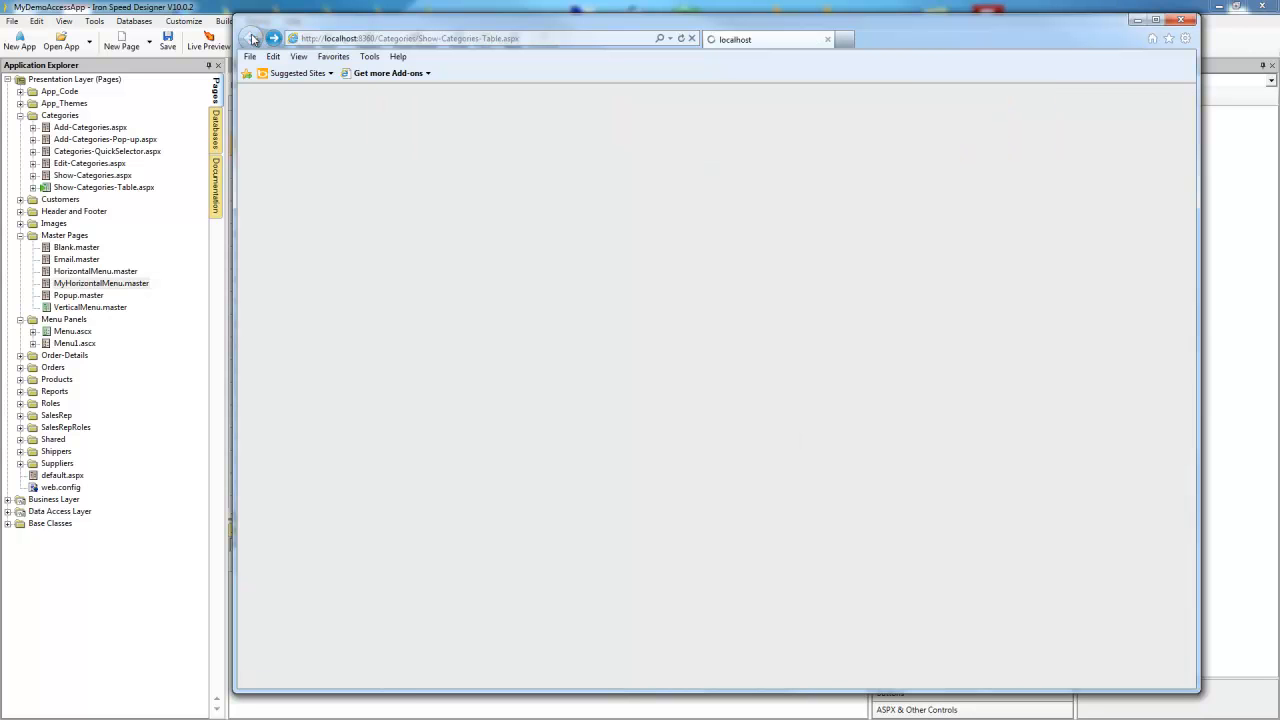
pyautogui.click(272, 38)
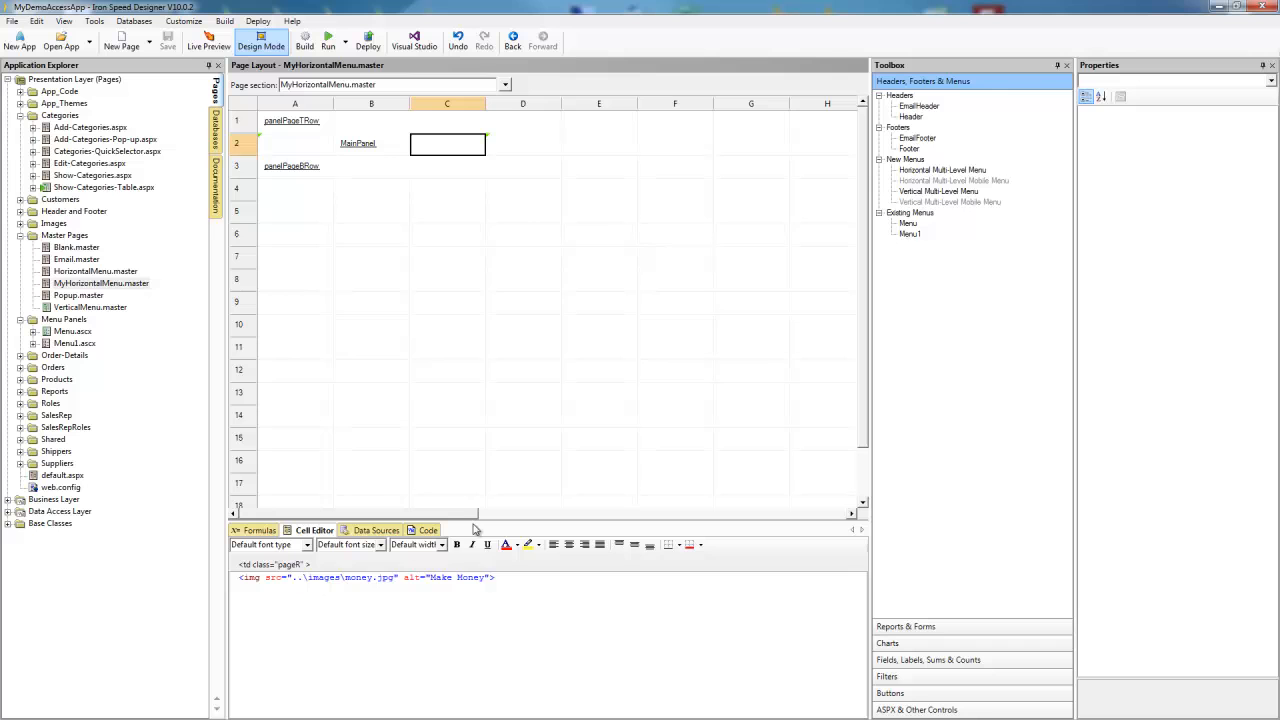
pyautogui.moveTo(620, 544)
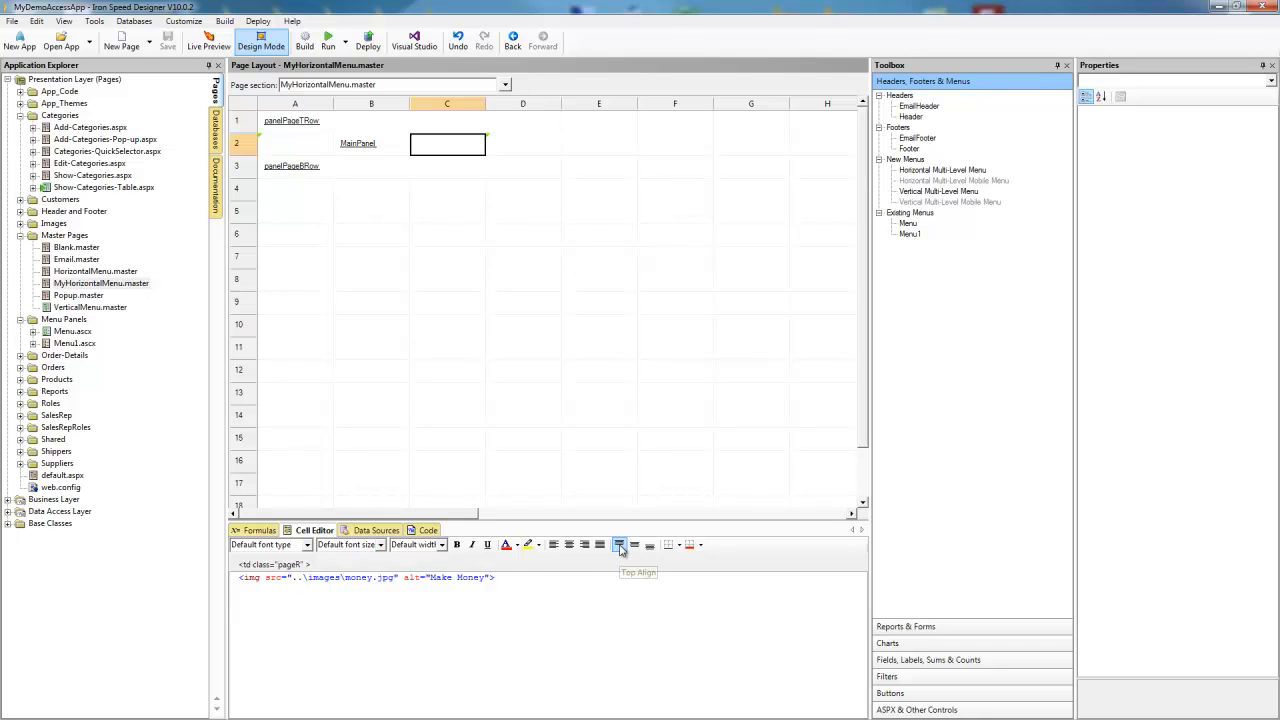
# Step: Top-align cell C2 so the money-bag image gets vertical-align: top beside the content
pyautogui.click(620, 544)
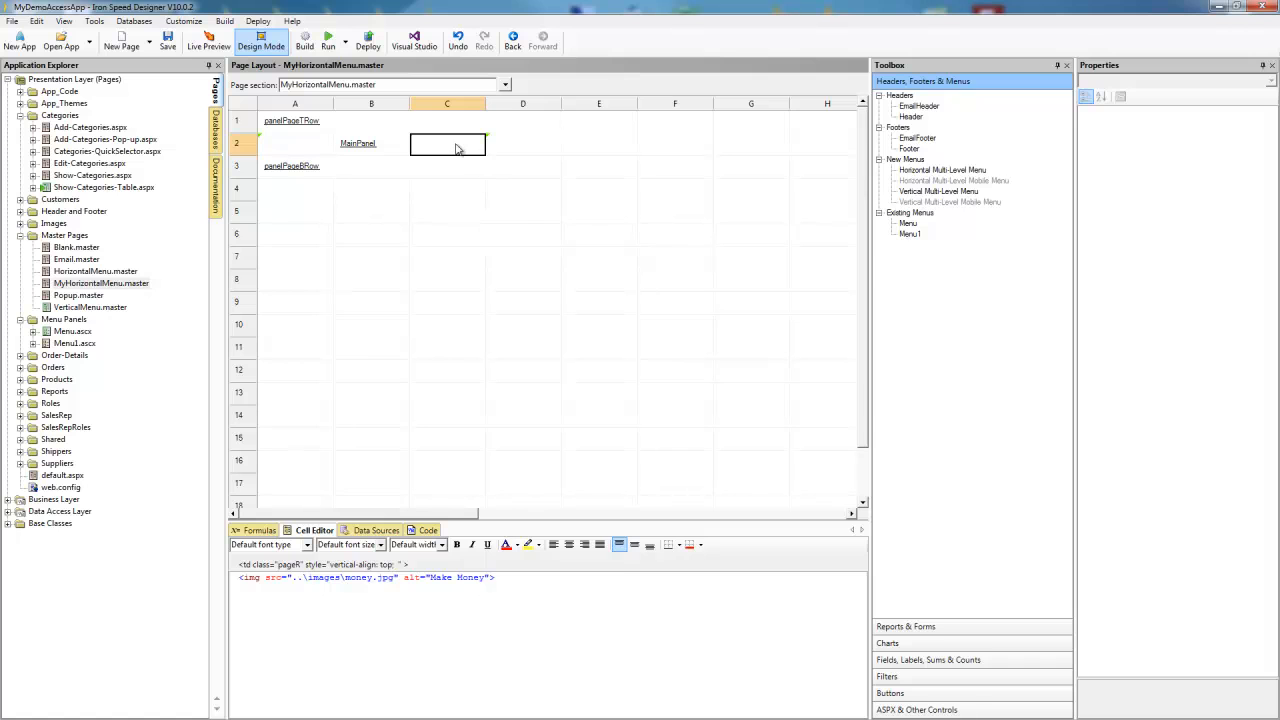
pyautogui.rightClick(448, 144)
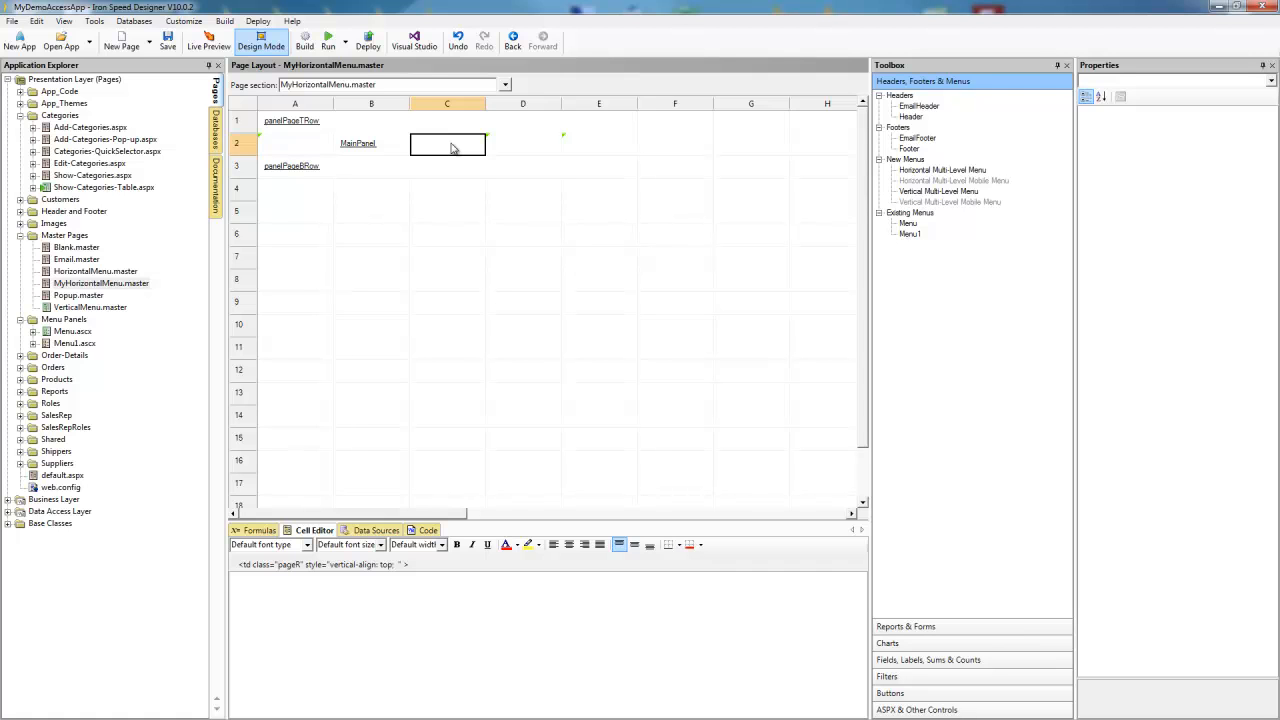
pyautogui.write('4')
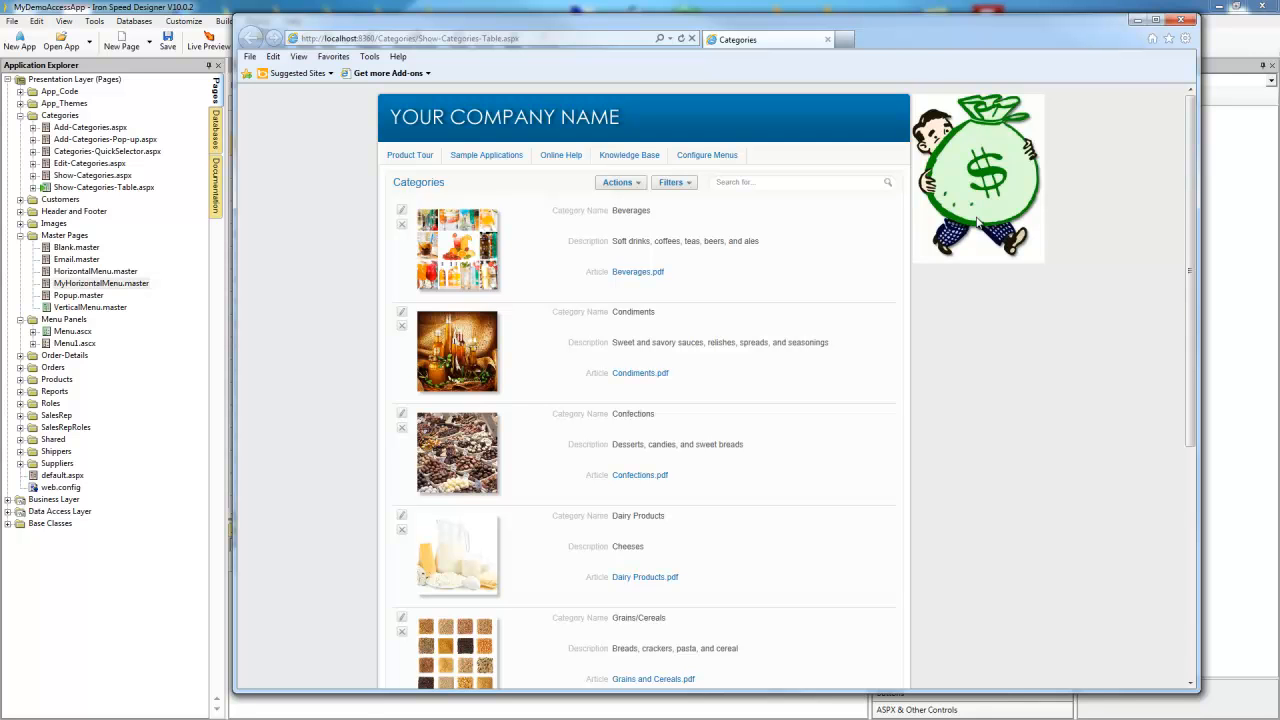
pyautogui.moveTo(980, 228)
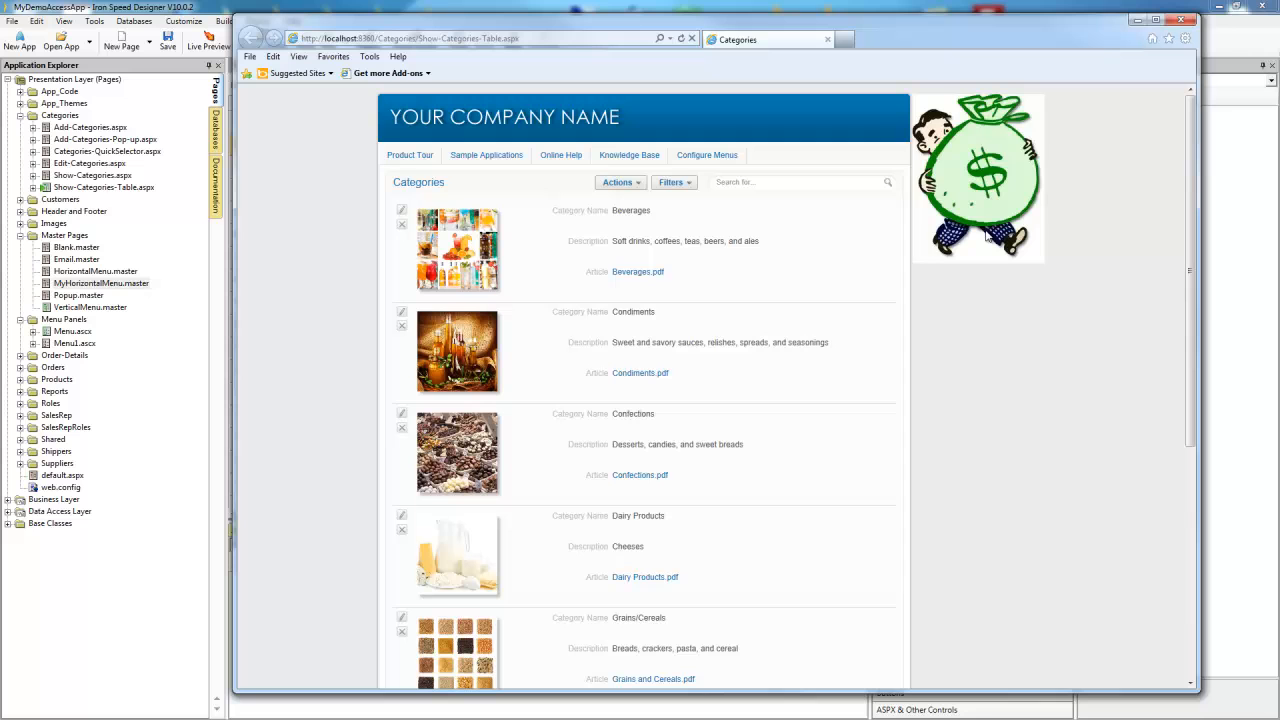
pyautogui.moveTo(996, 236)
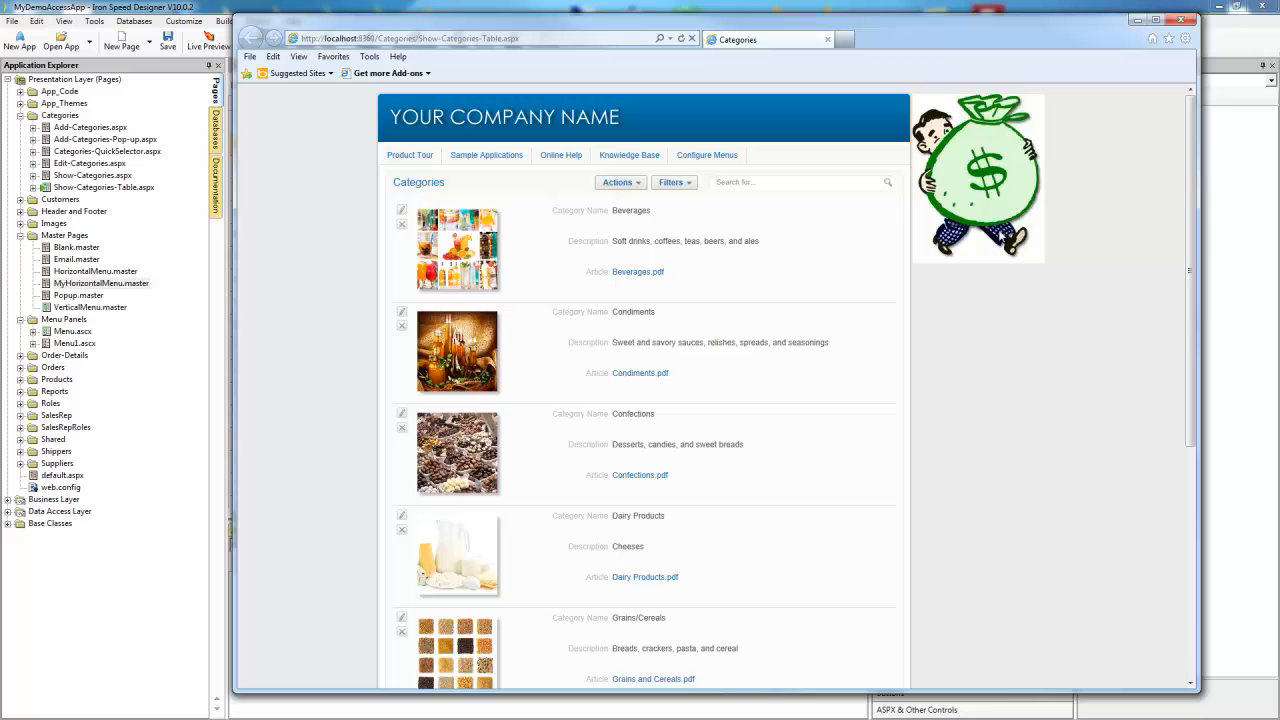
pyautogui.moveTo(1000, 236)
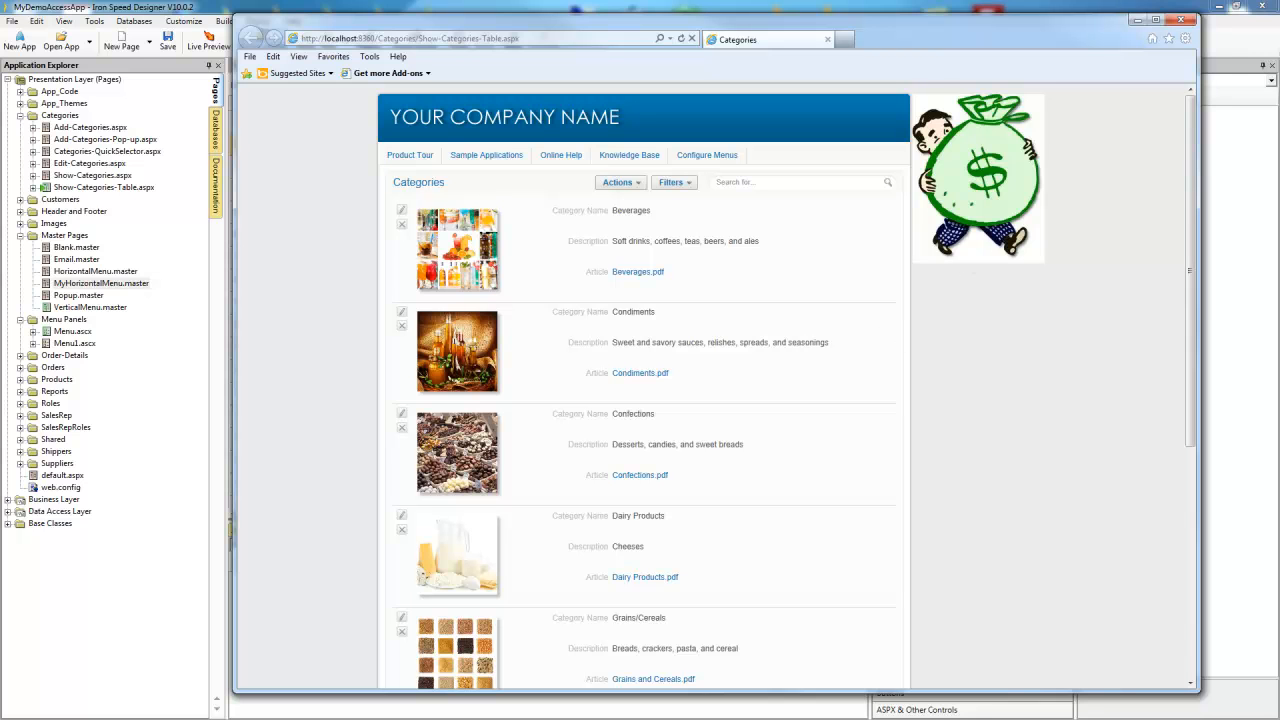